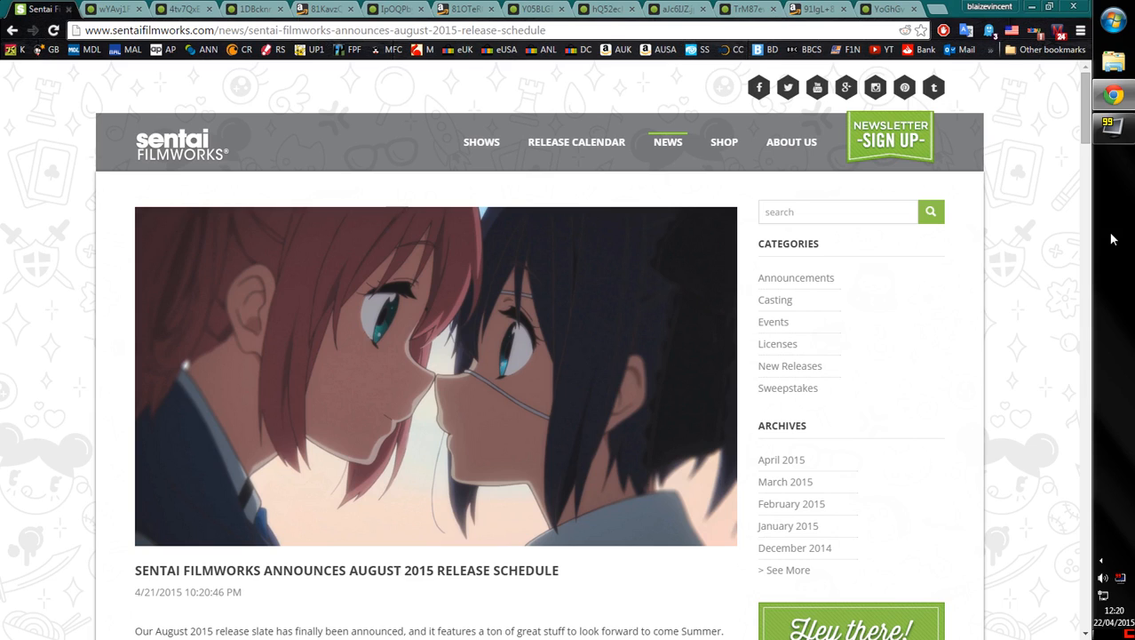
mouse_move(696, 402)
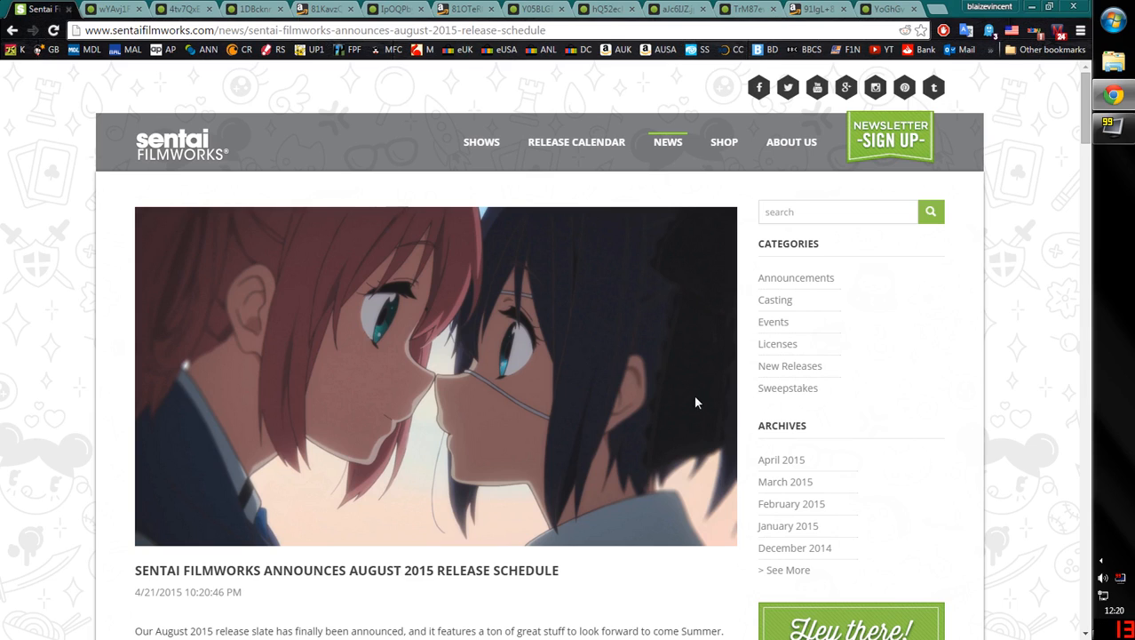
Scroll the August 2015 release article down to the Sakura Trick Complete Collection entry and synopsis
scroll("down", 3)
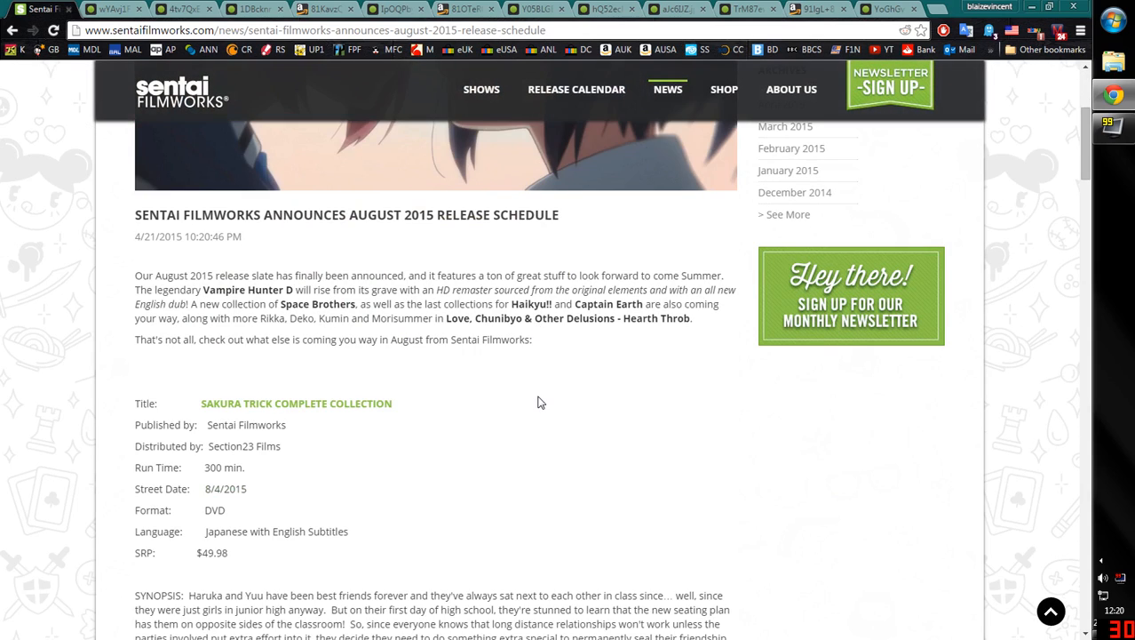
scroll("down", 3)
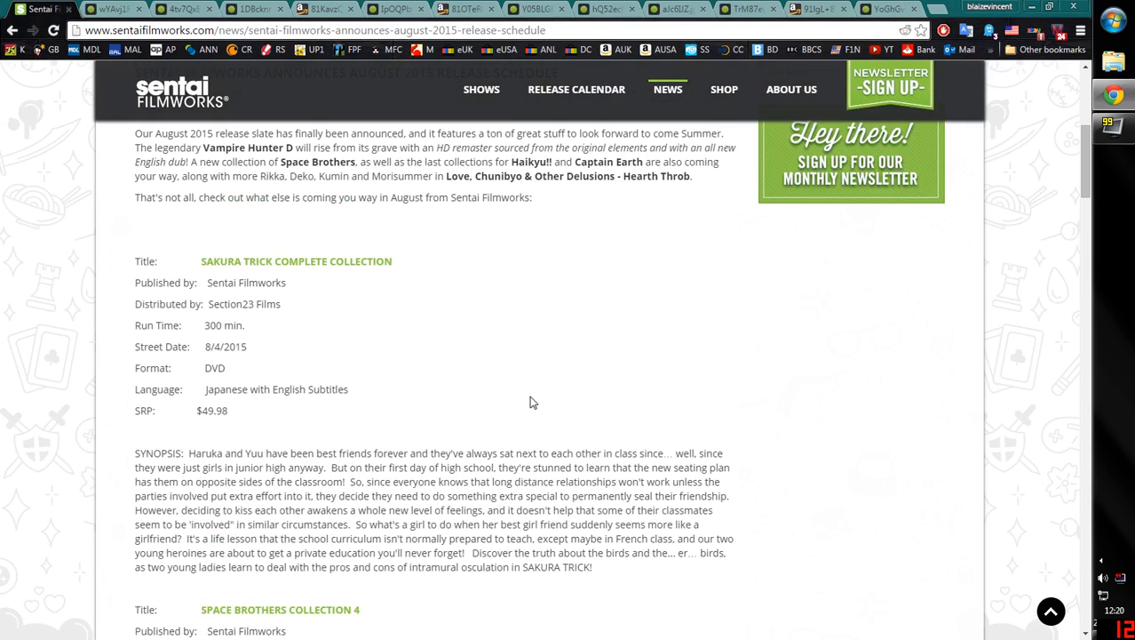
mouse_move(532, 406)
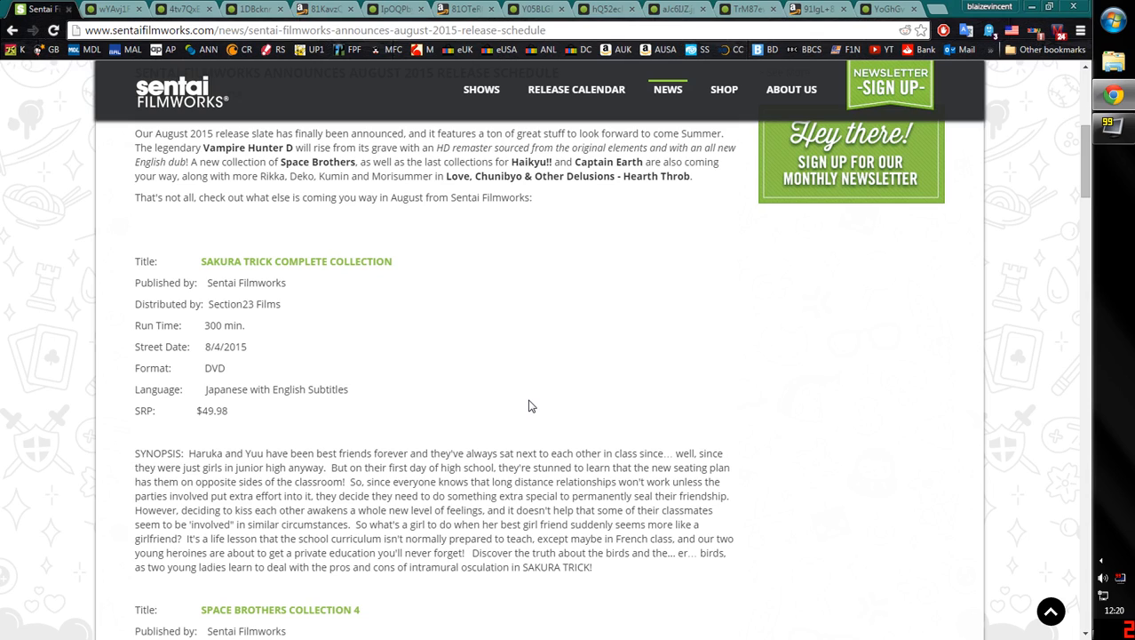
mouse_move(531, 410)
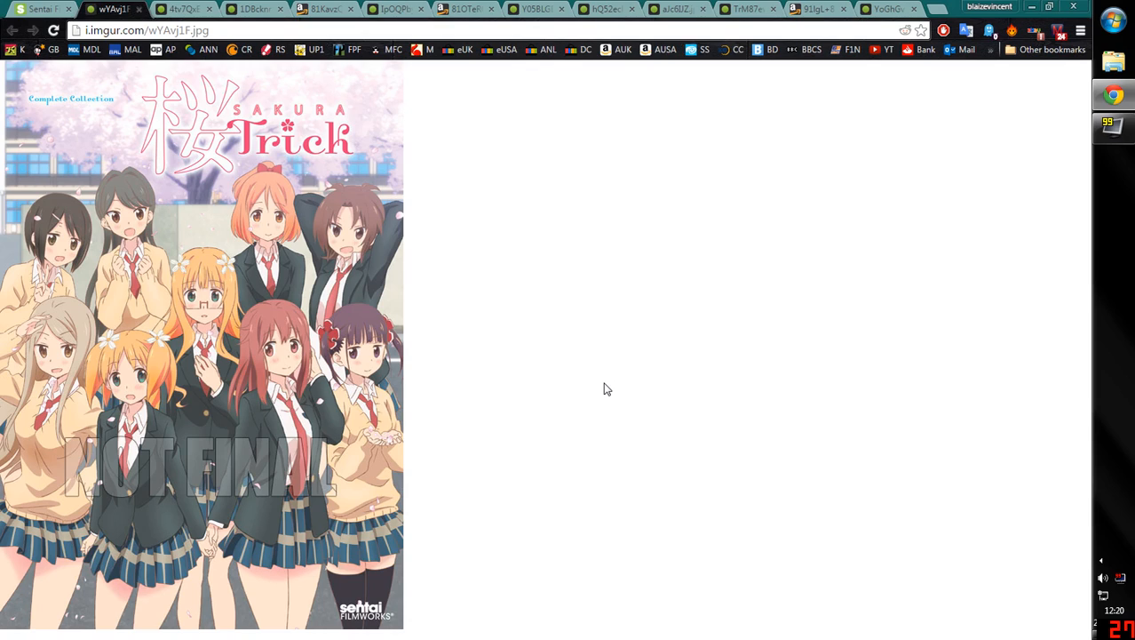
mouse_move(565, 337)
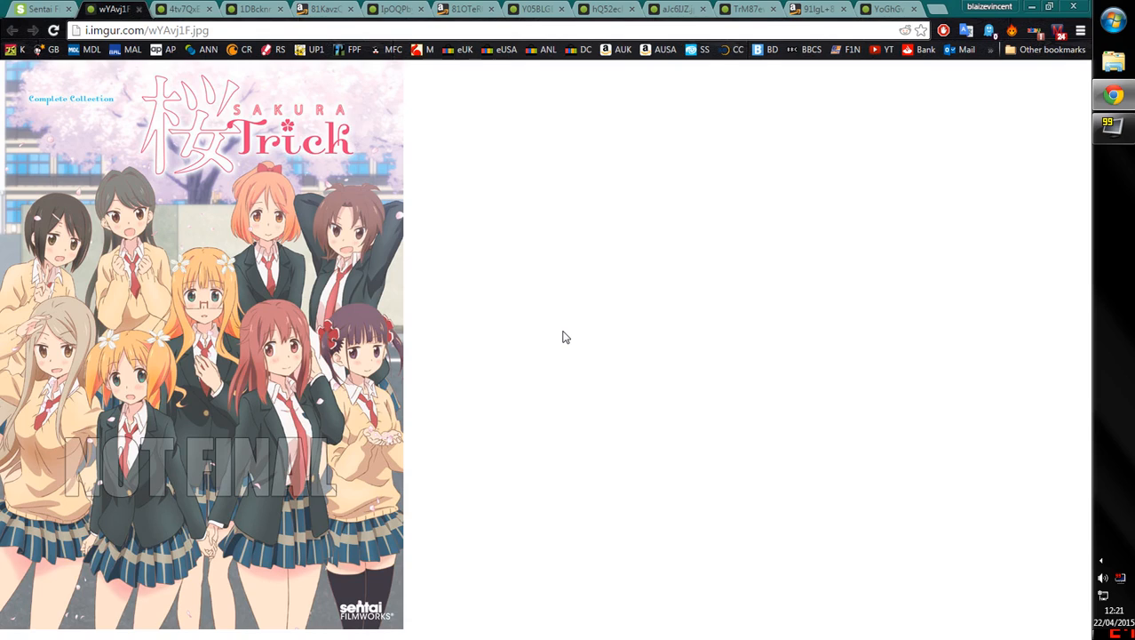
mouse_move(127, 159)
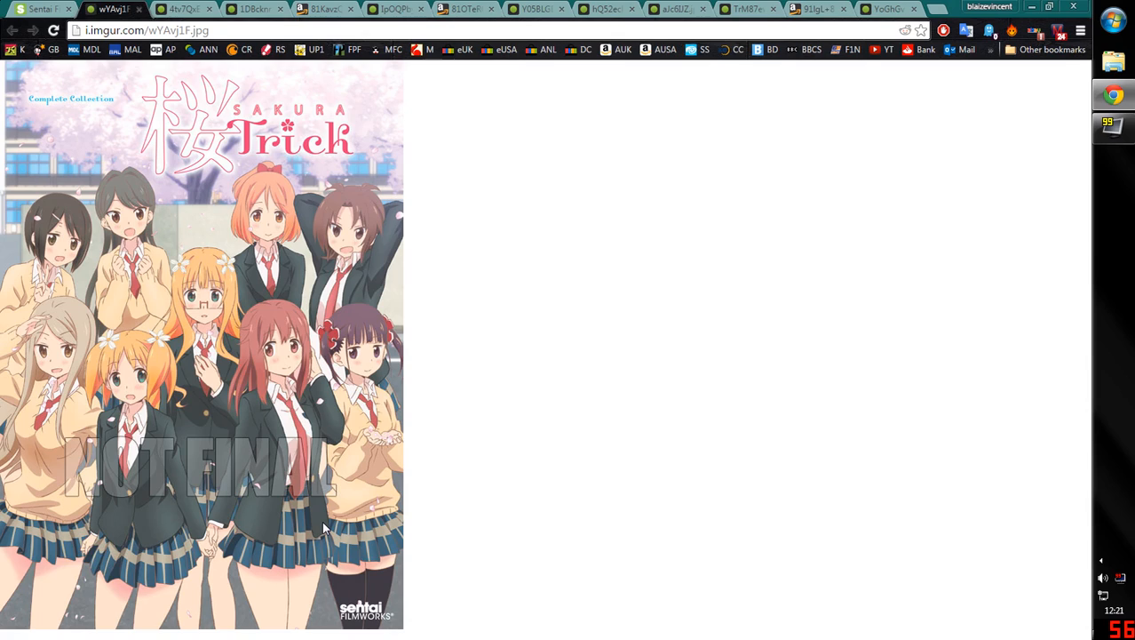
mouse_move(253, 509)
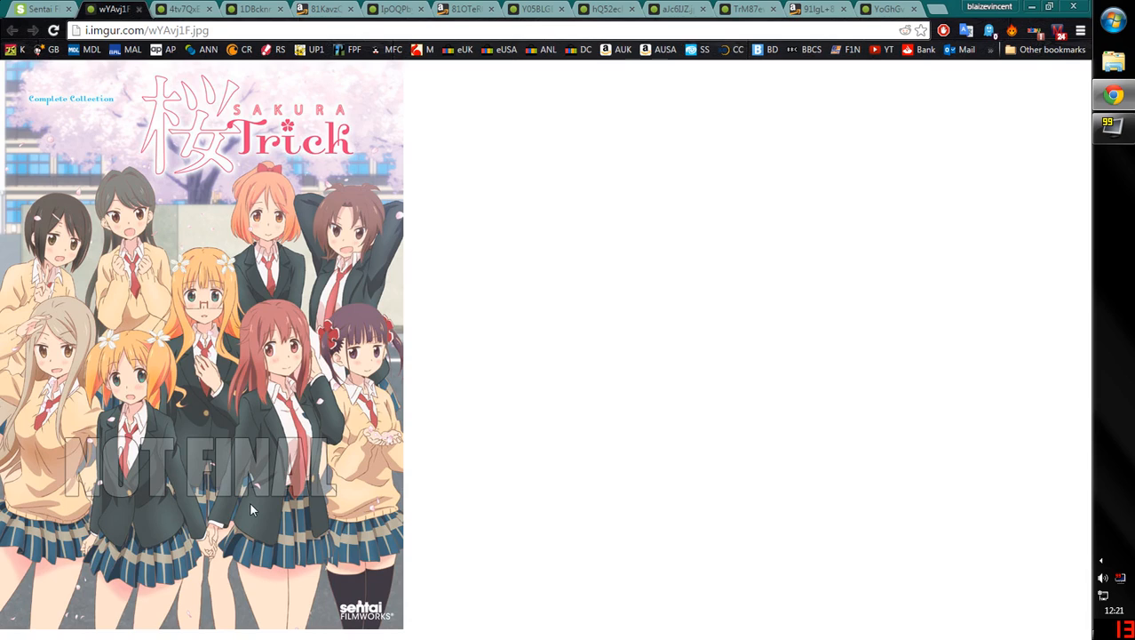
mouse_move(52, 234)
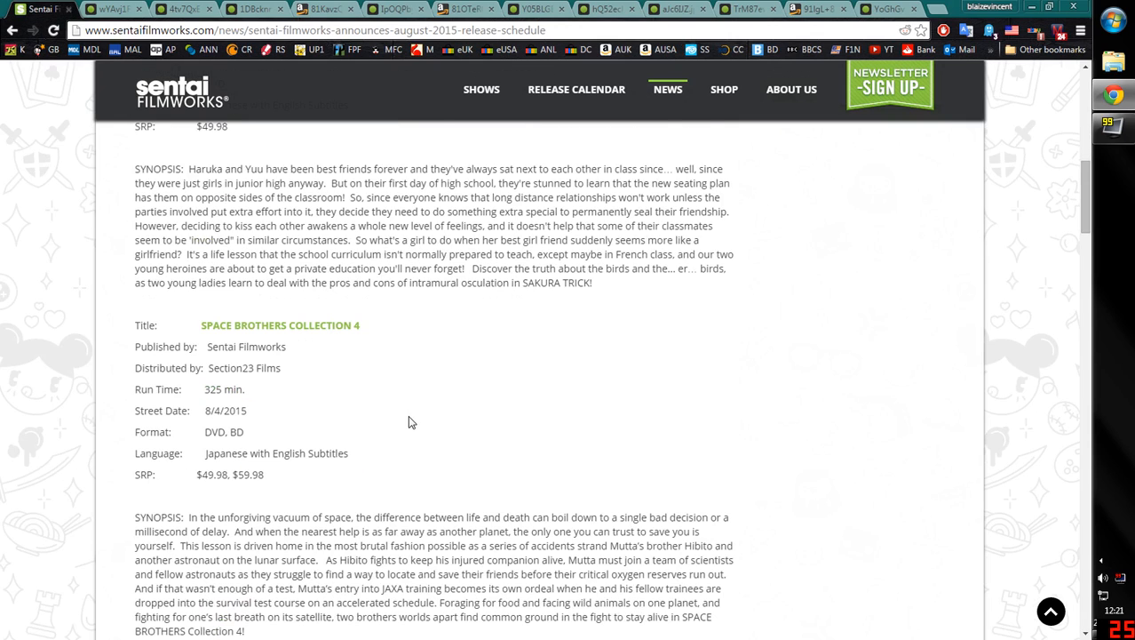
Scroll the release schedule down to the Space Brothers Collection 4 entry and synopsis
scroll("down", 3)
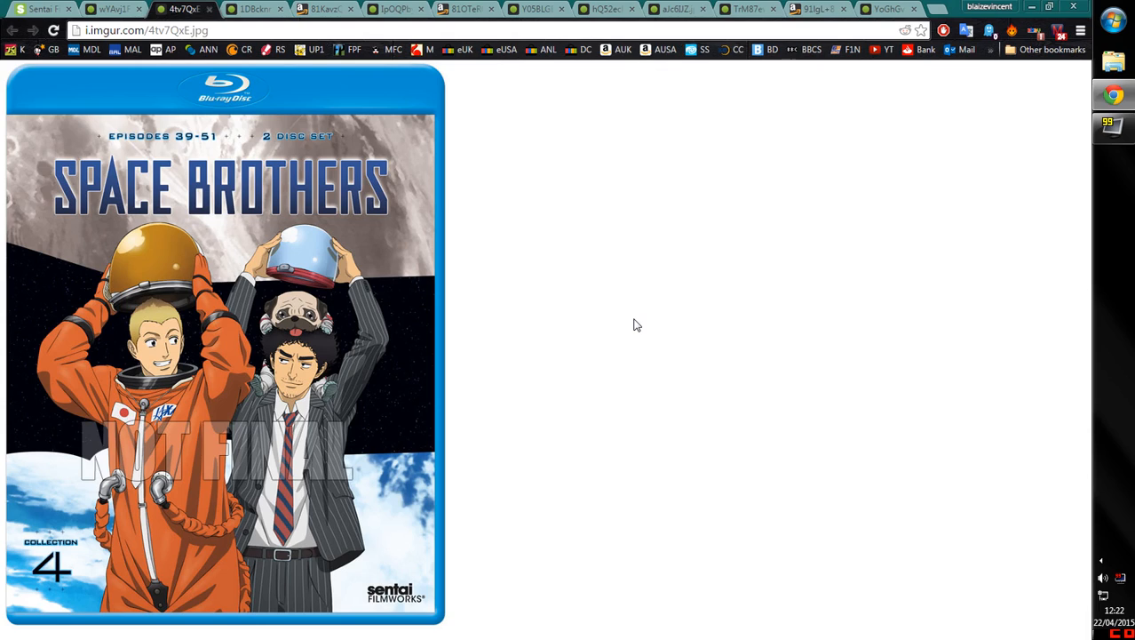
mouse_move(424, 250)
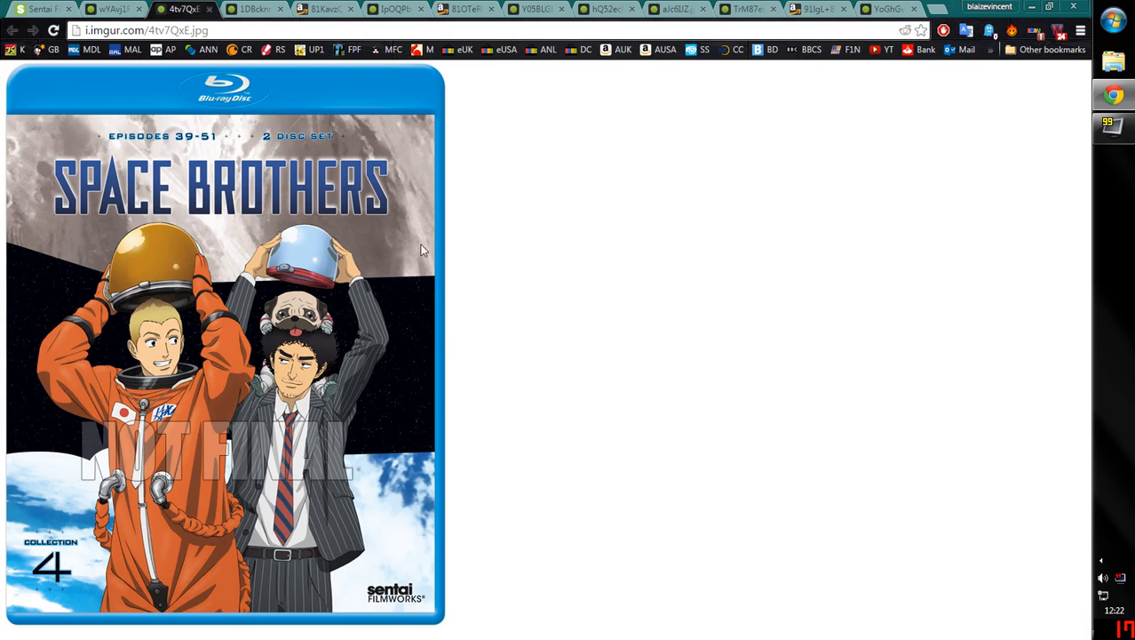
mouse_move(401, 506)
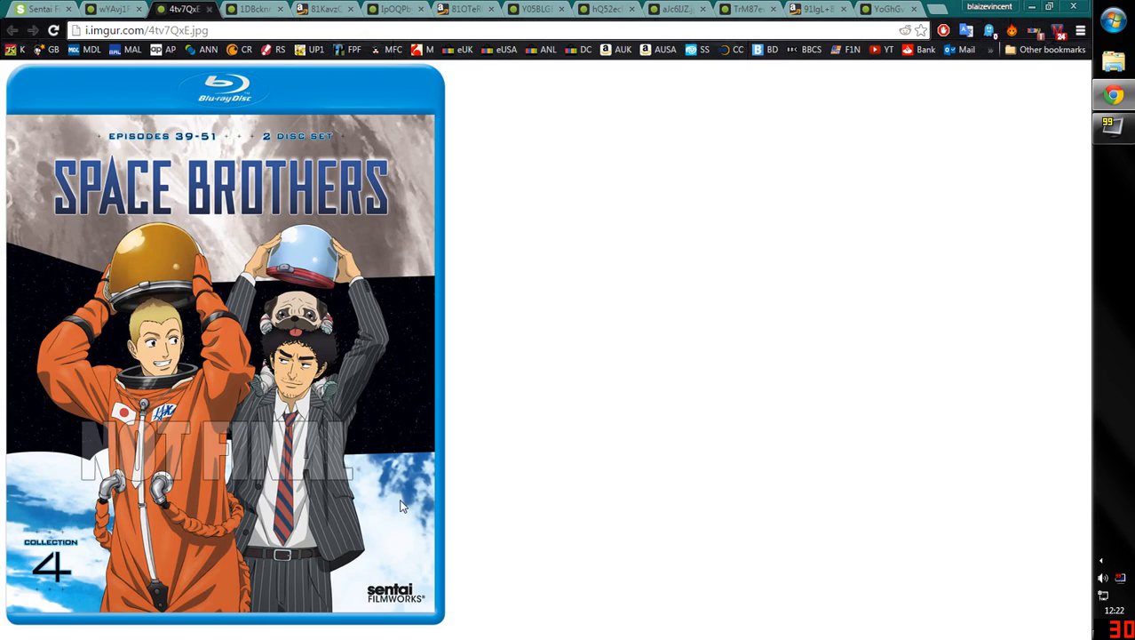
mouse_move(396, 519)
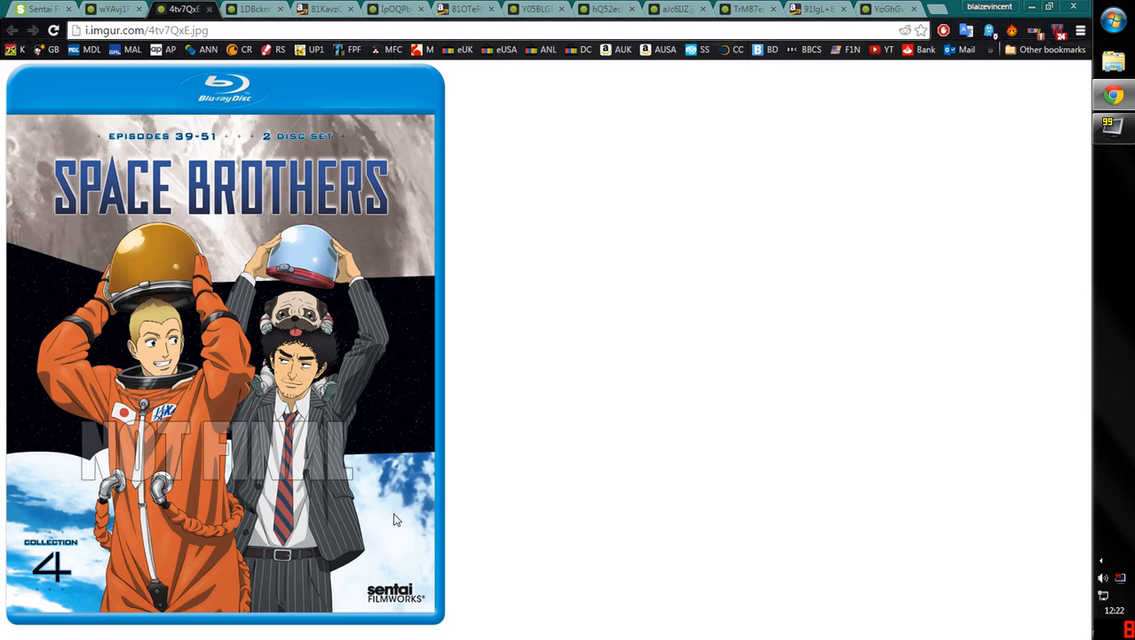
mouse_move(64, 283)
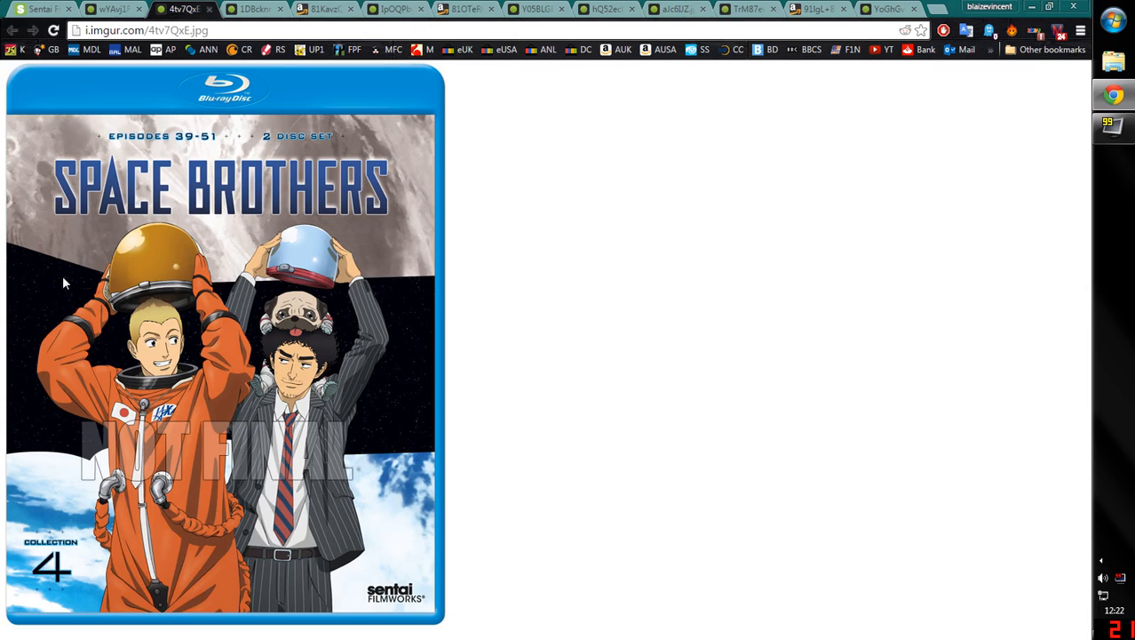
mouse_move(435, 389)
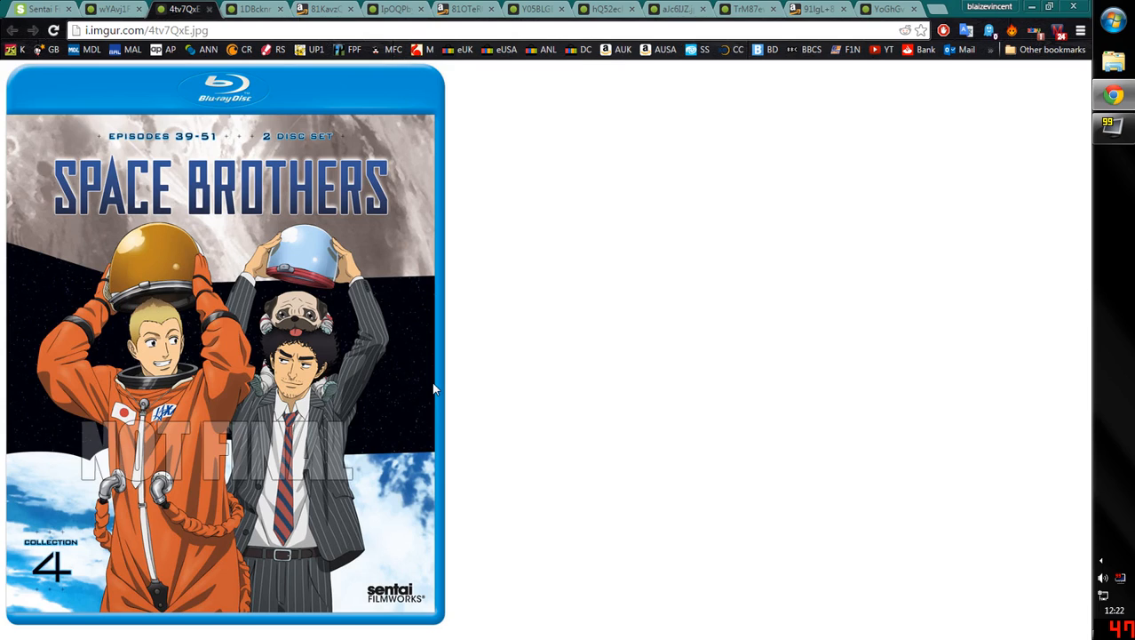
mouse_move(378, 384)
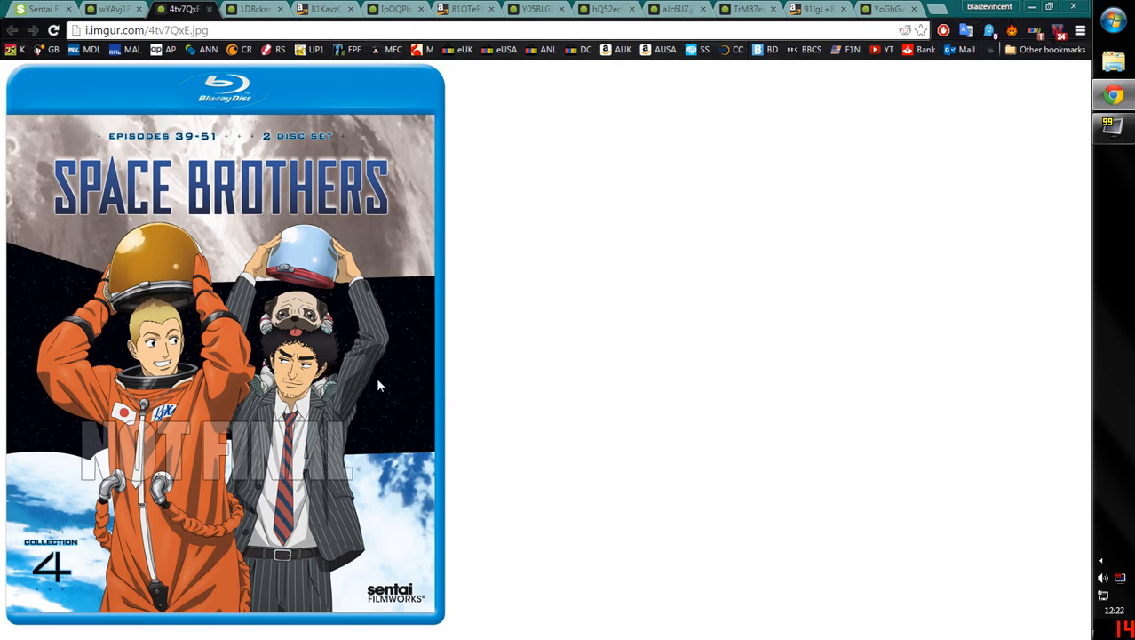
mouse_move(260, 435)
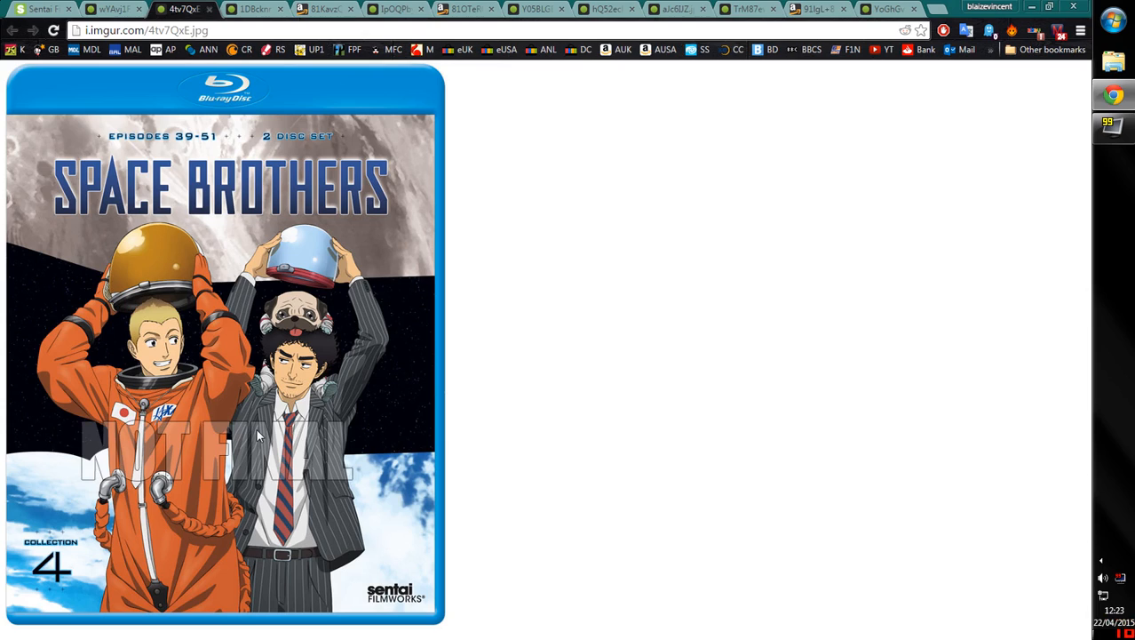
mouse_move(351, 457)
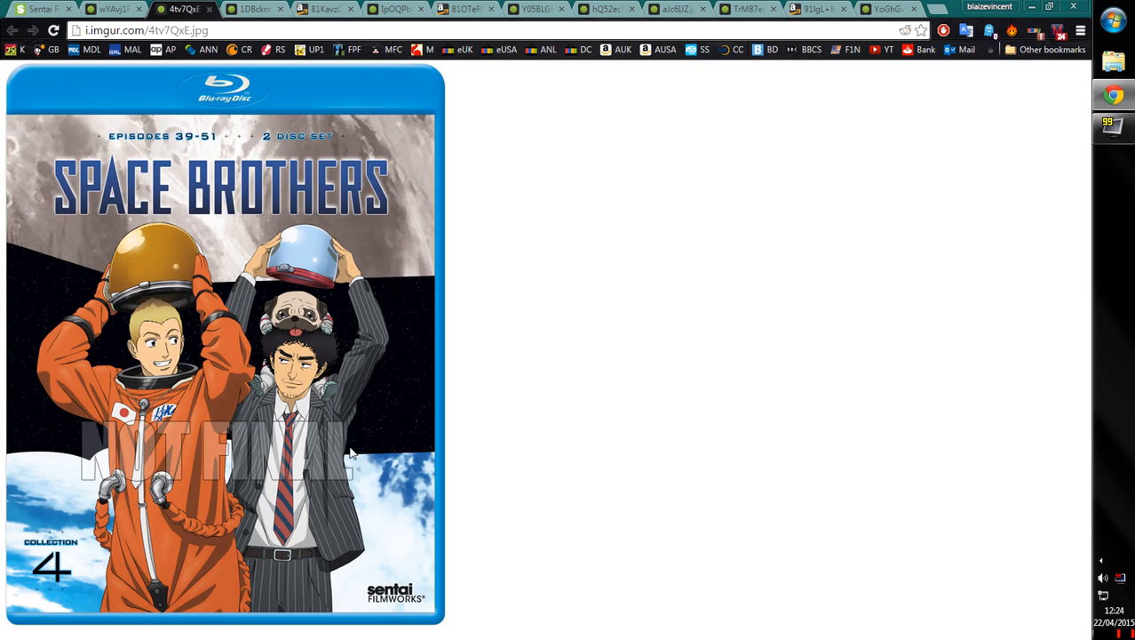
mouse_move(191, 355)
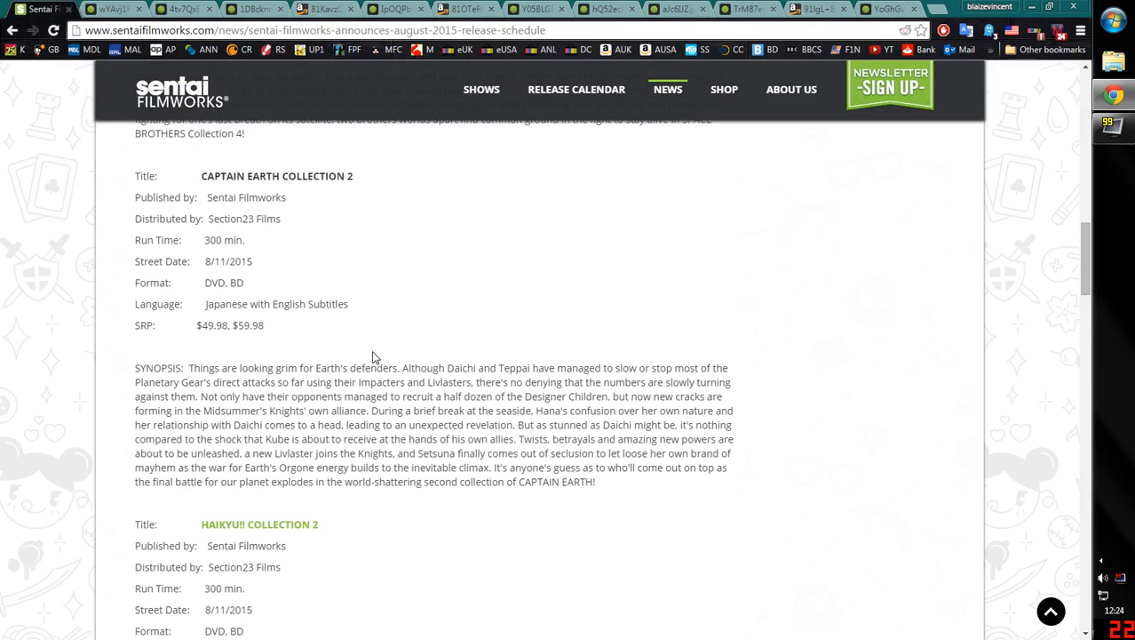
mouse_move(367, 337)
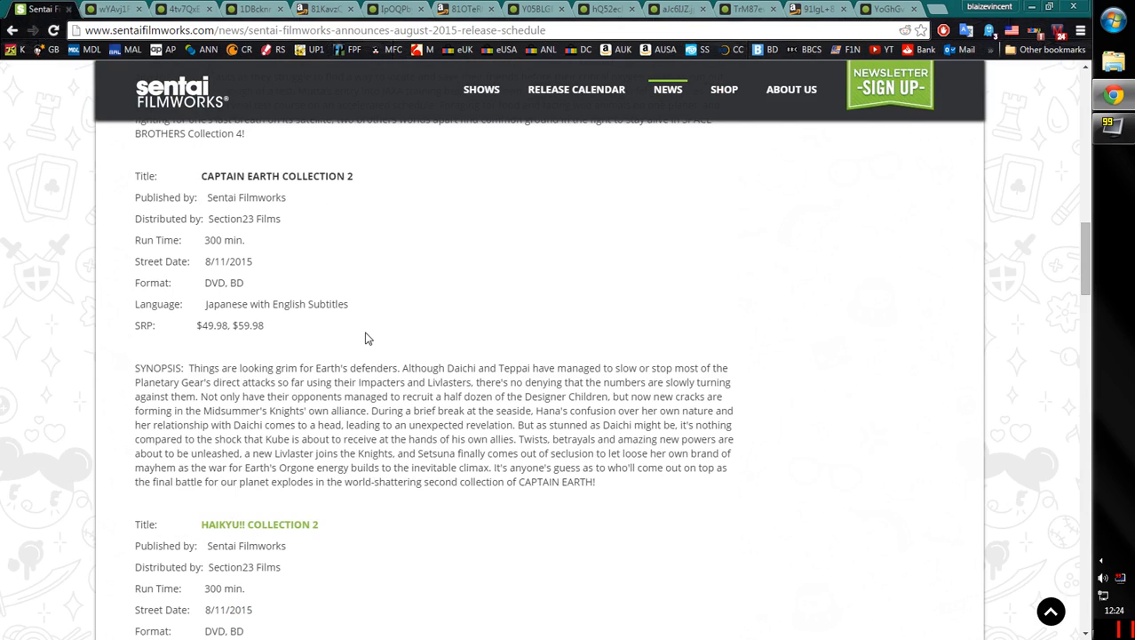
mouse_move(347, 345)
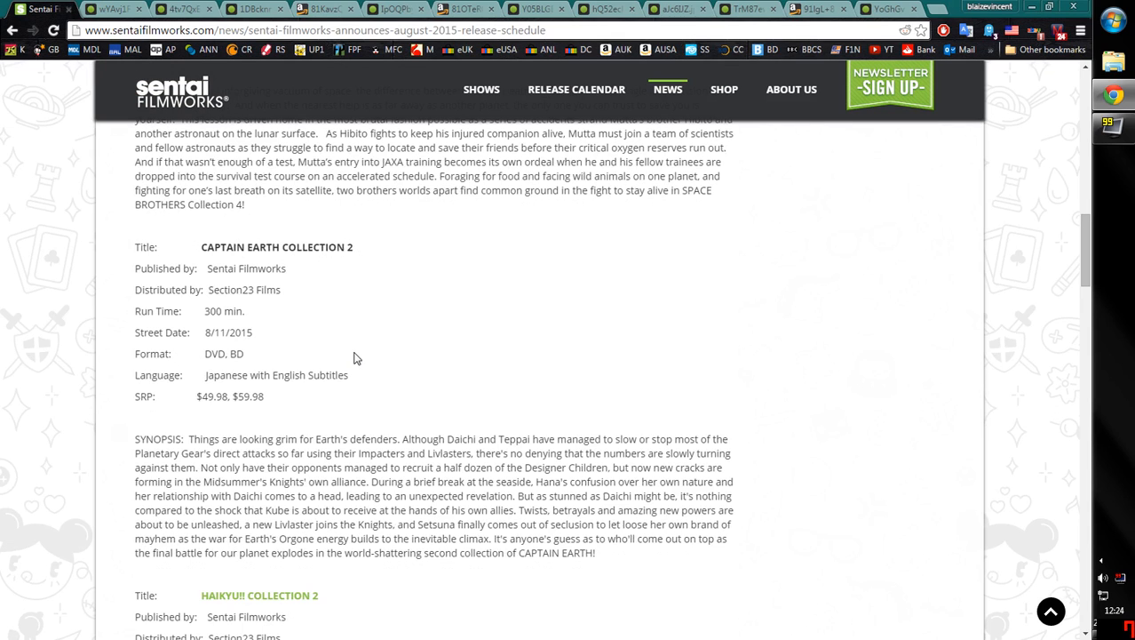
mouse_move(361, 390)
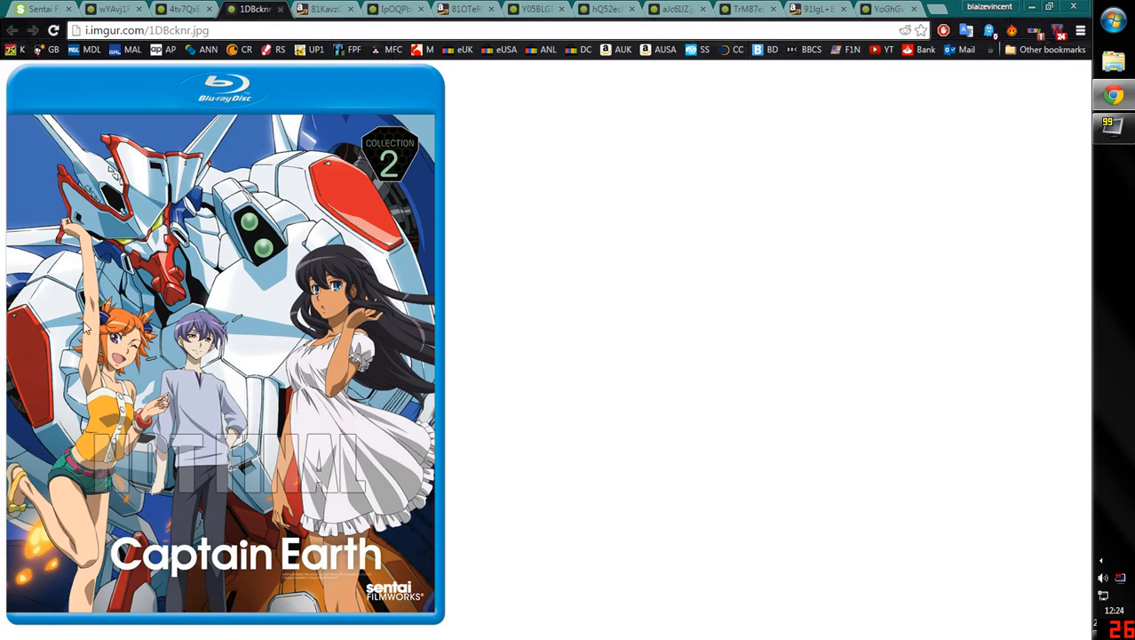
mouse_move(283, 463)
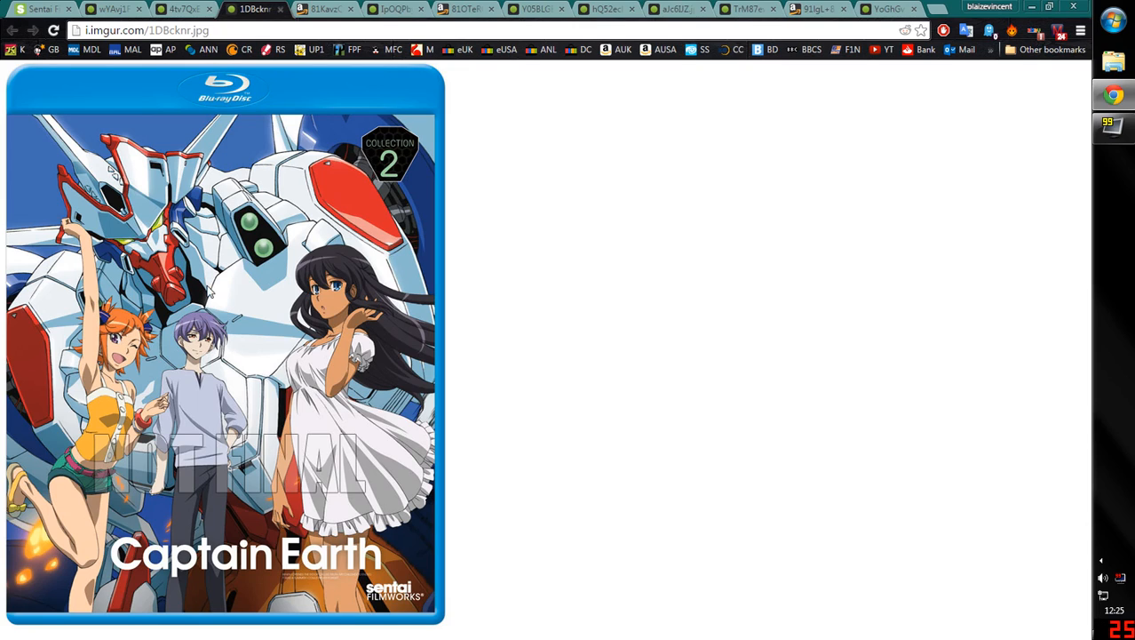
mouse_move(211, 291)
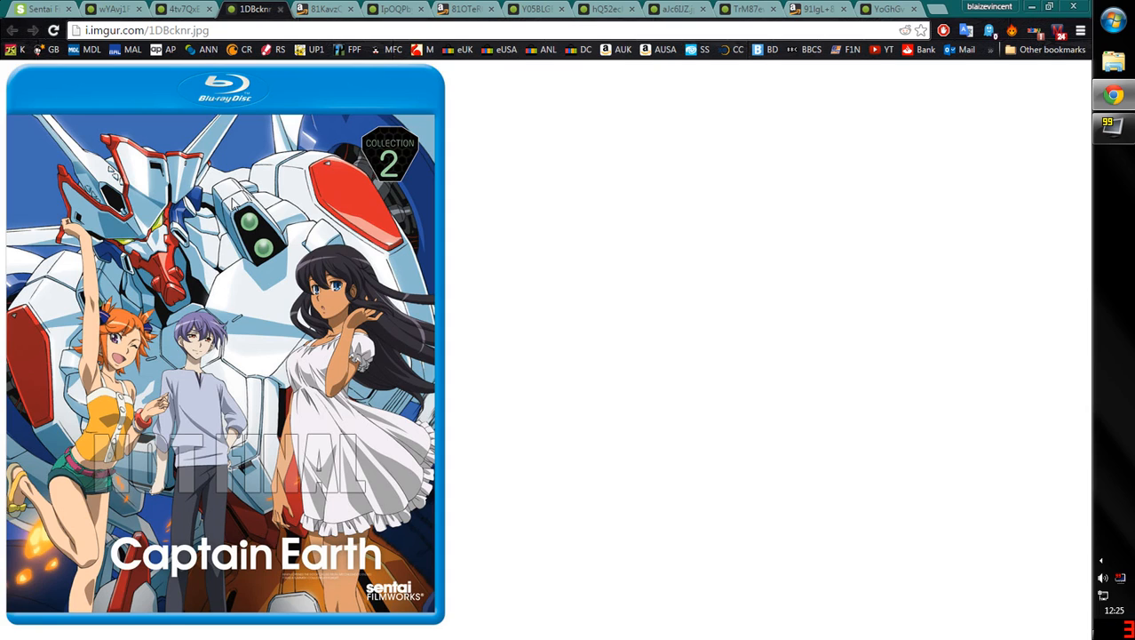
Compare the Captain Earth Collection 1 and 2 covers, then scroll the schedule to Haikyu!! Collection 2
left_click(324, 9)
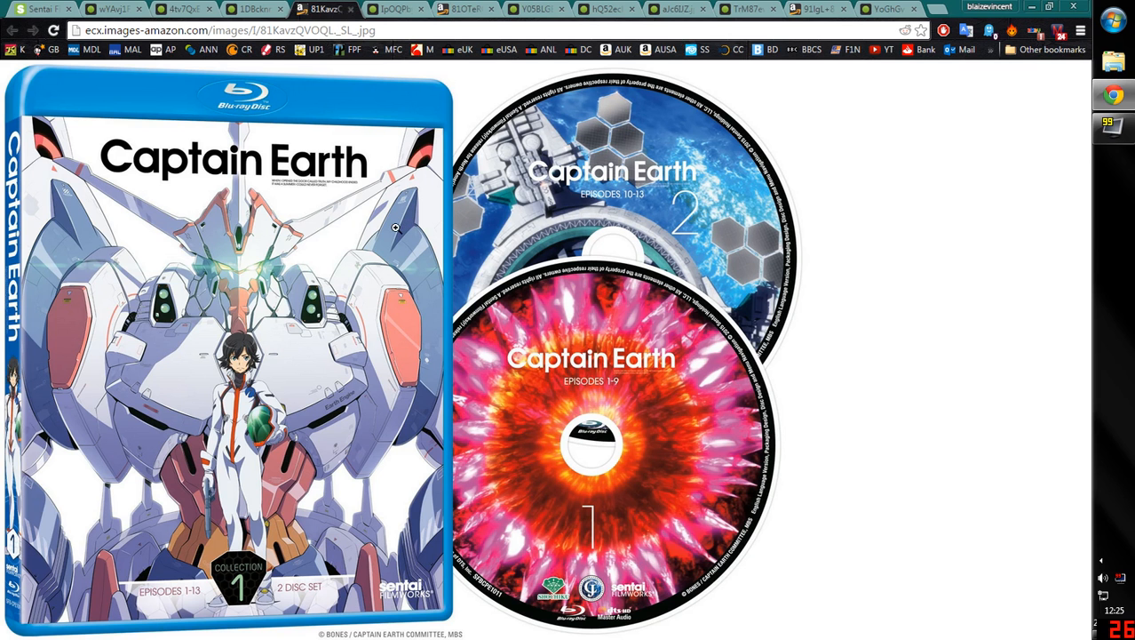
mouse_move(238, 377)
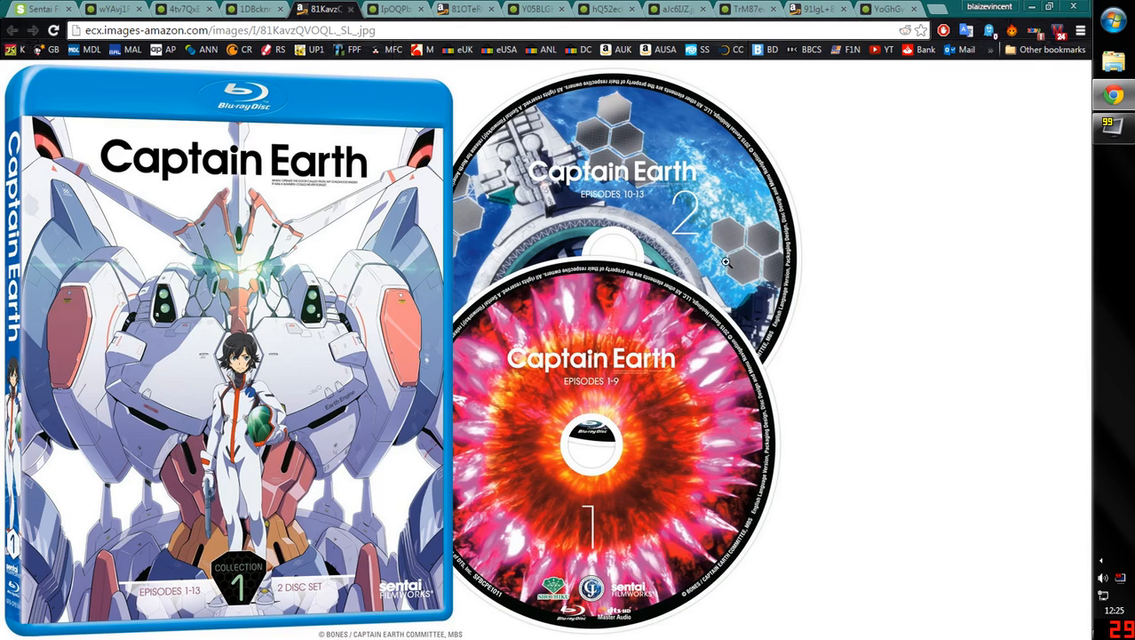
mouse_move(751, 347)
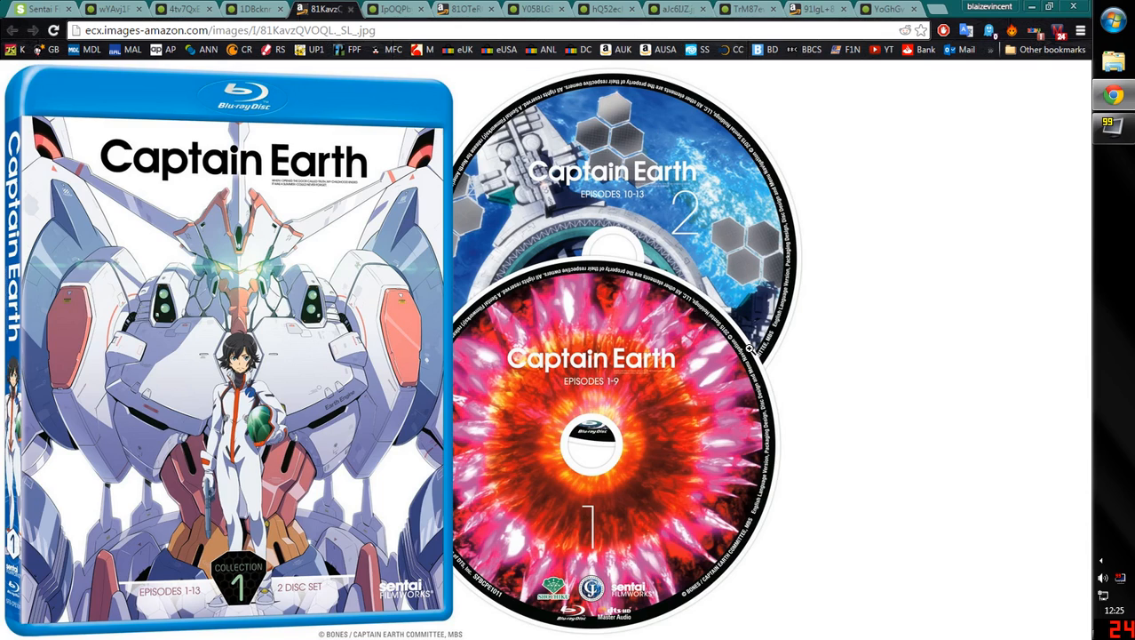
mouse_move(125, 376)
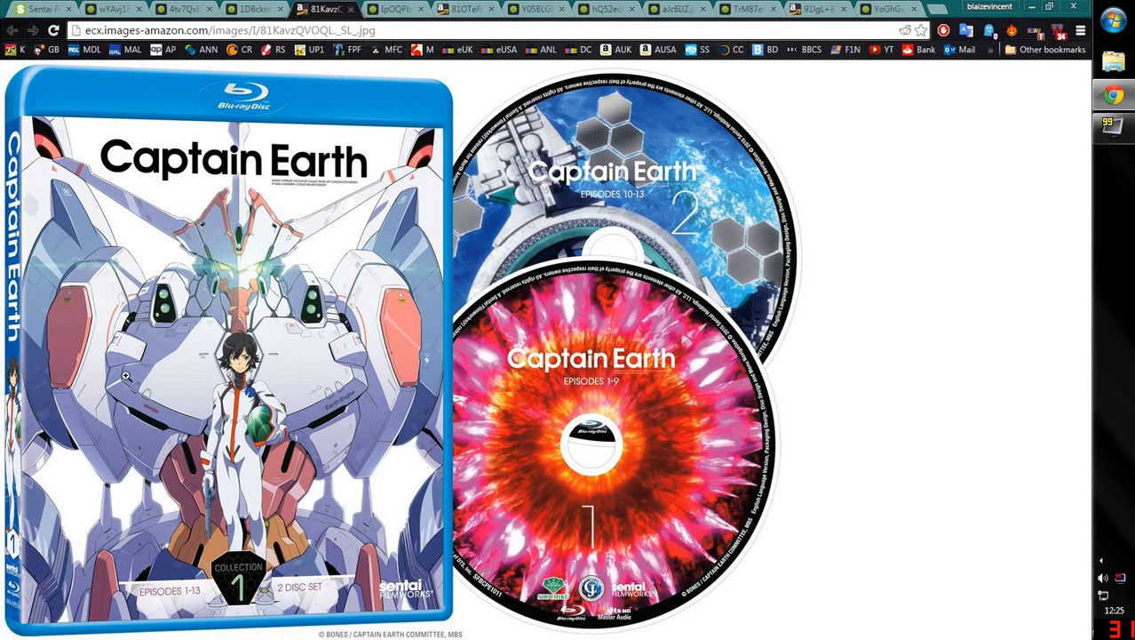
mouse_move(158, 138)
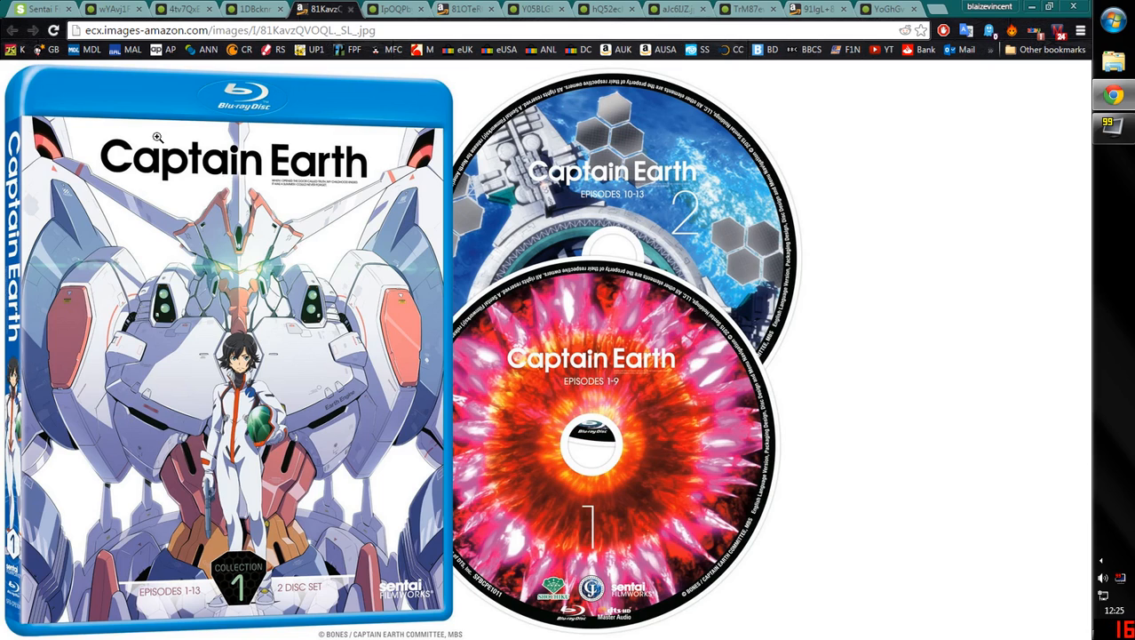
left_click(254, 9)
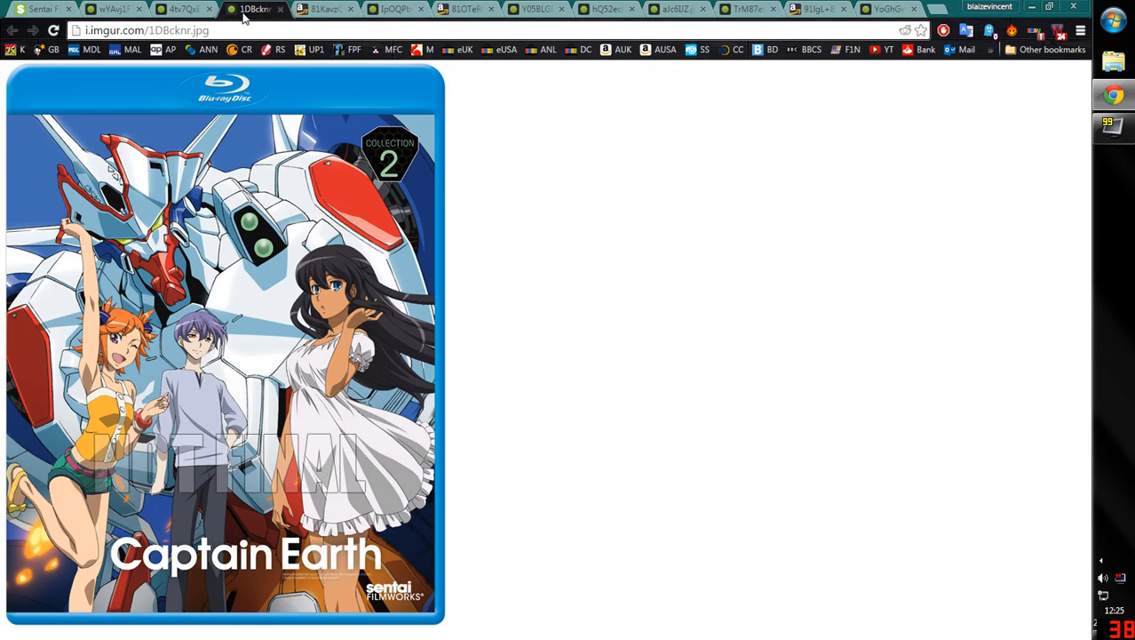
left_click(324, 9)
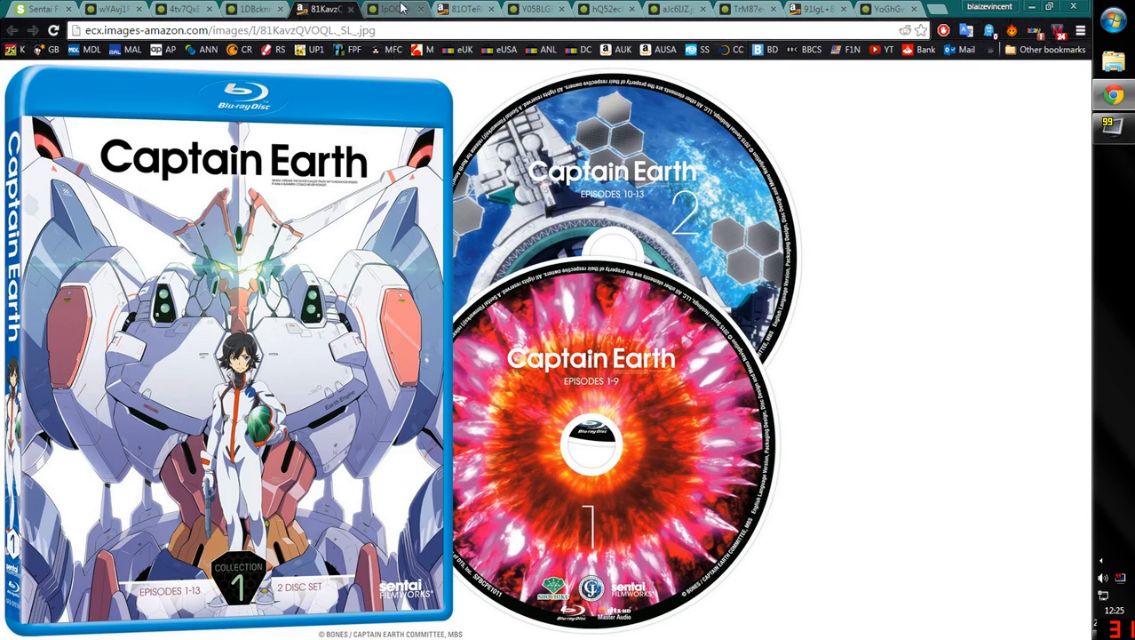
left_click(255, 9)
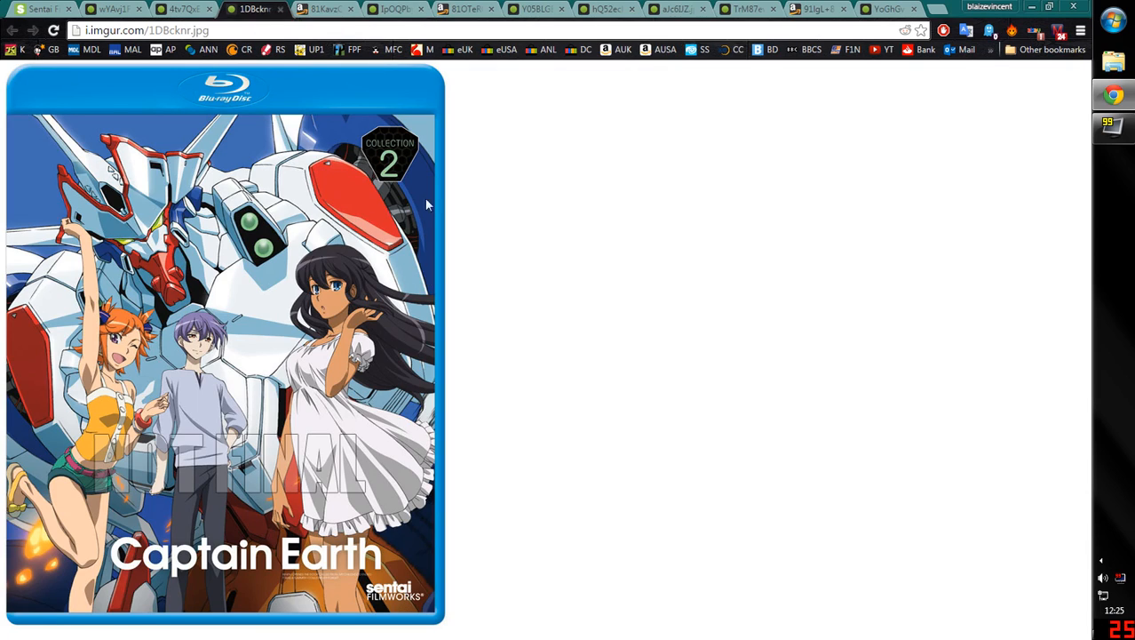
mouse_move(367, 600)
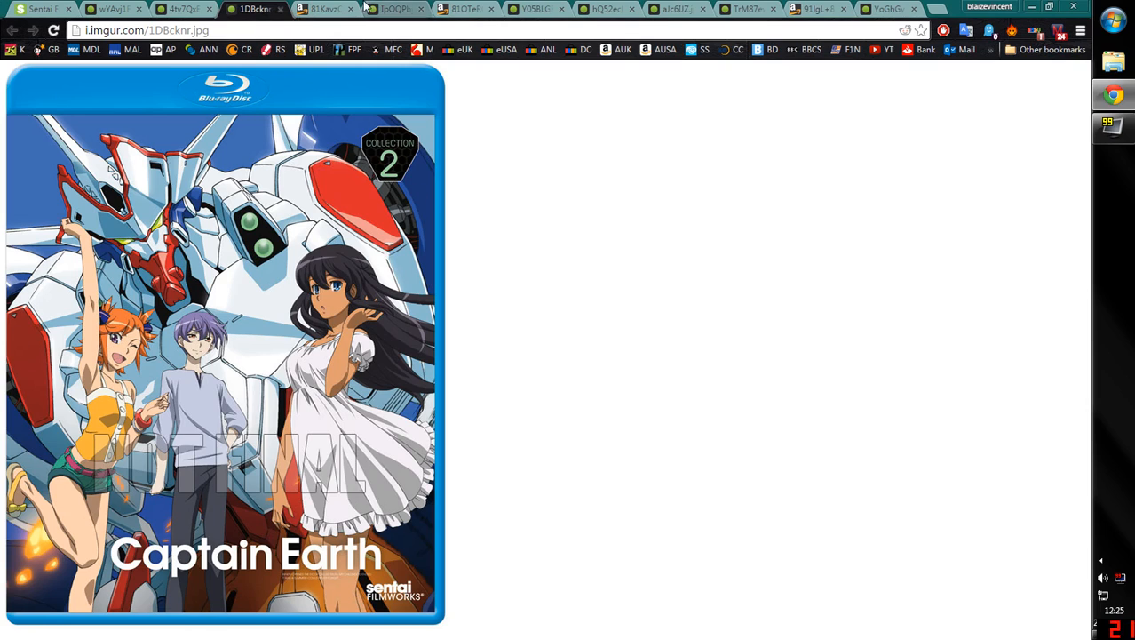
mouse_move(324, 8)
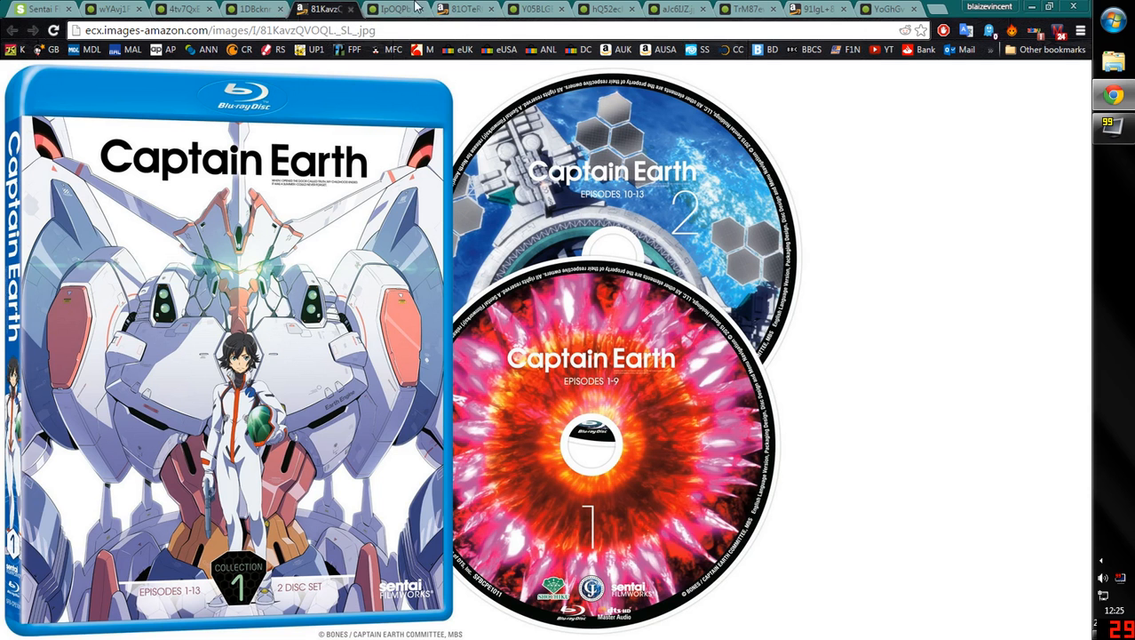
left_click(11, 9)
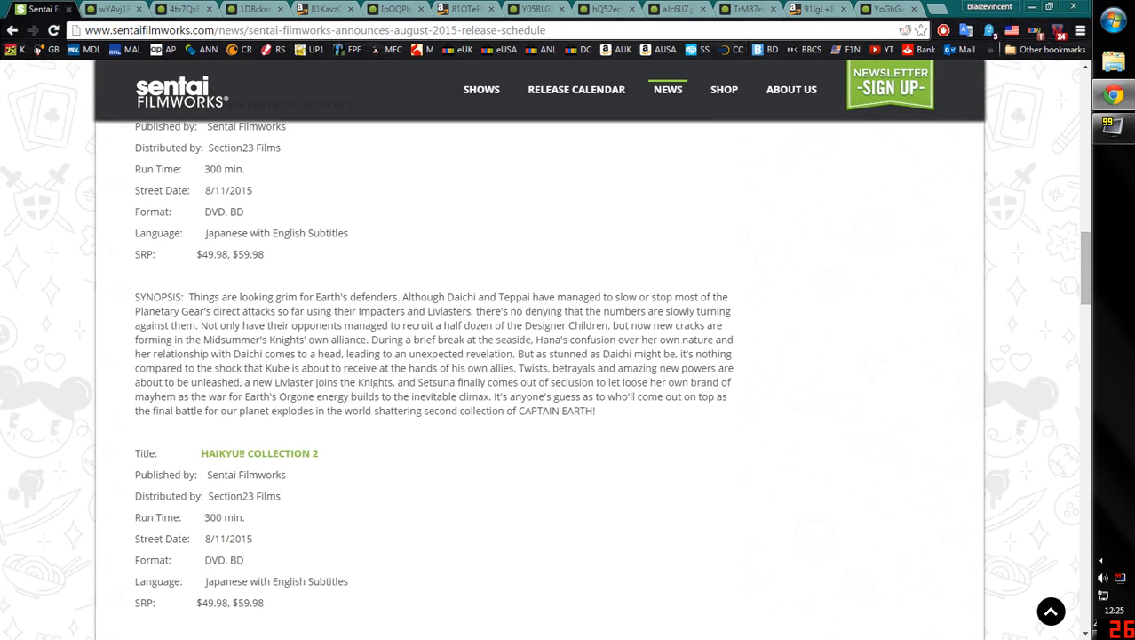
scroll("down", 3)
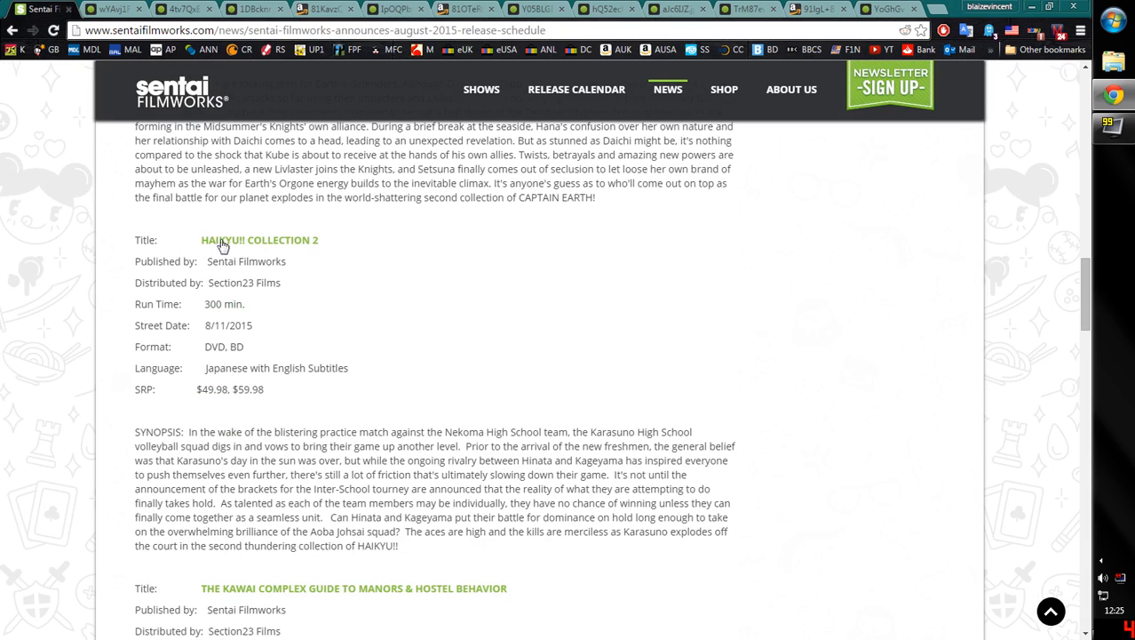
mouse_move(323, 357)
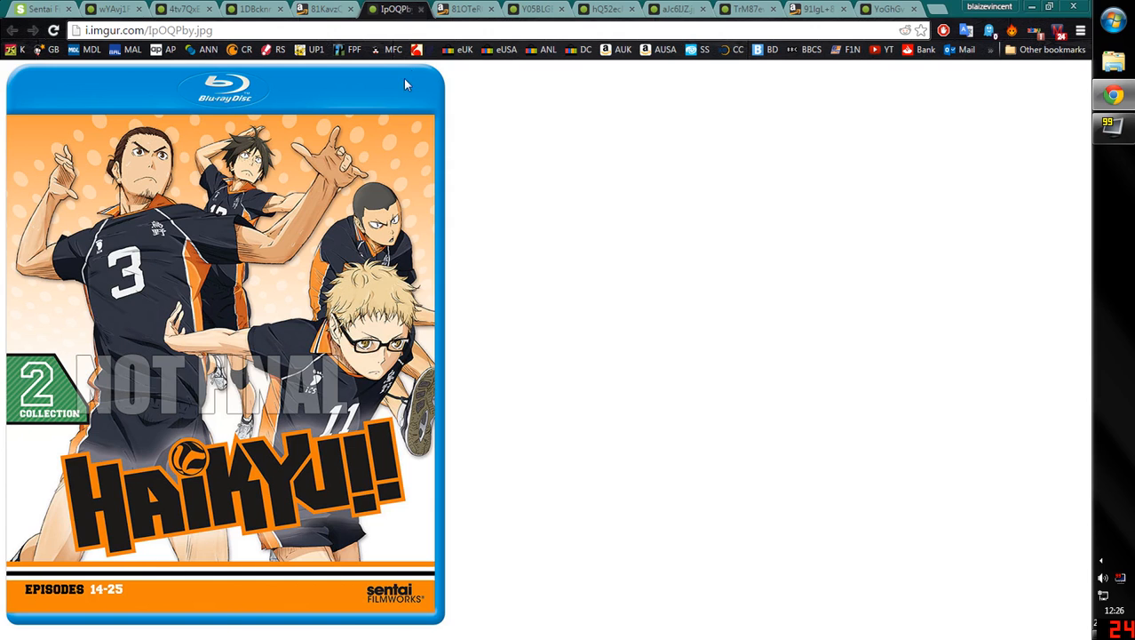
mouse_move(196, 407)
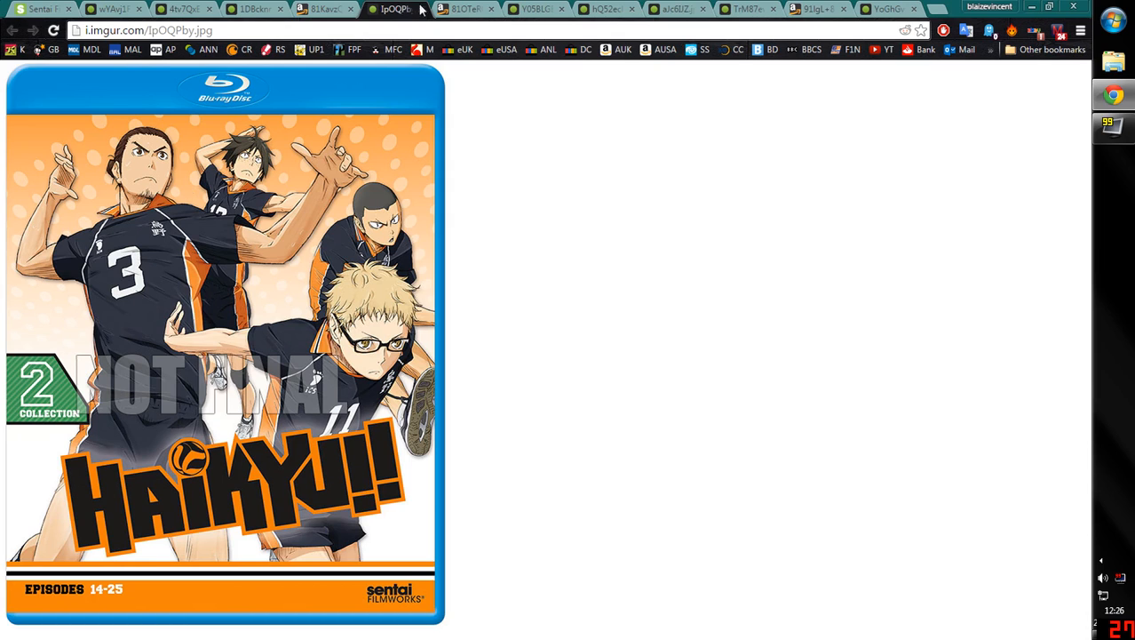
mouse_move(462, 9)
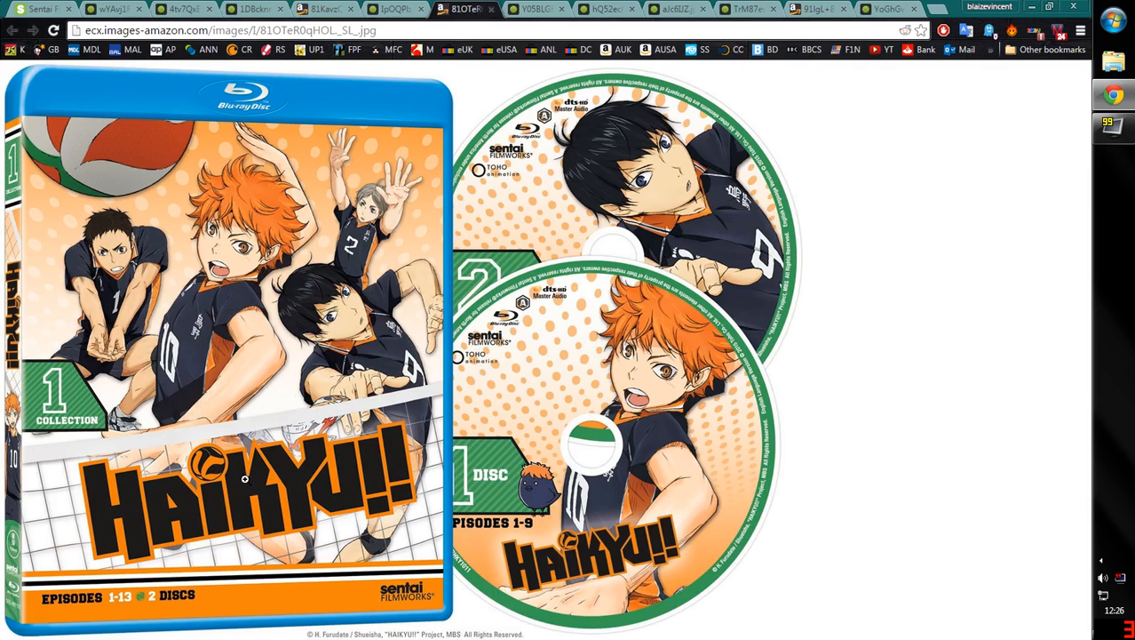
mouse_move(260, 411)
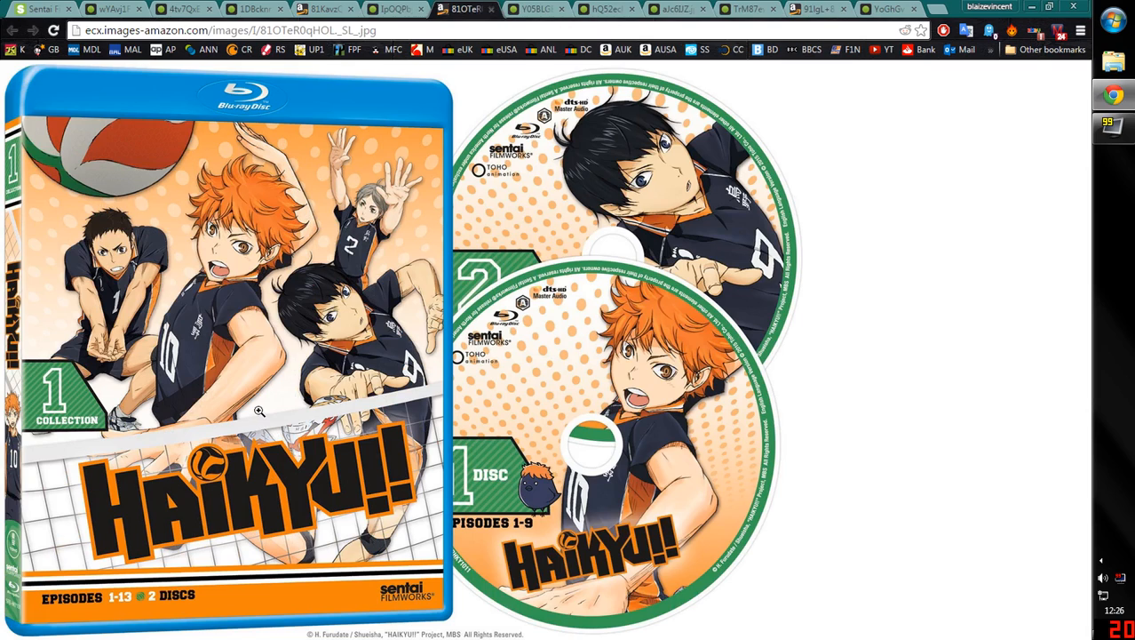
mouse_move(482, 148)
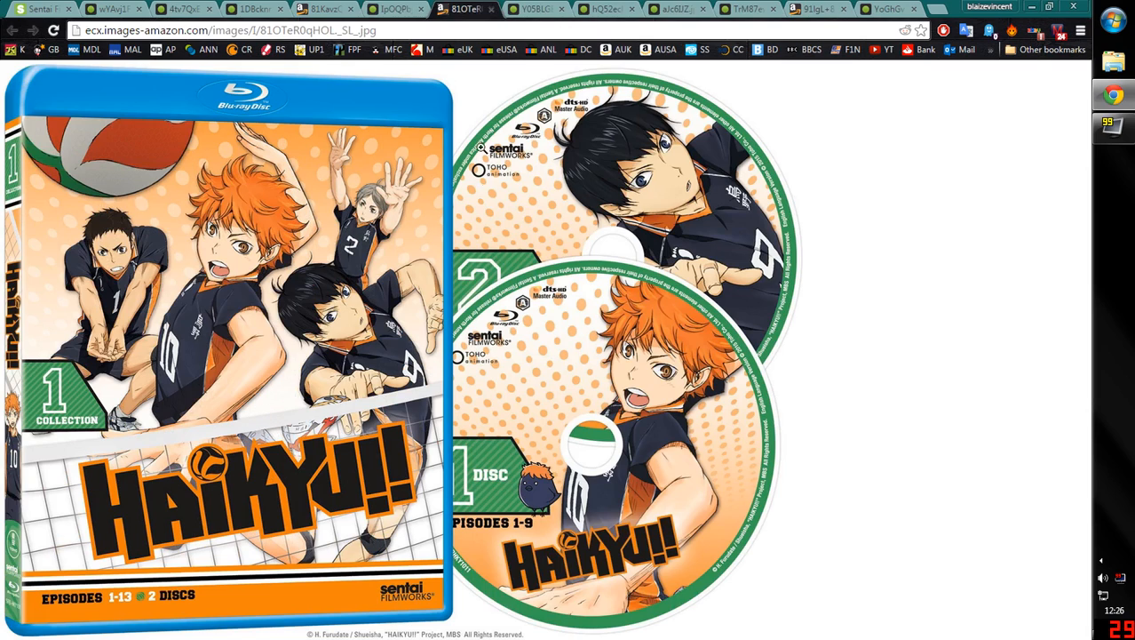
mouse_move(141, 216)
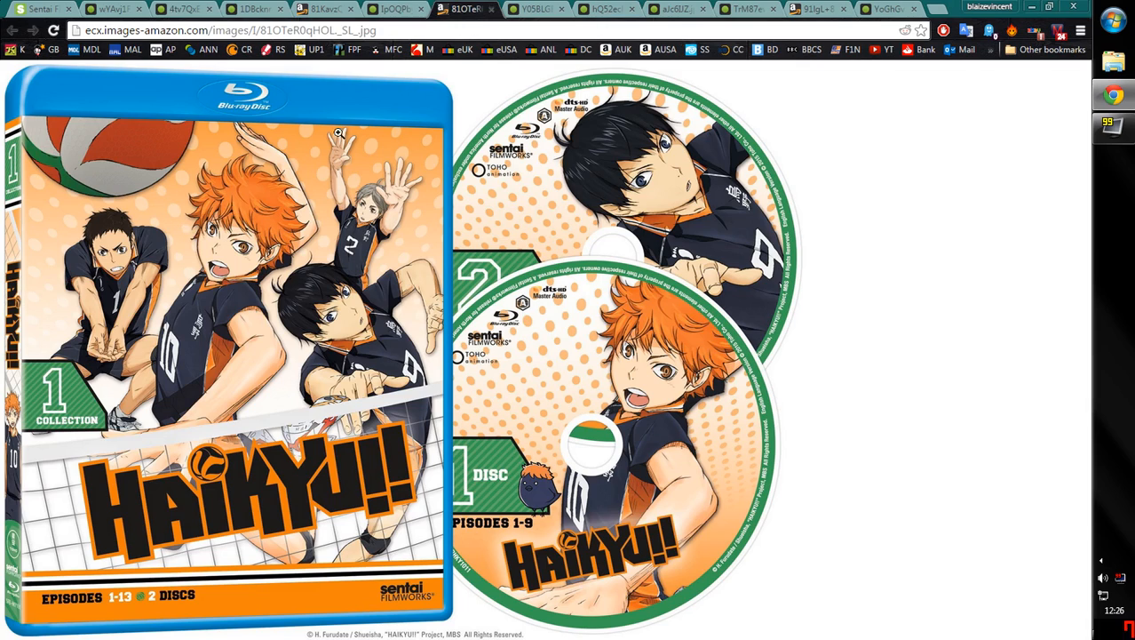
mouse_move(387, 64)
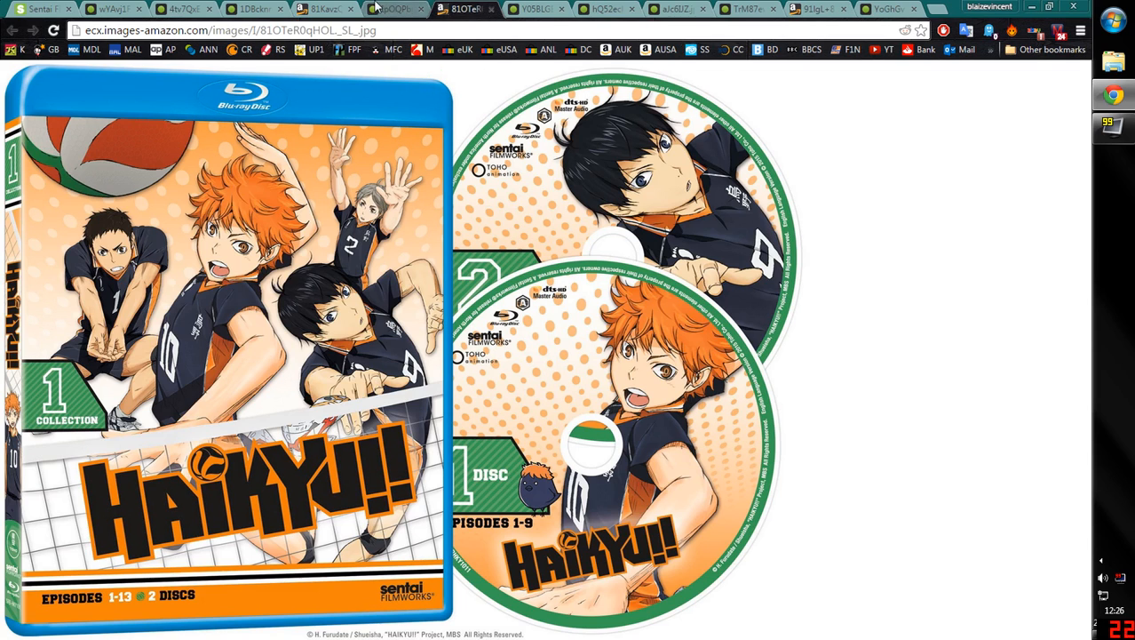
left_click(396, 9)
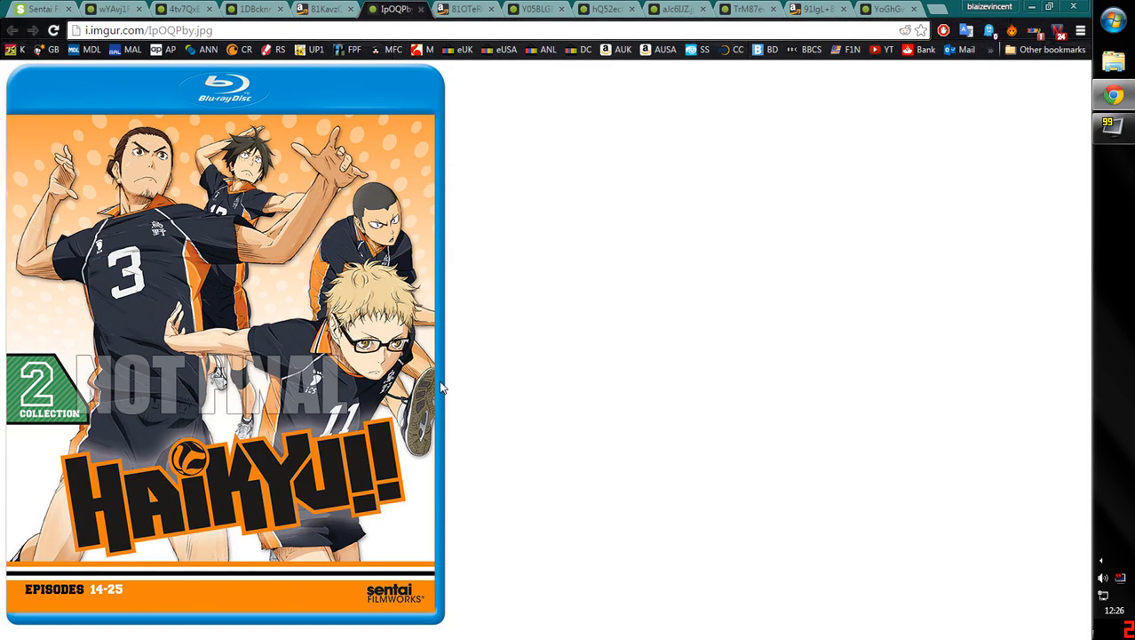
mouse_move(442, 389)
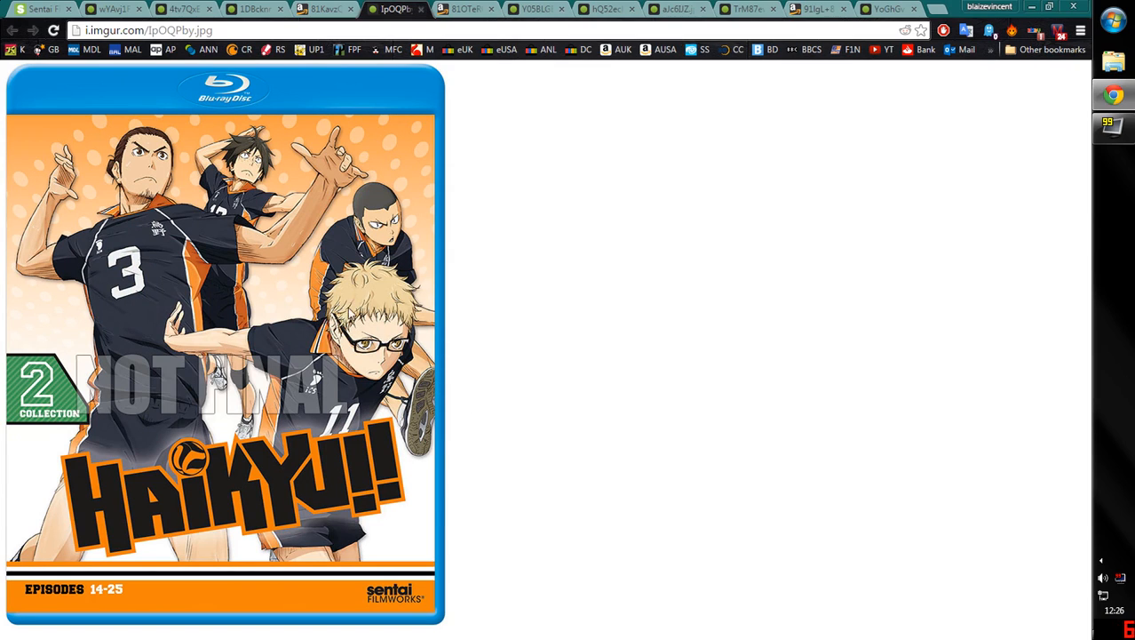
mouse_move(175, 187)
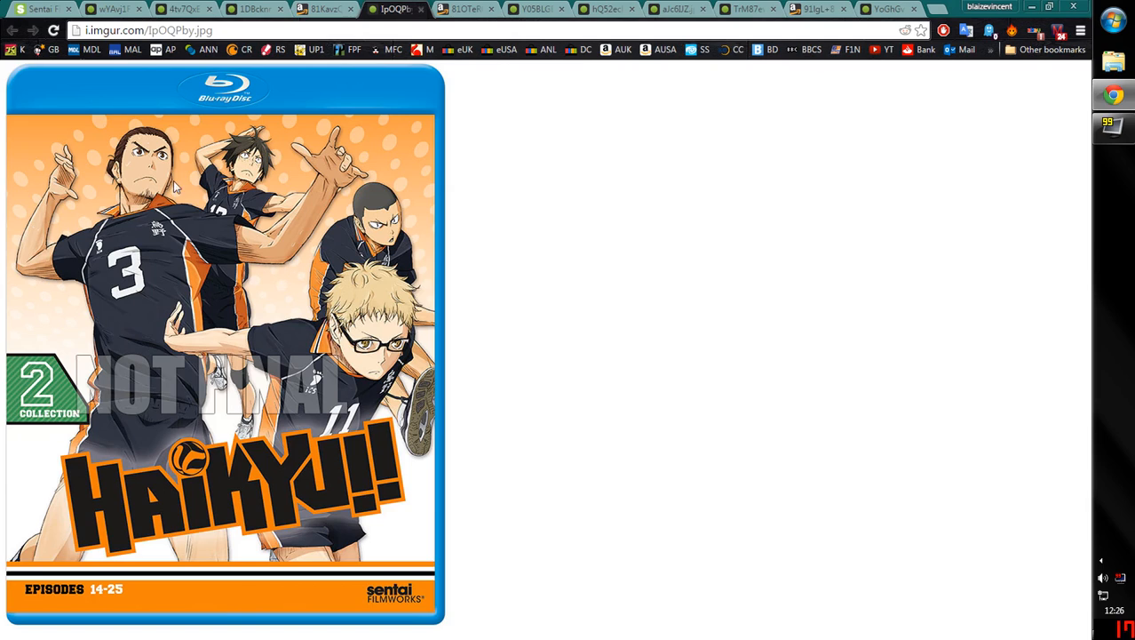
mouse_move(180, 196)
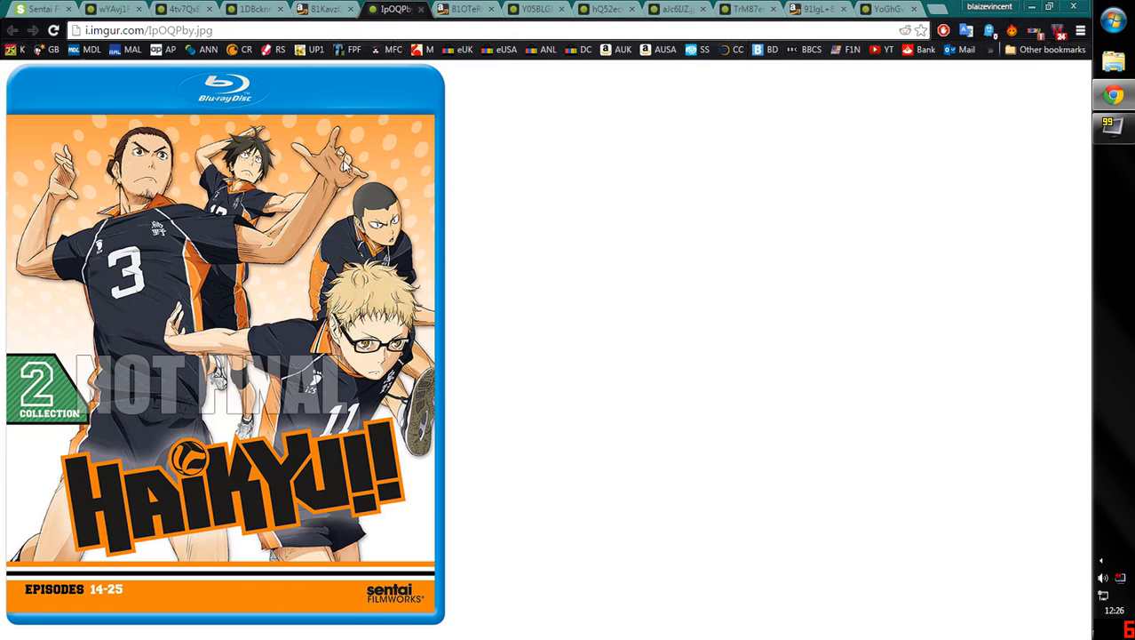
mouse_move(56, 416)
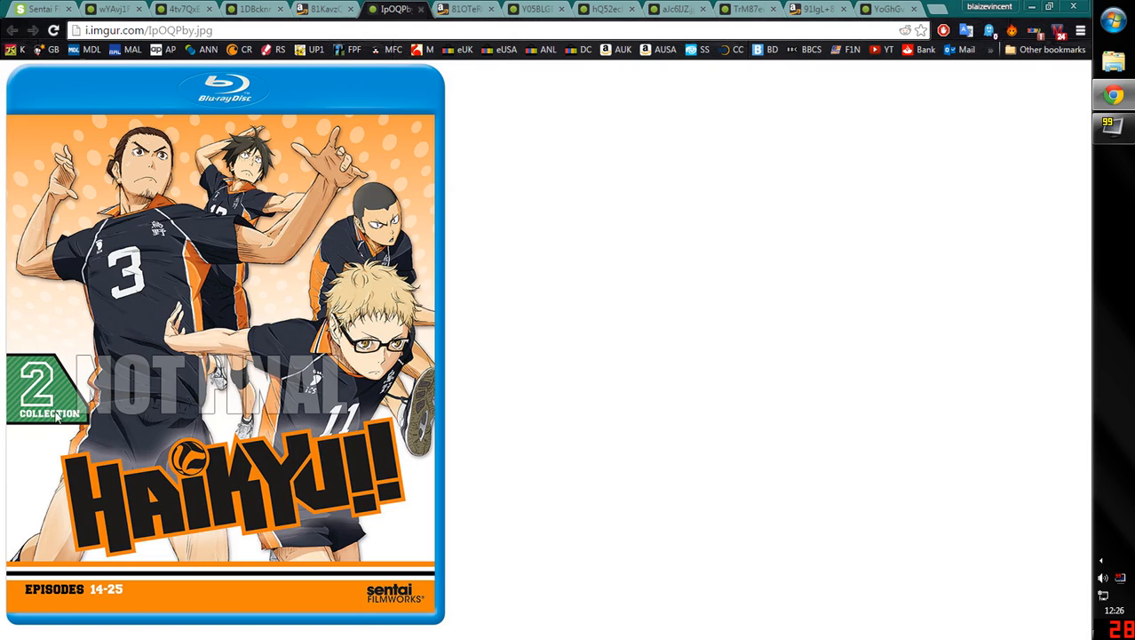
mouse_move(267, 231)
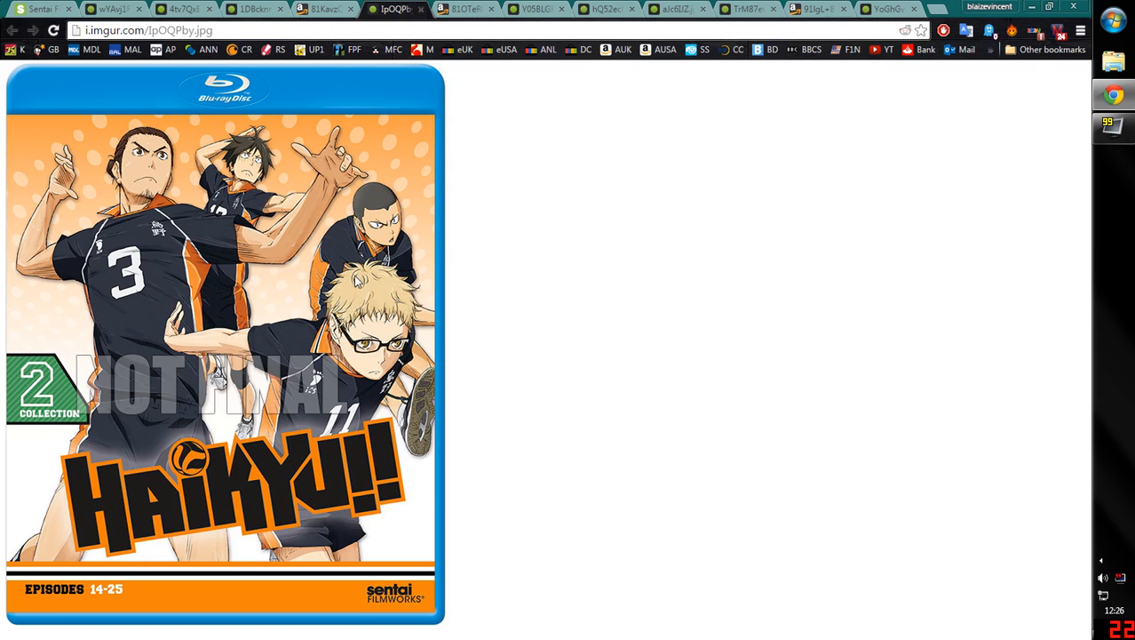
mouse_move(389, 83)
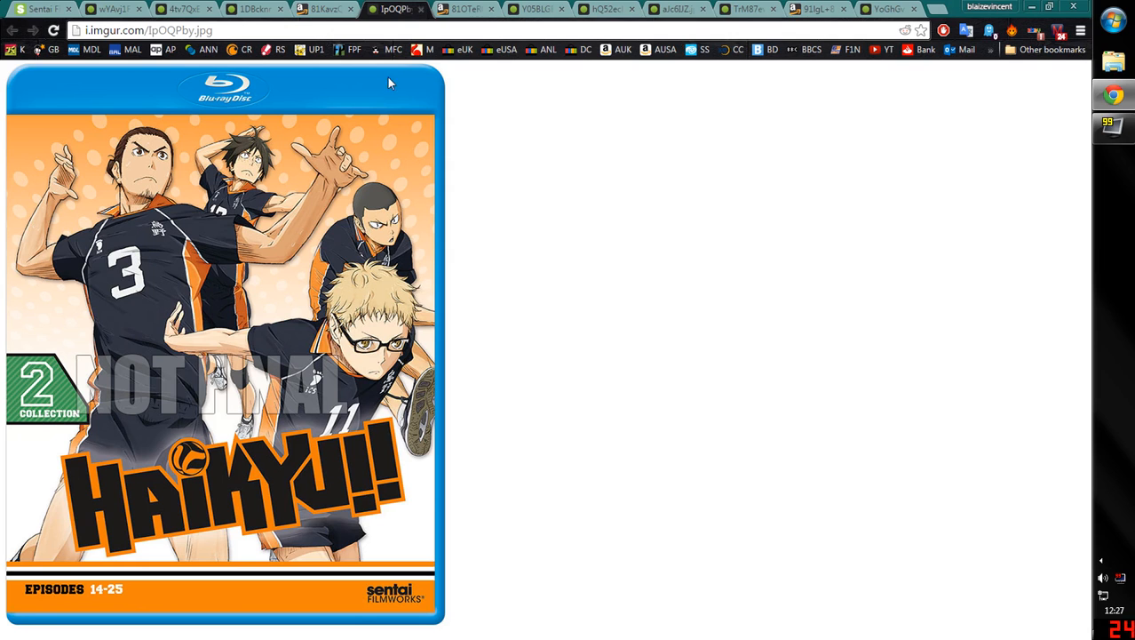
left_click(324, 9)
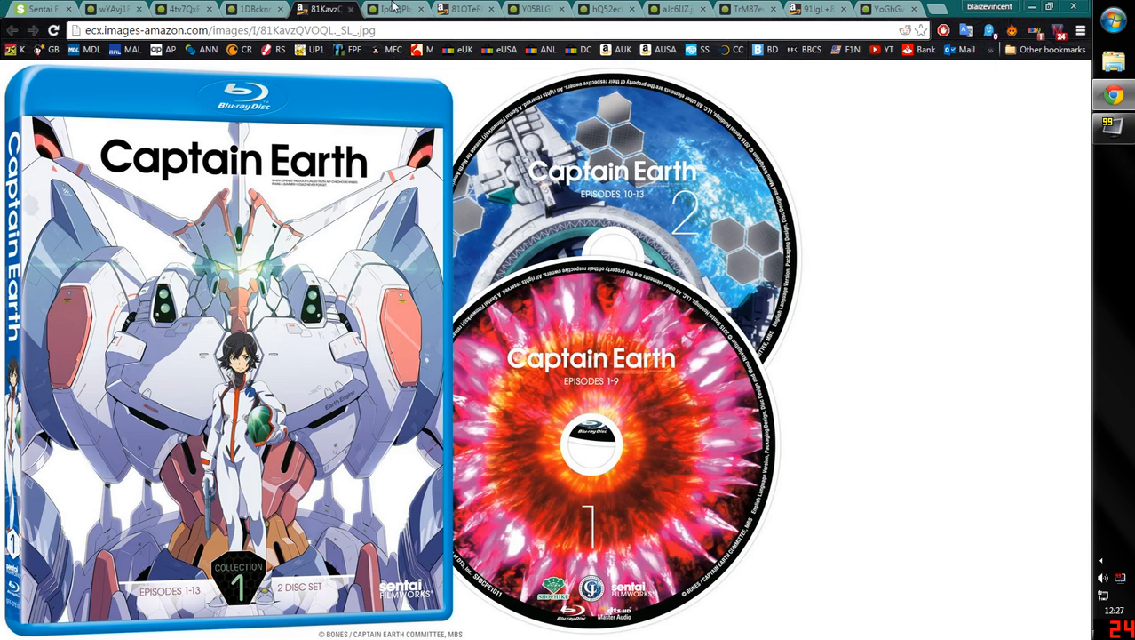
left_click(459, 8)
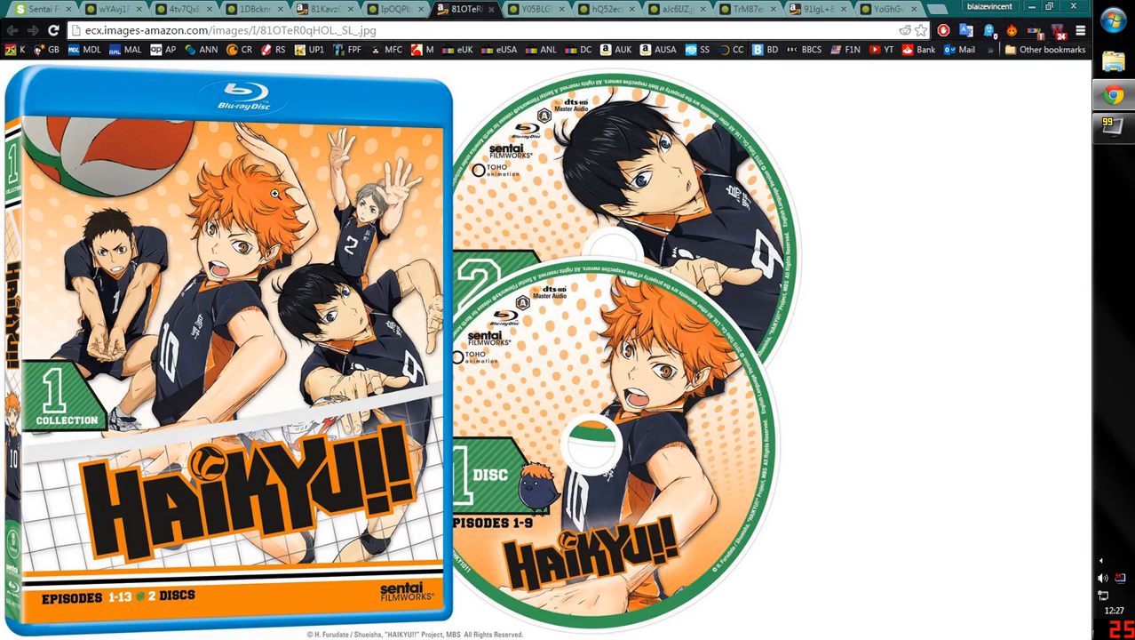
mouse_move(412, 326)
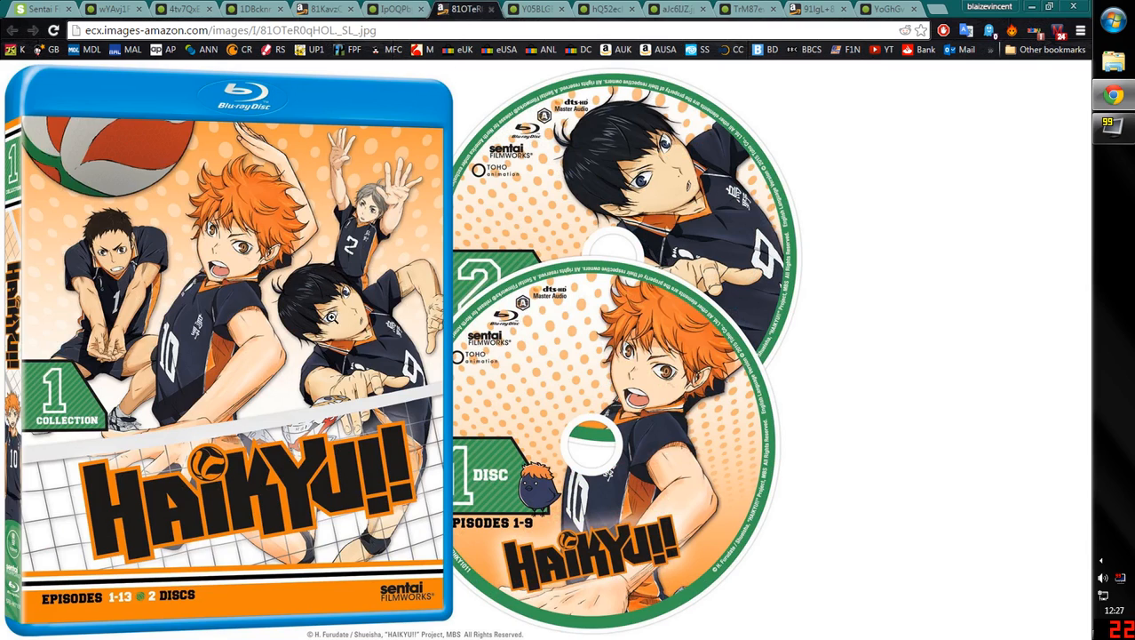
left_click(391, 9)
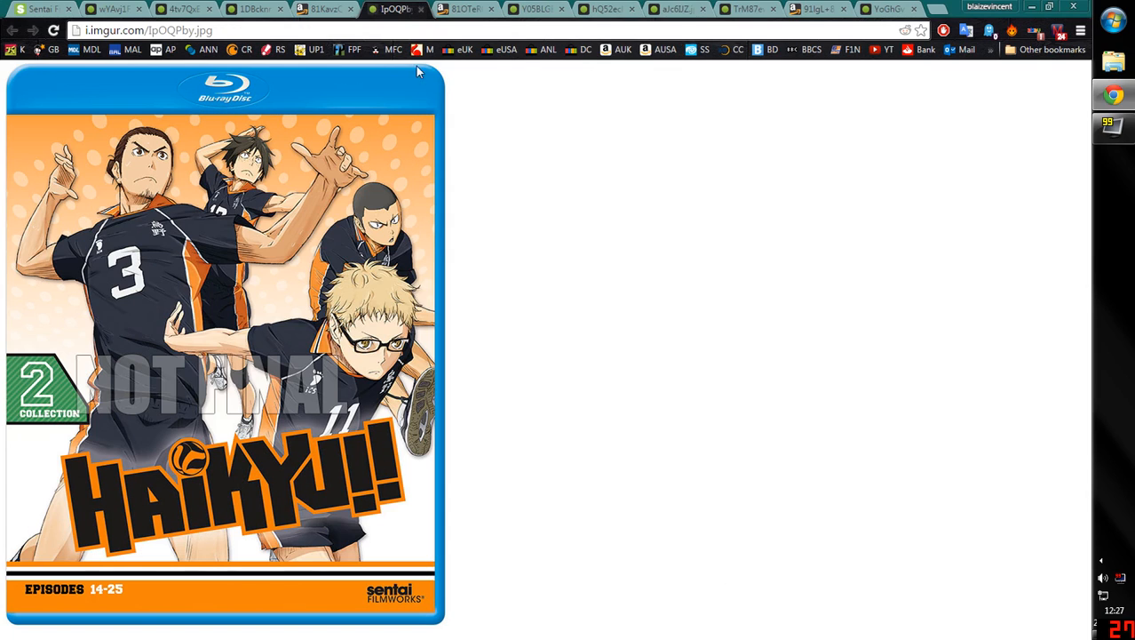
mouse_move(697, 107)
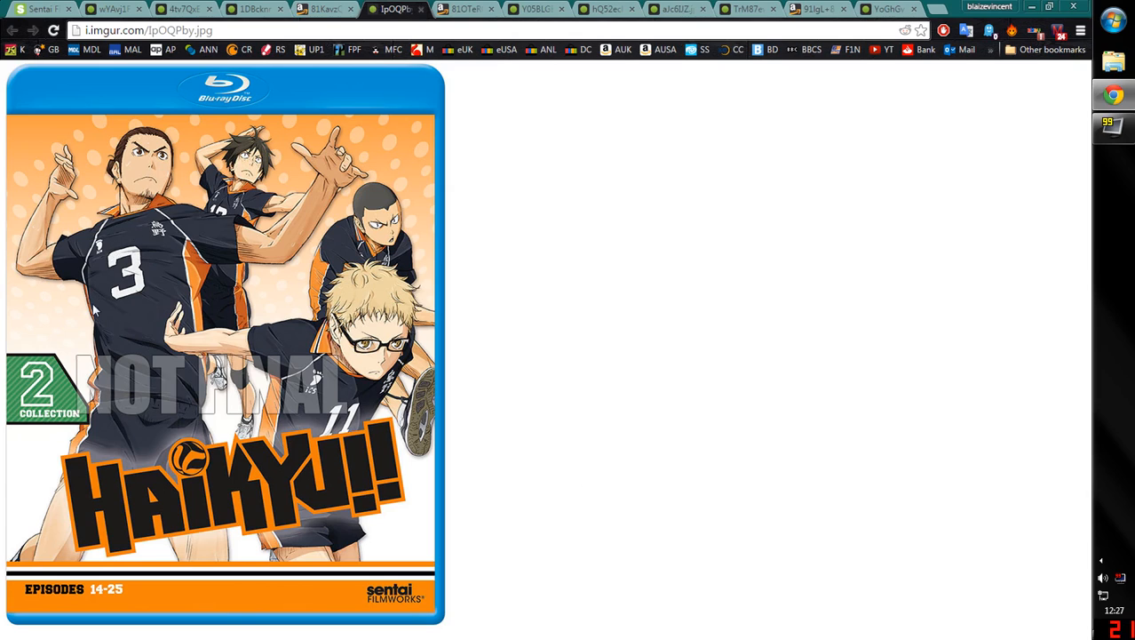
mouse_move(246, 298)
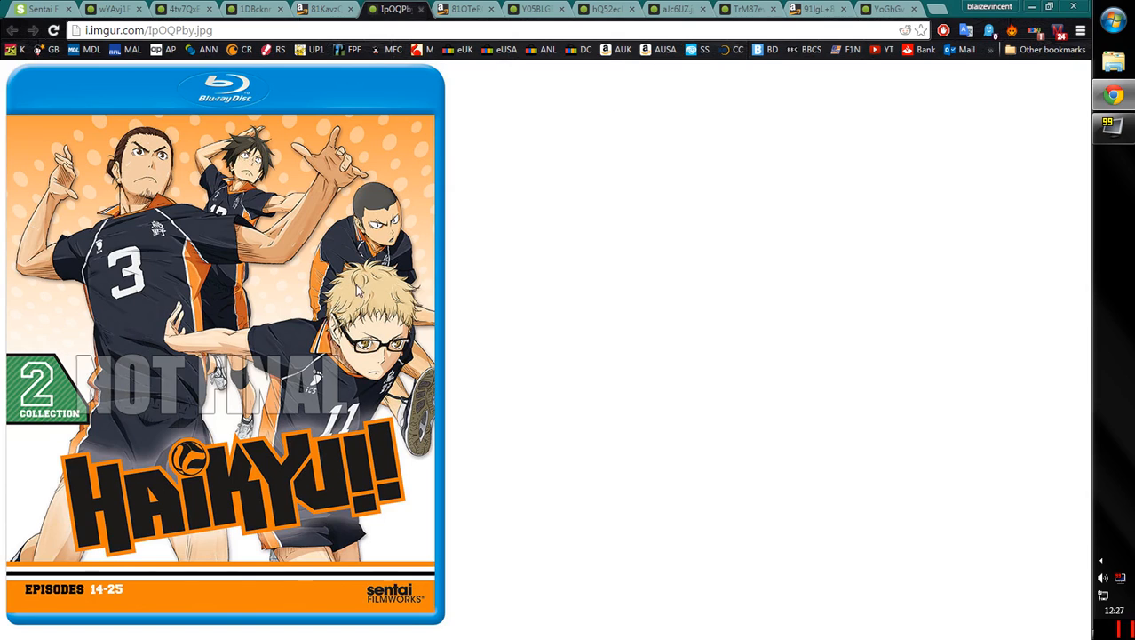
mouse_move(480, 306)
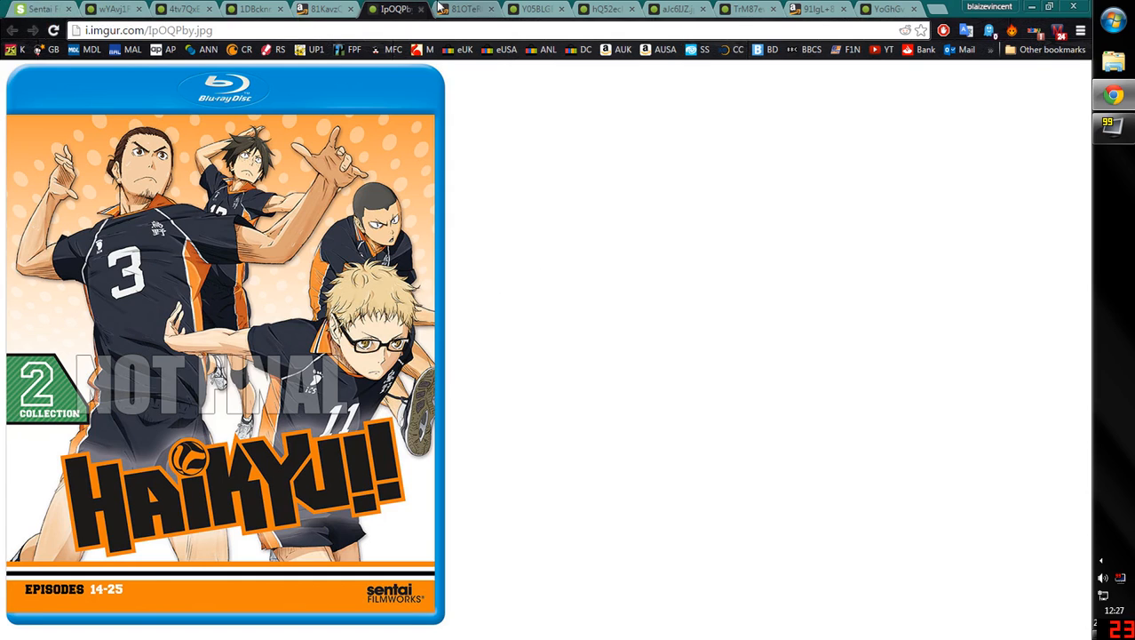
left_click(462, 9)
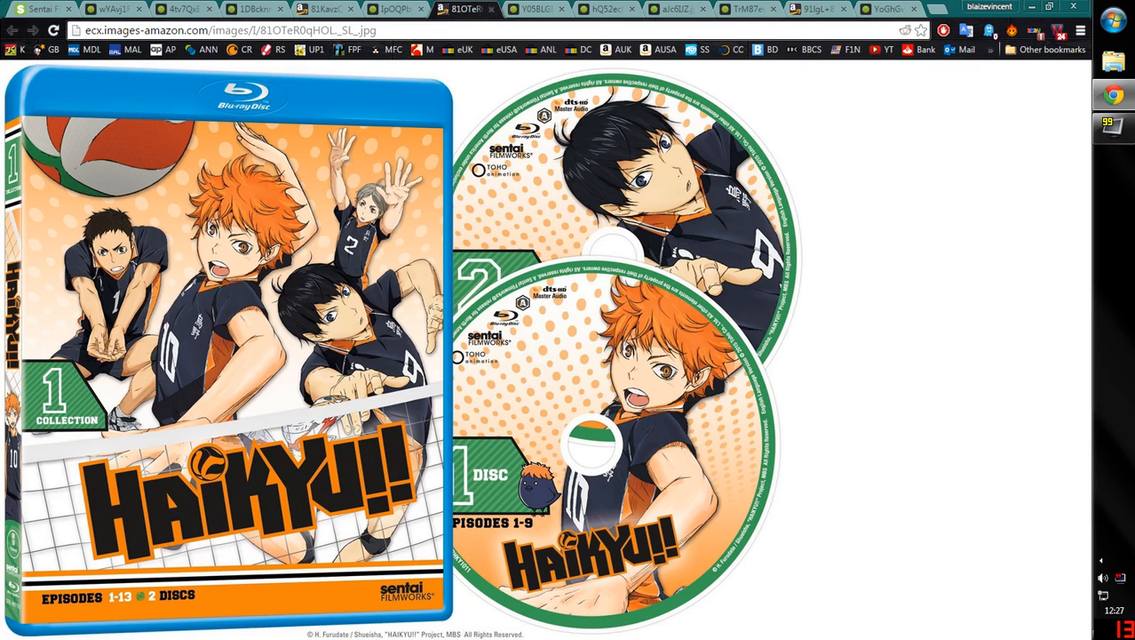
Return to the August schedule and scroll to The Kawai Complex Guide to Manors & Hostel Behavior
left_click(326, 9)
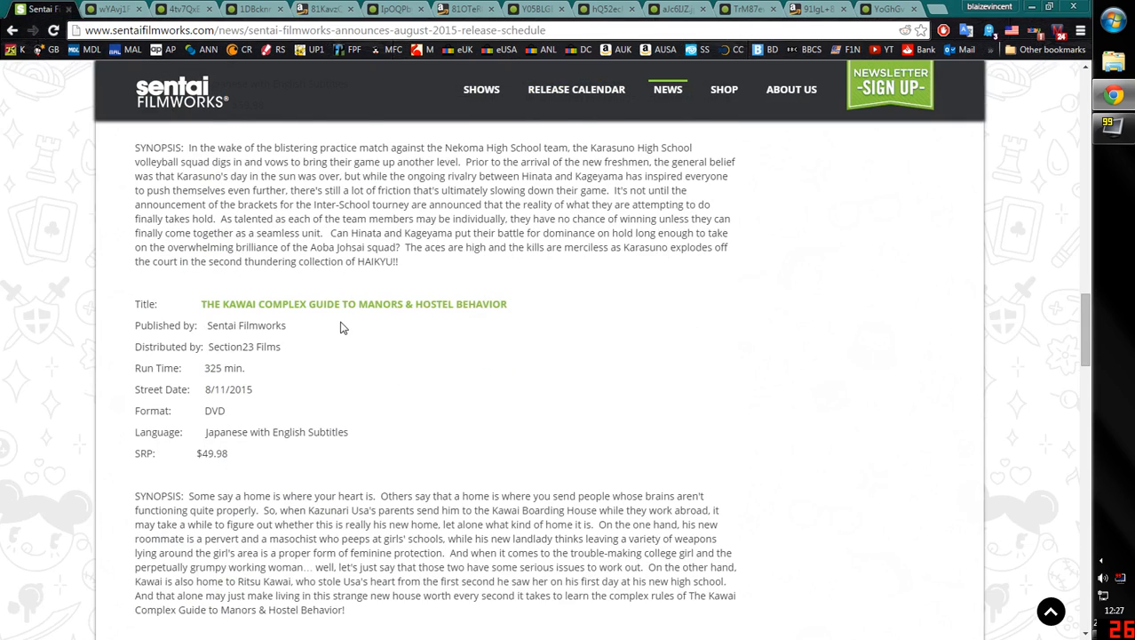
scroll("down", 3)
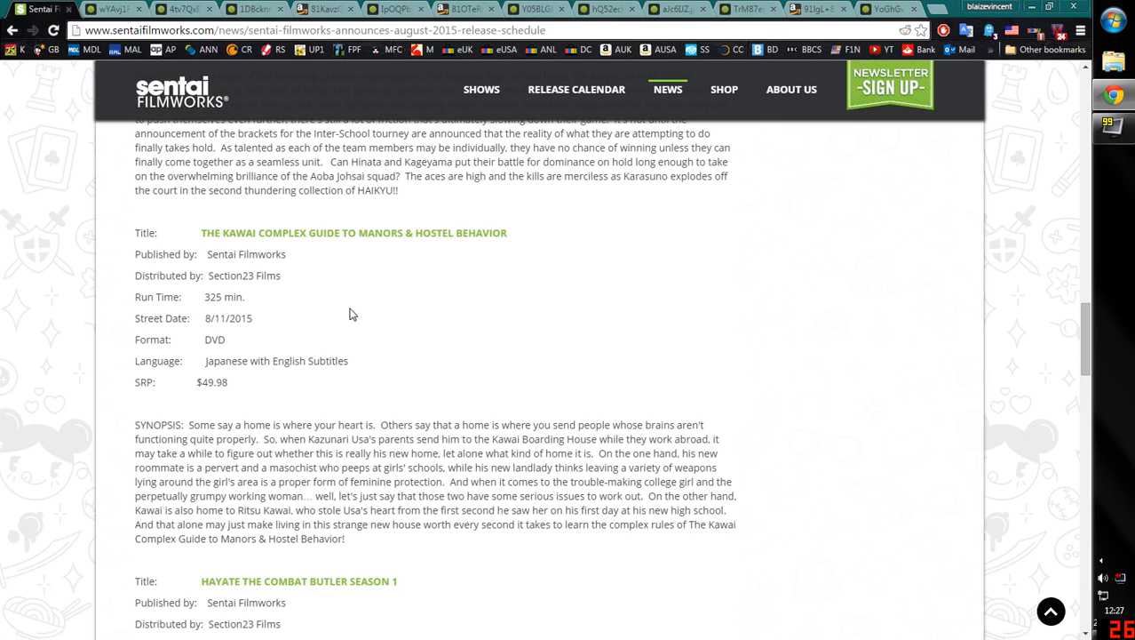
mouse_move(361, 293)
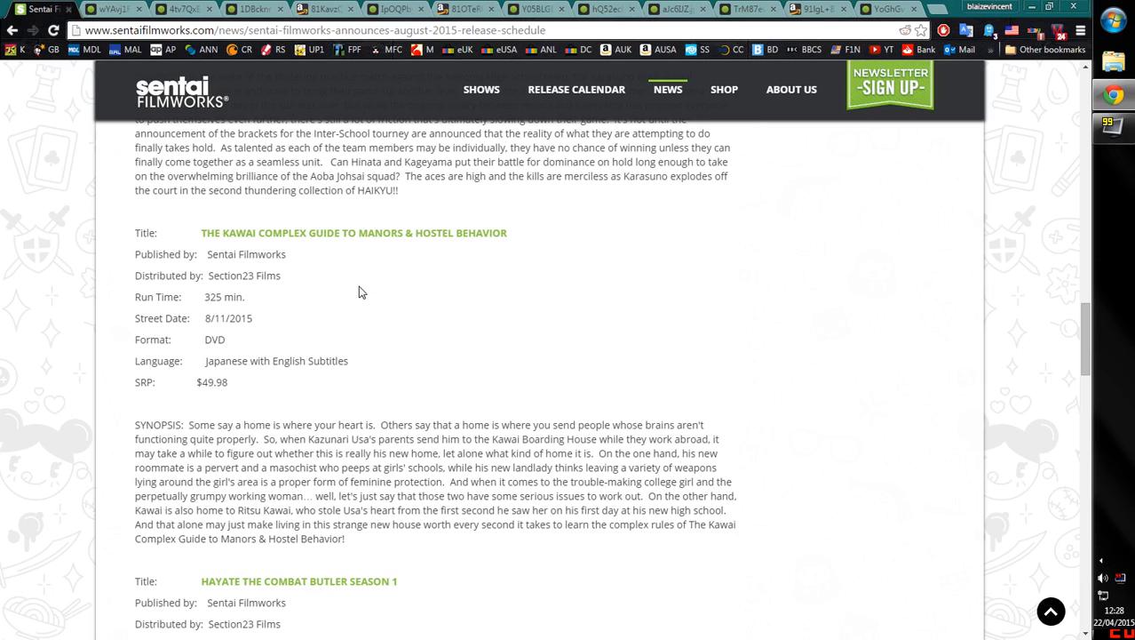
mouse_move(367, 271)
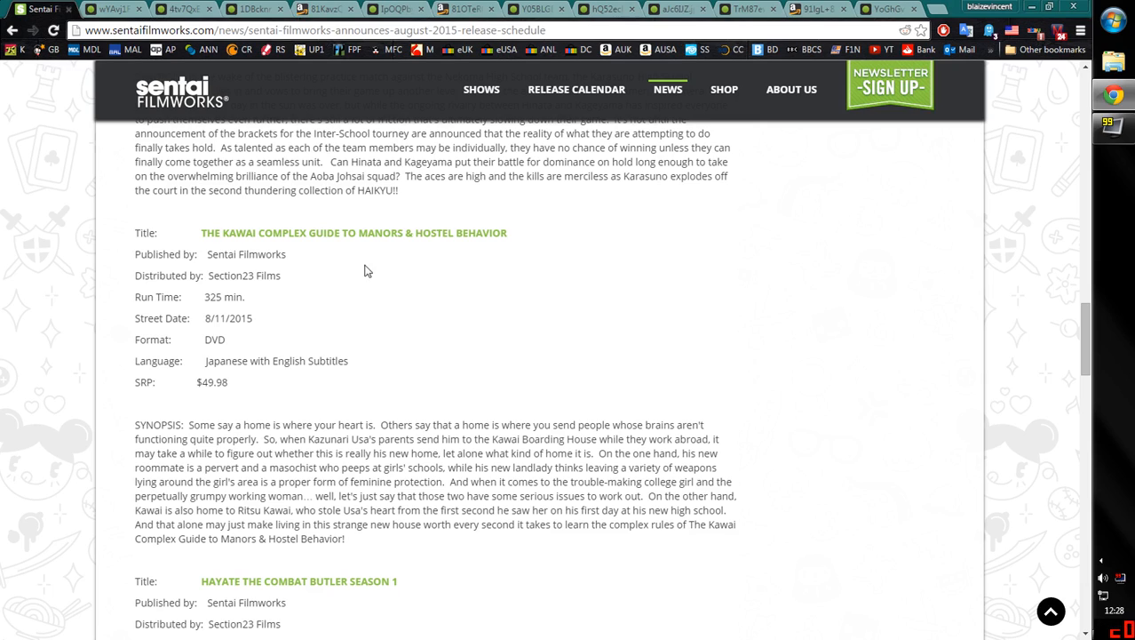
mouse_move(330, 396)
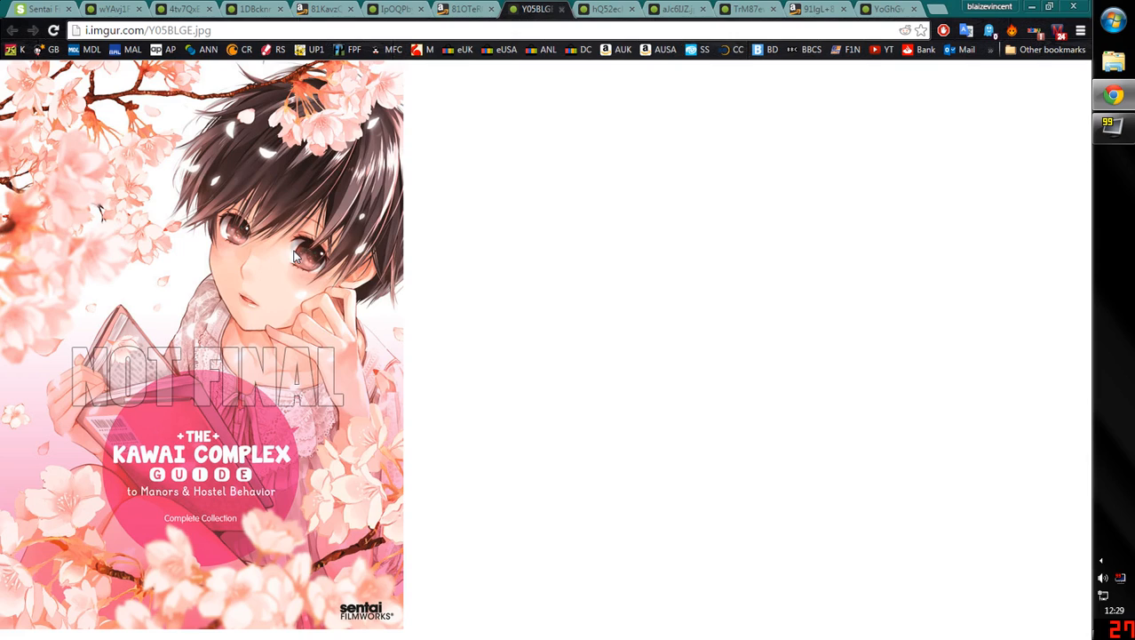
mouse_move(229, 515)
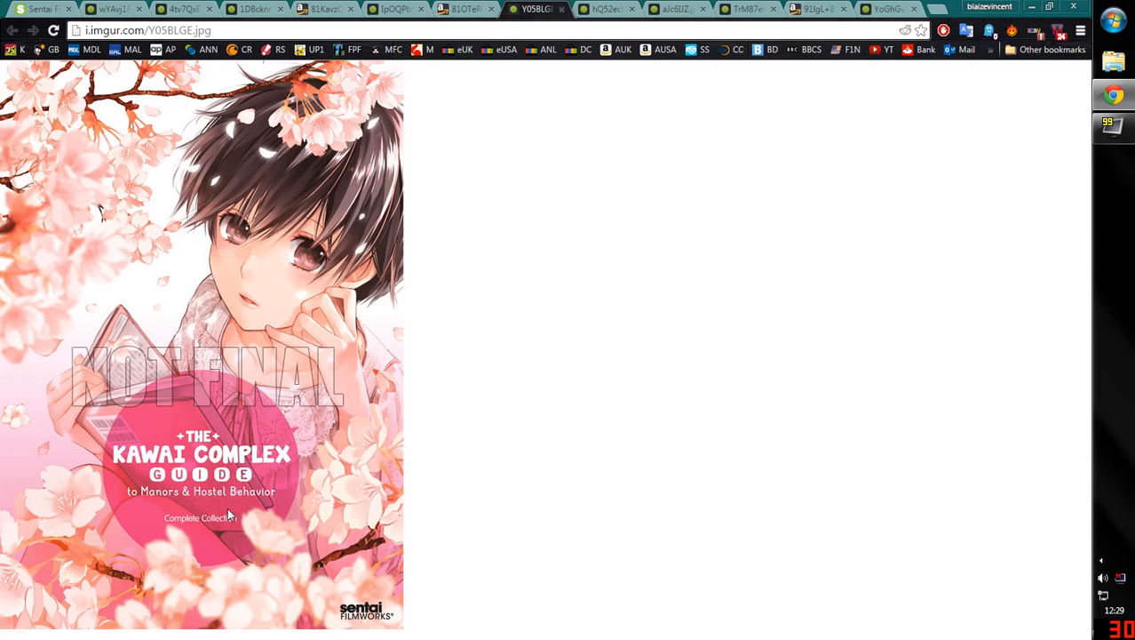
mouse_move(214, 524)
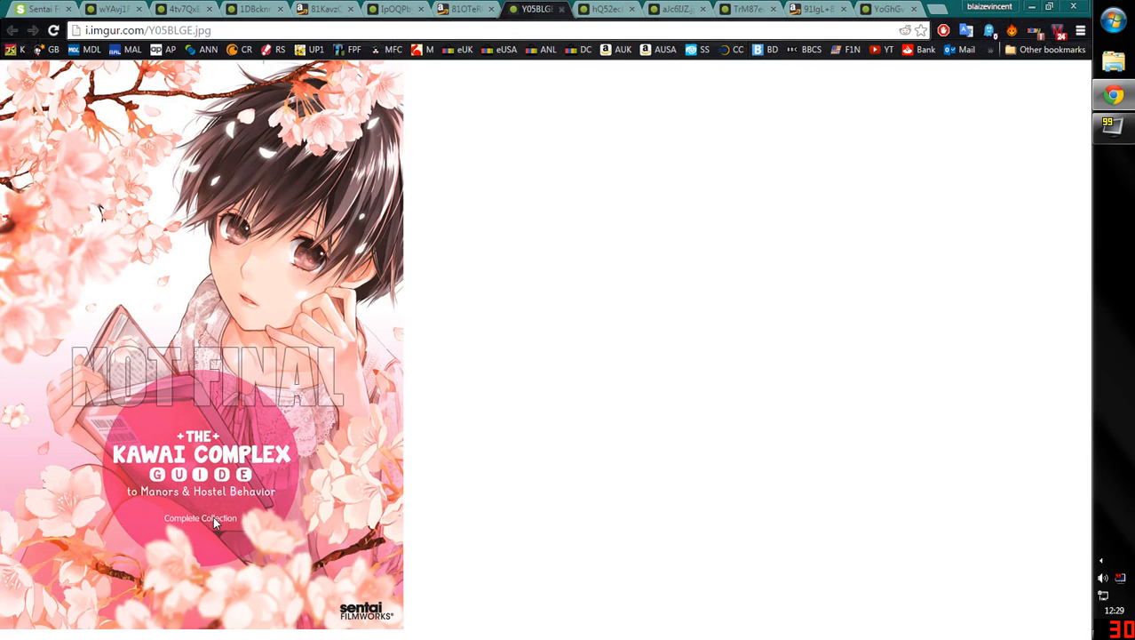
mouse_move(195, 483)
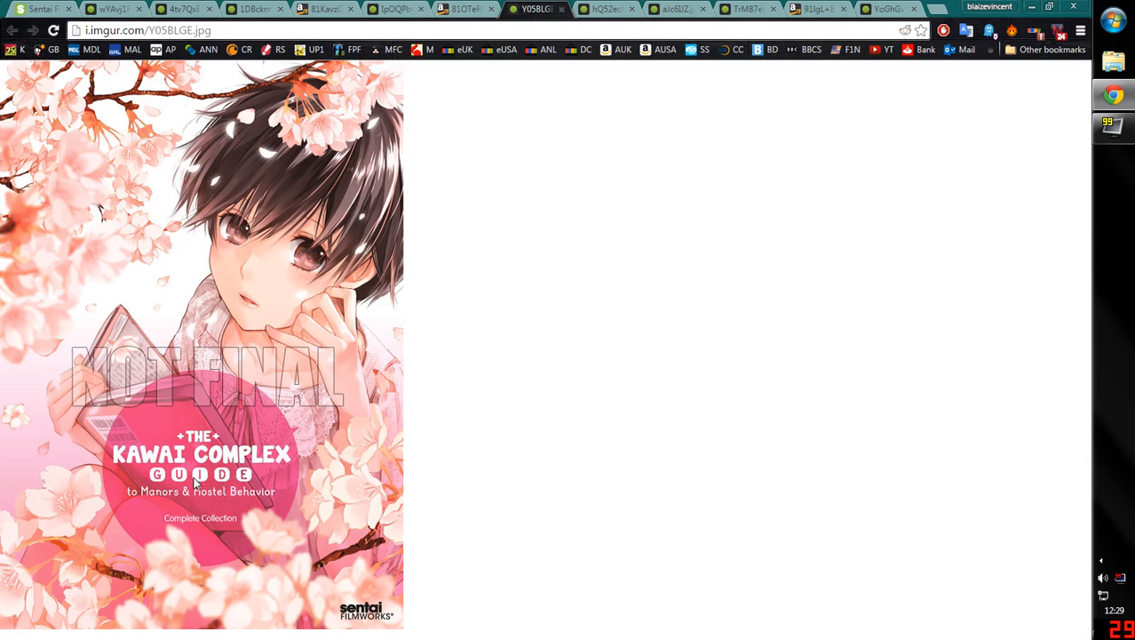
mouse_move(190, 482)
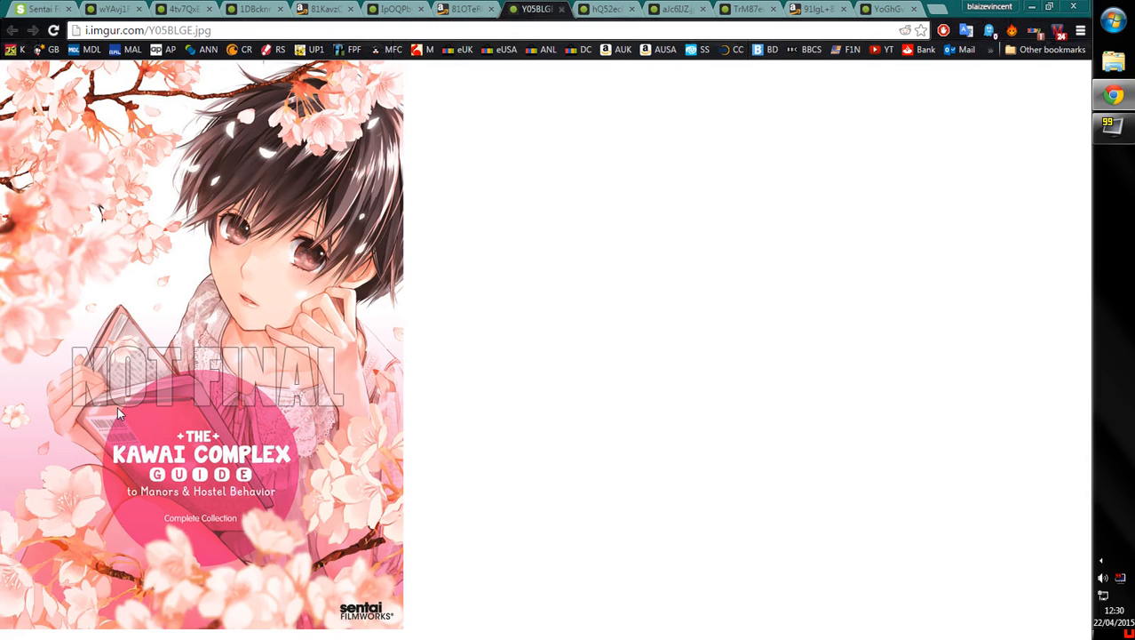
mouse_move(197, 160)
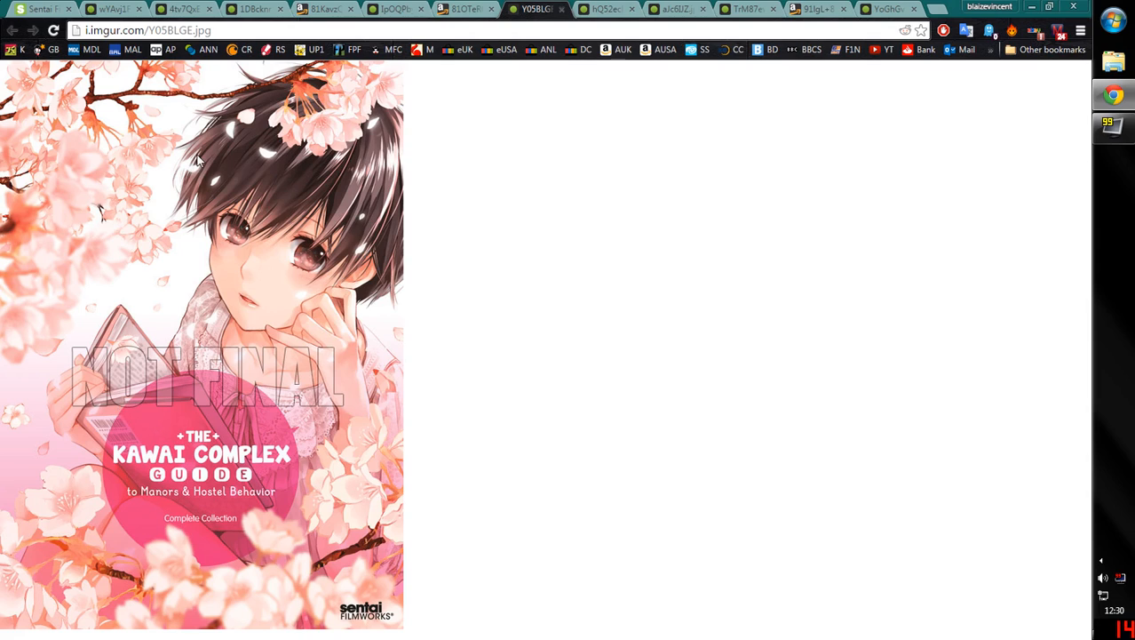
mouse_move(168, 227)
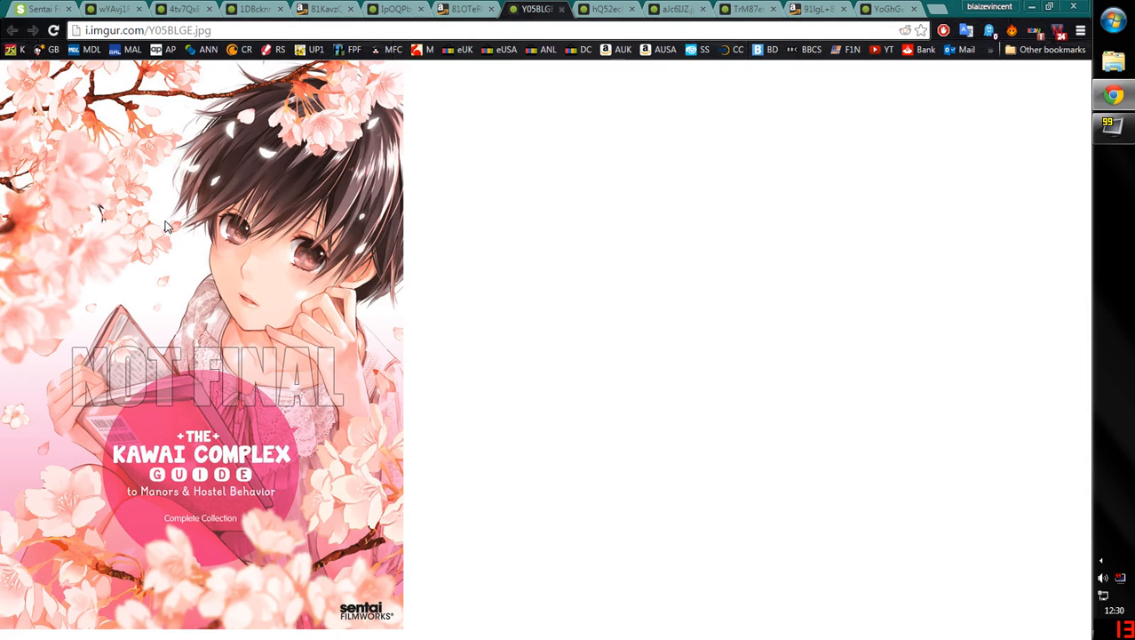
mouse_move(251, 309)
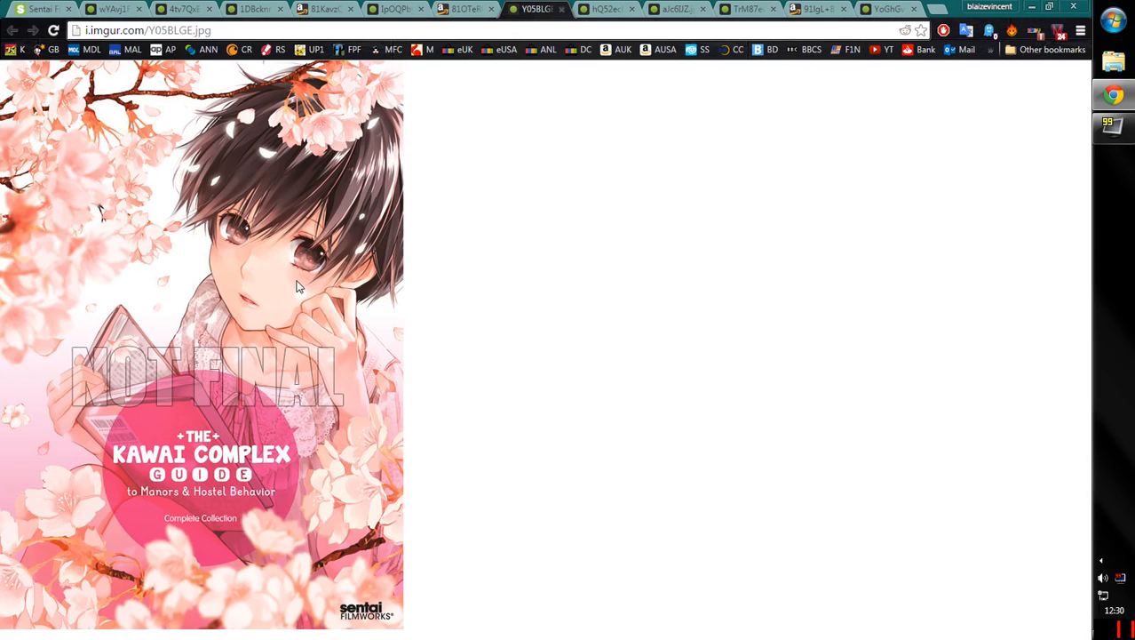
mouse_move(113, 186)
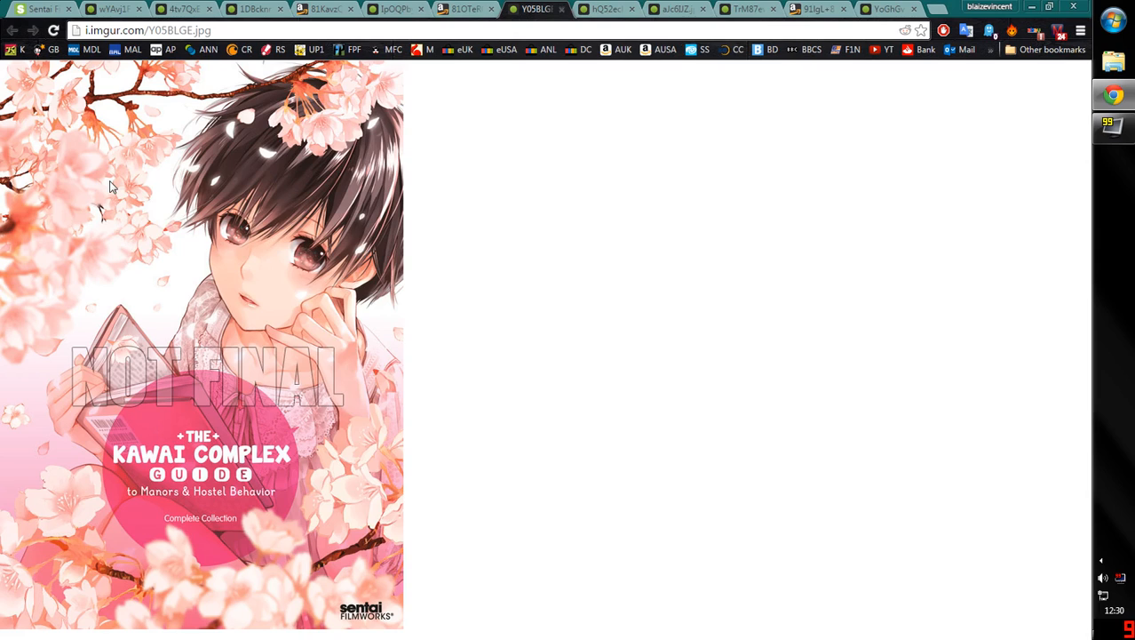
mouse_move(279, 421)
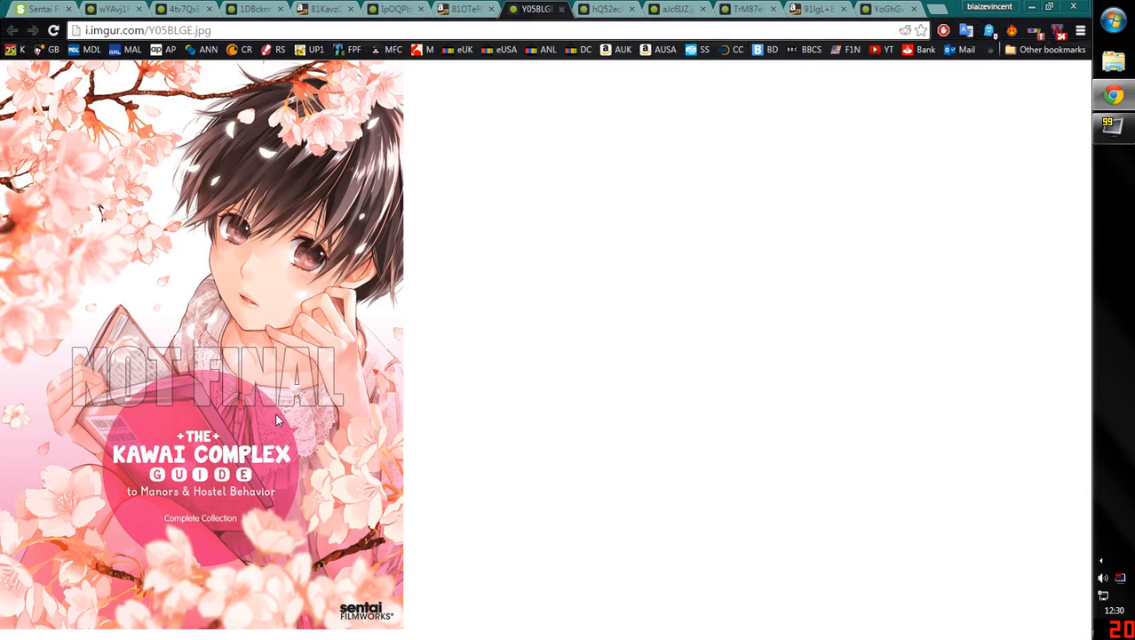
mouse_move(462, 498)
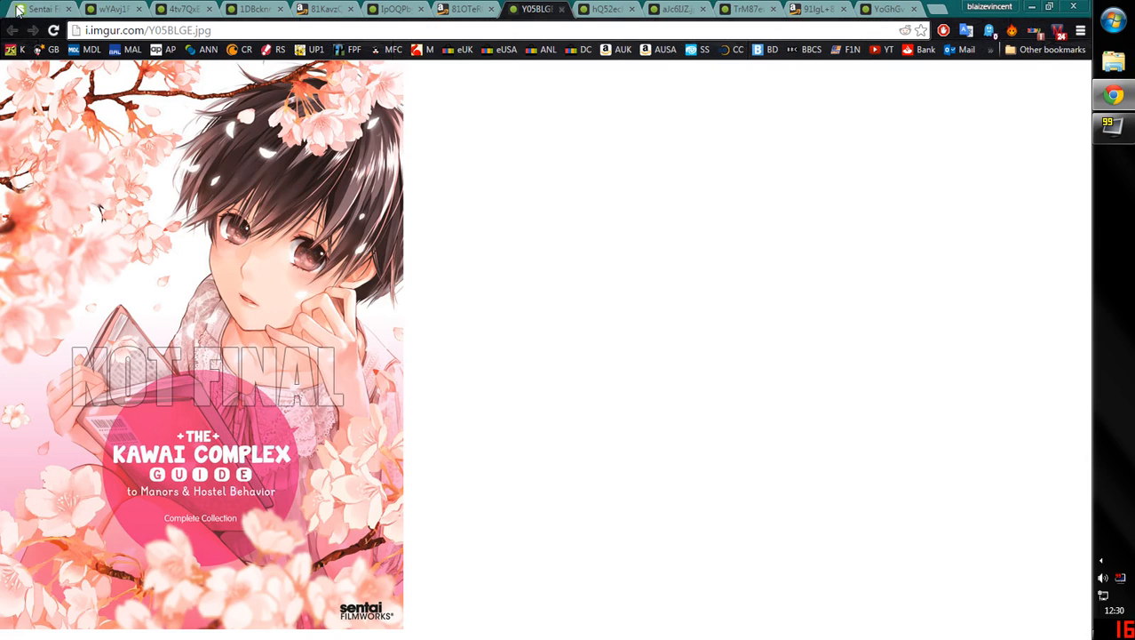
mouse_move(40, 9)
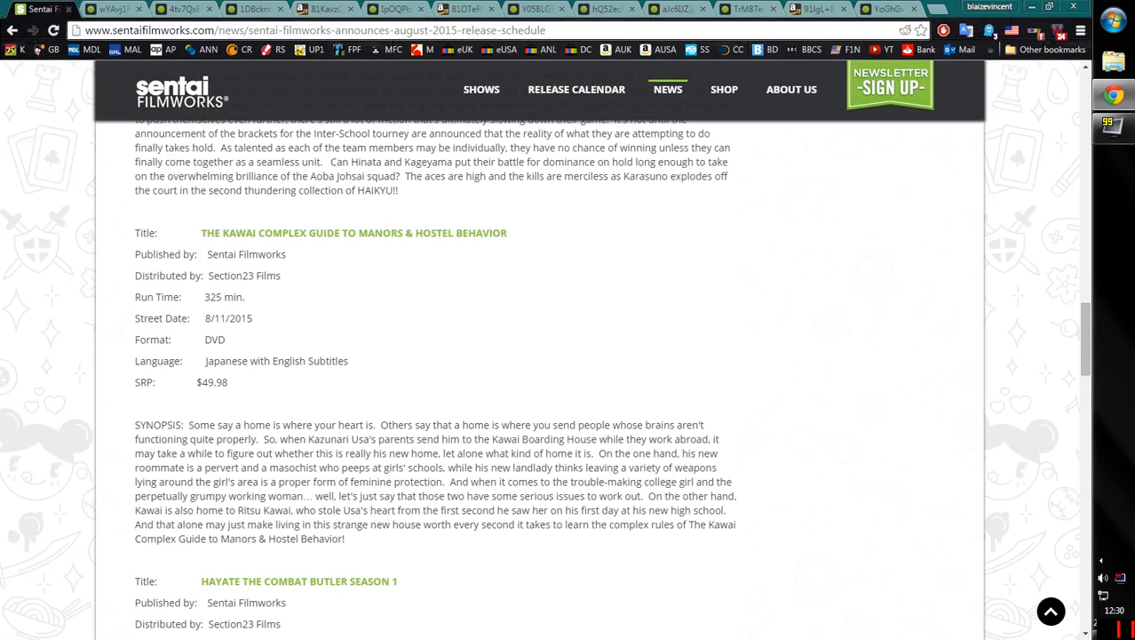
Scroll past the Kawai Complex entry to Hayate the Combat Butler Season 1 and its synopsis
scroll("down", 3)
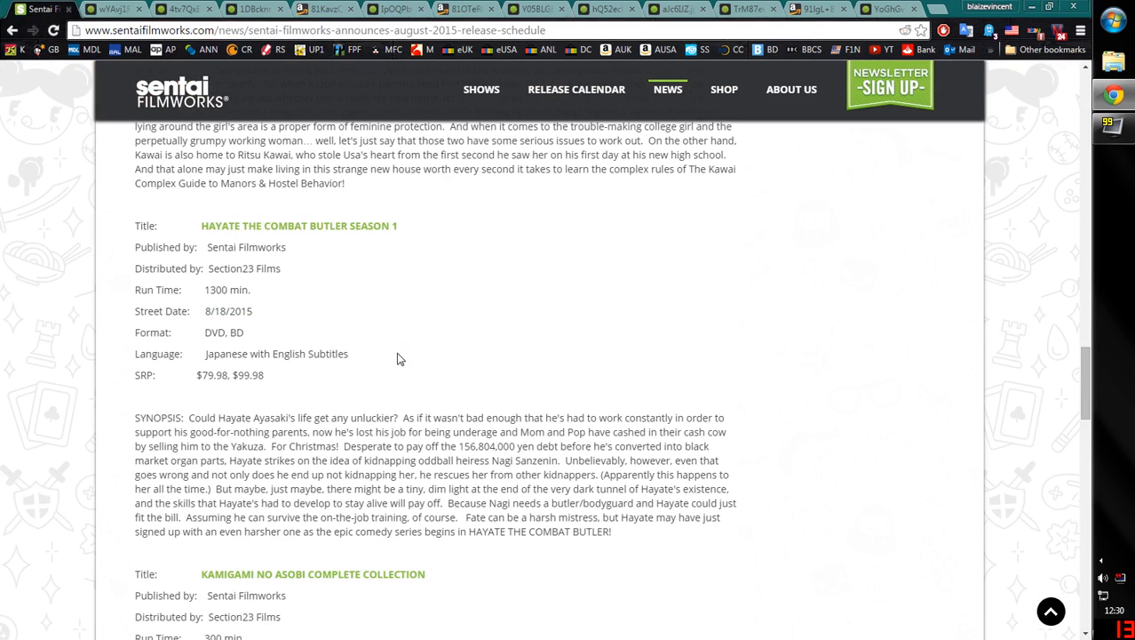
mouse_move(471, 370)
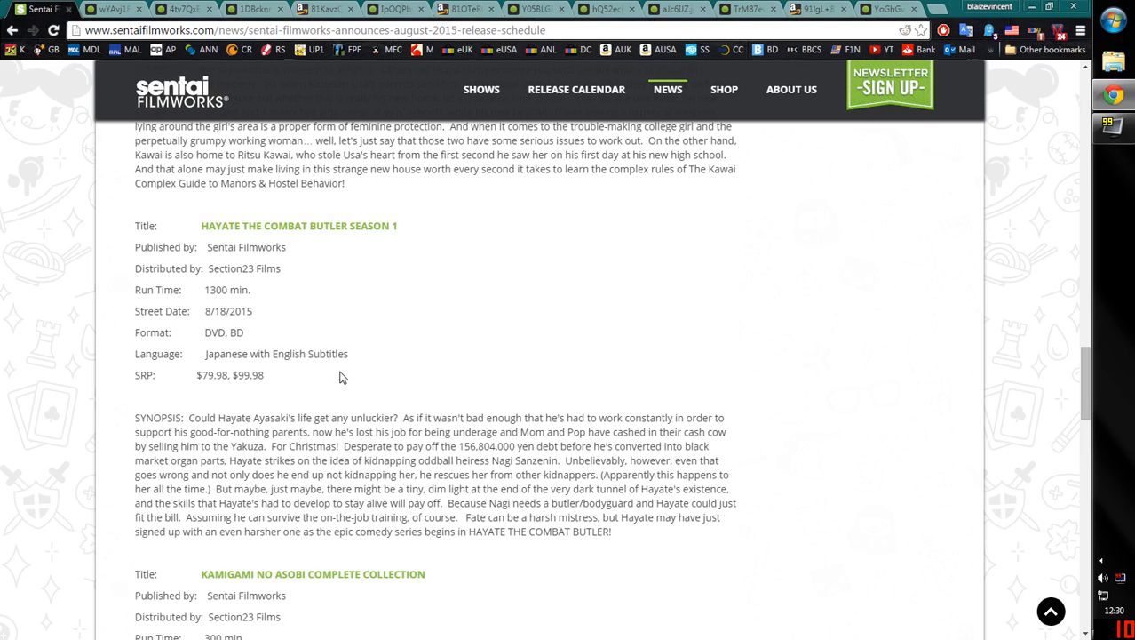
mouse_move(288, 344)
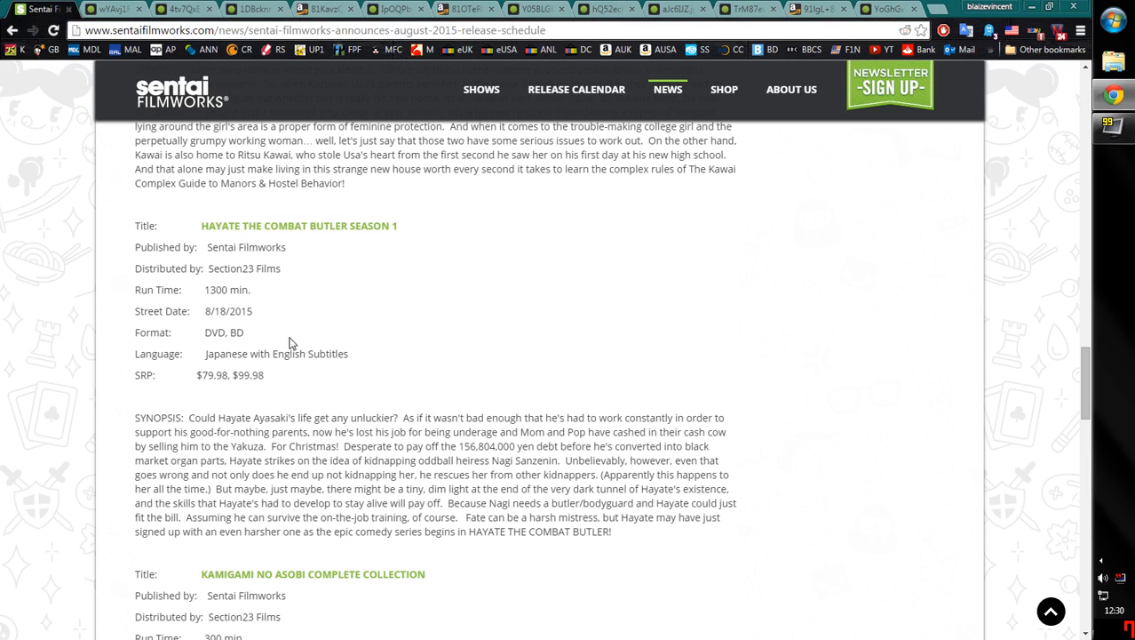
mouse_move(372, 323)
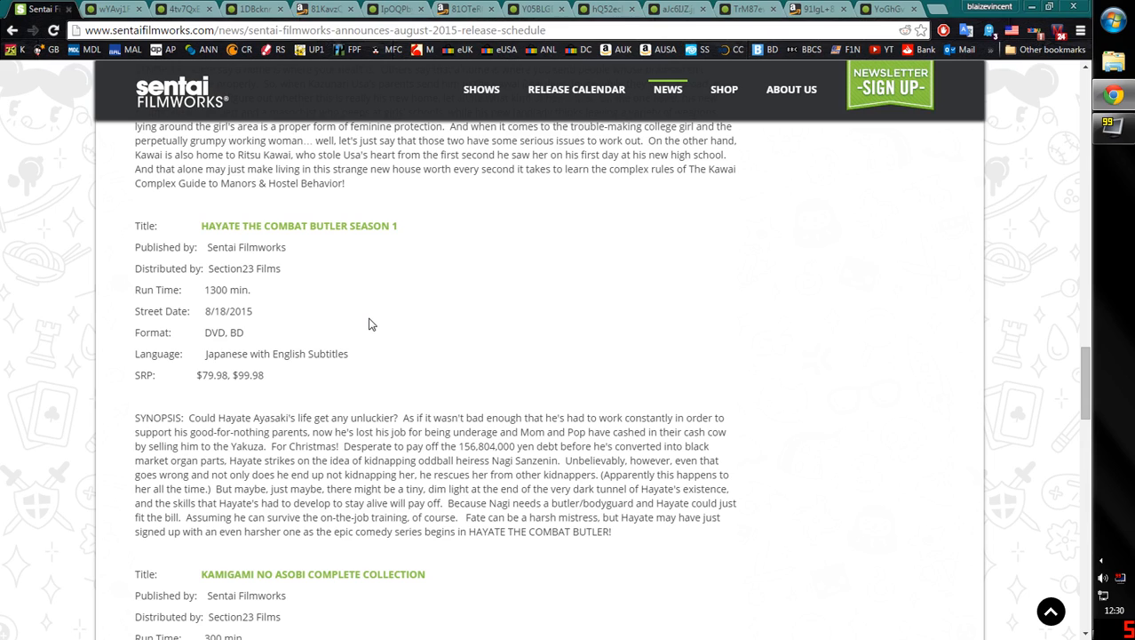
mouse_move(372, 323)
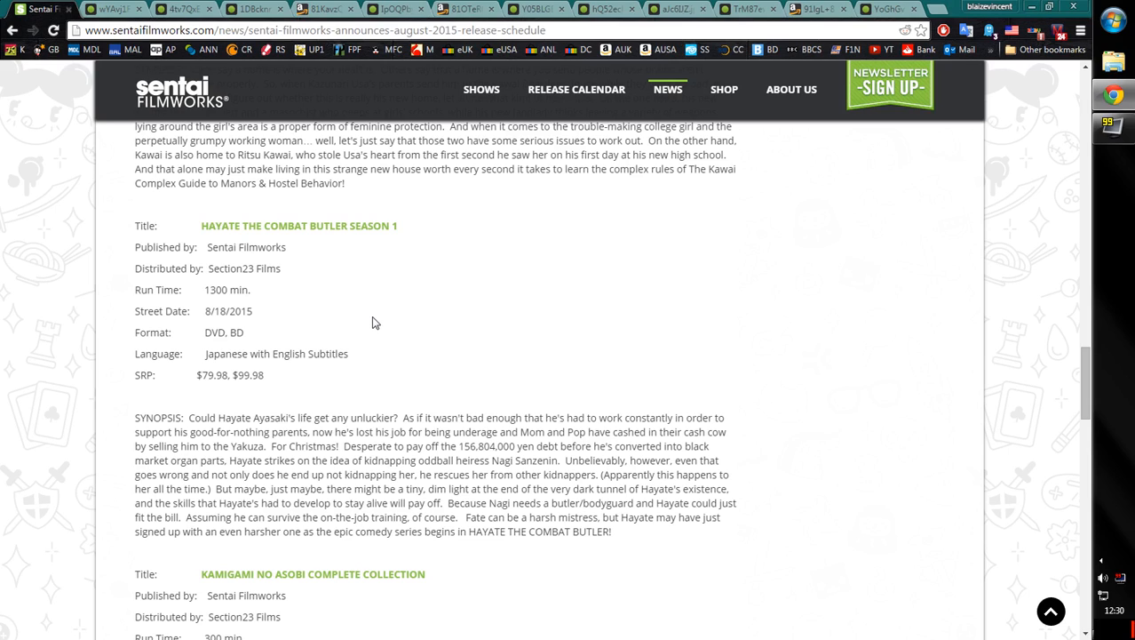
mouse_move(445, 259)
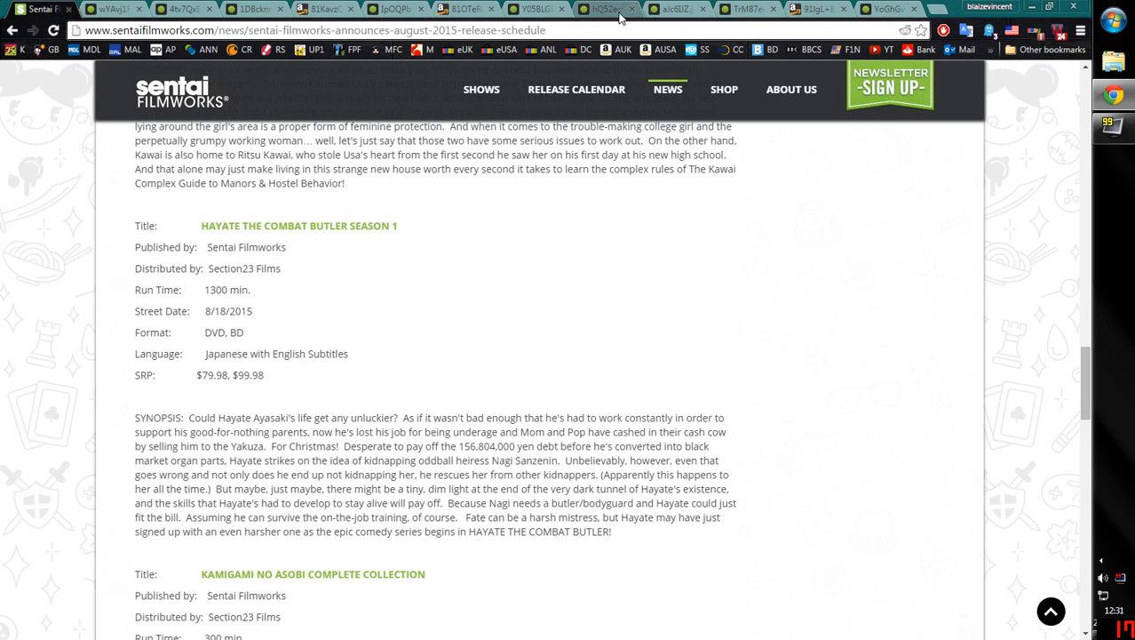
View the Hayate the Combat Butler Season 1 cover, then scroll the schedule to Kamigami no Asobi
left_click(604, 9)
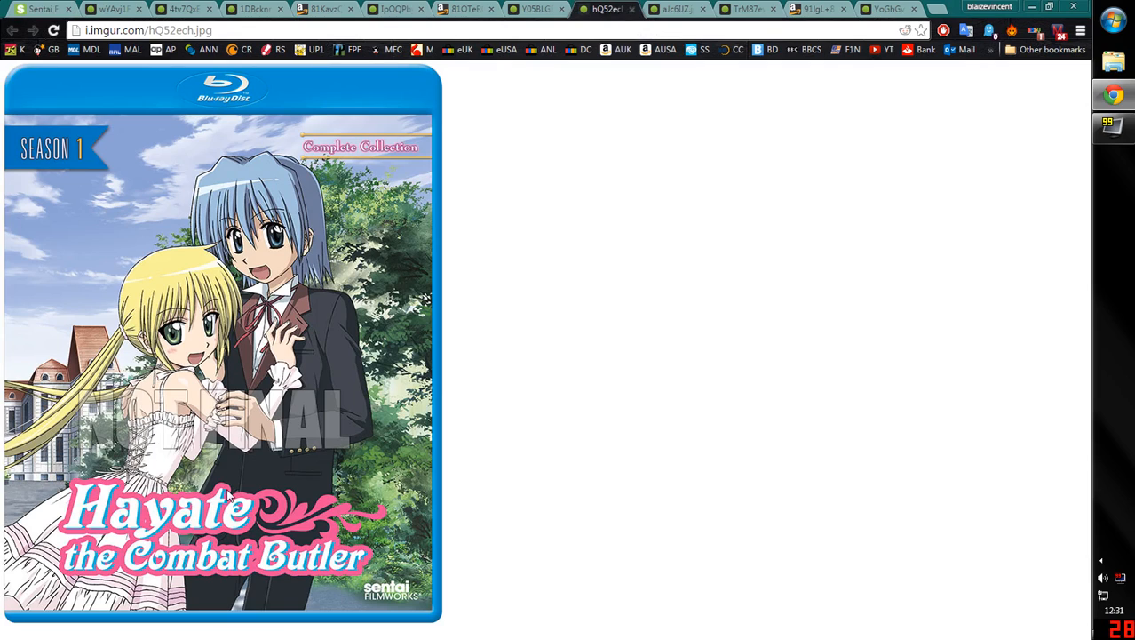
mouse_move(180, 259)
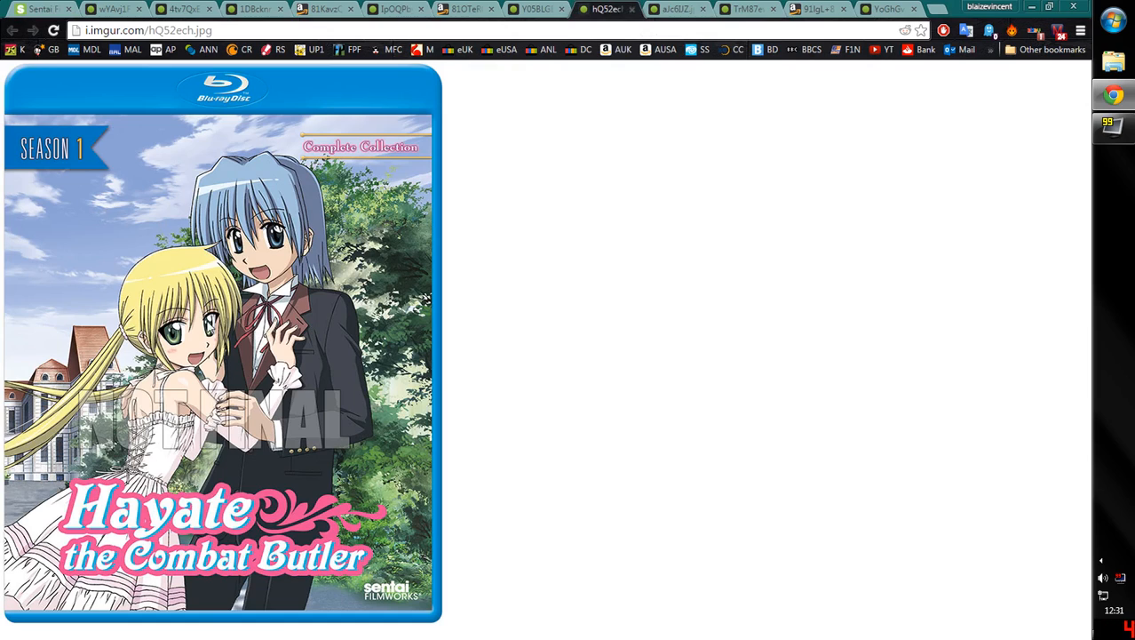
mouse_move(157, 254)
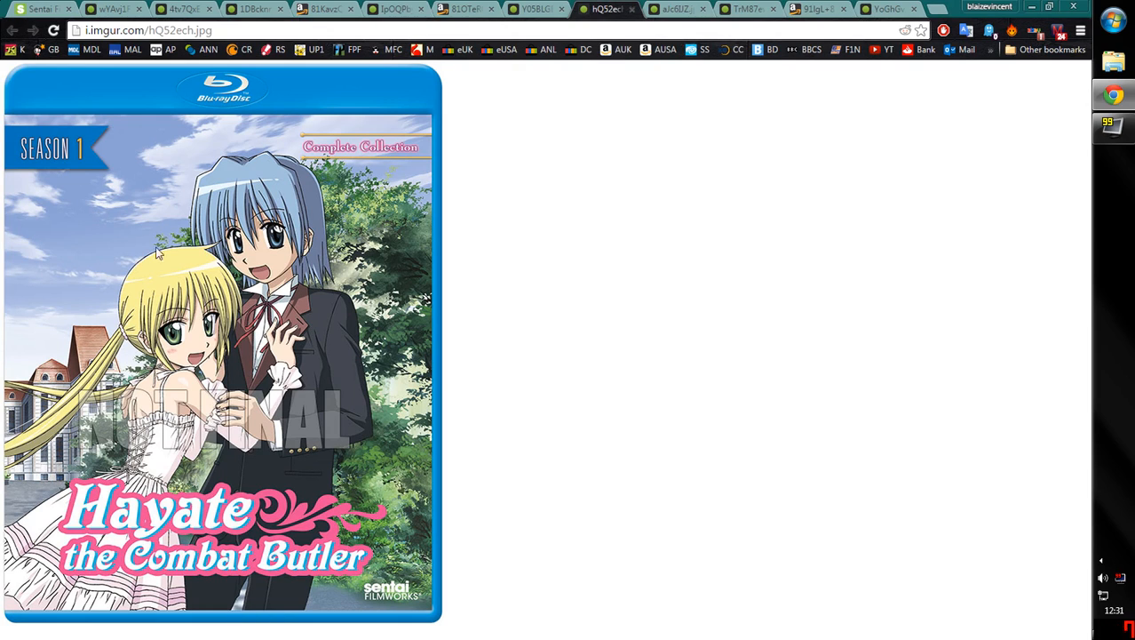
mouse_move(42, 420)
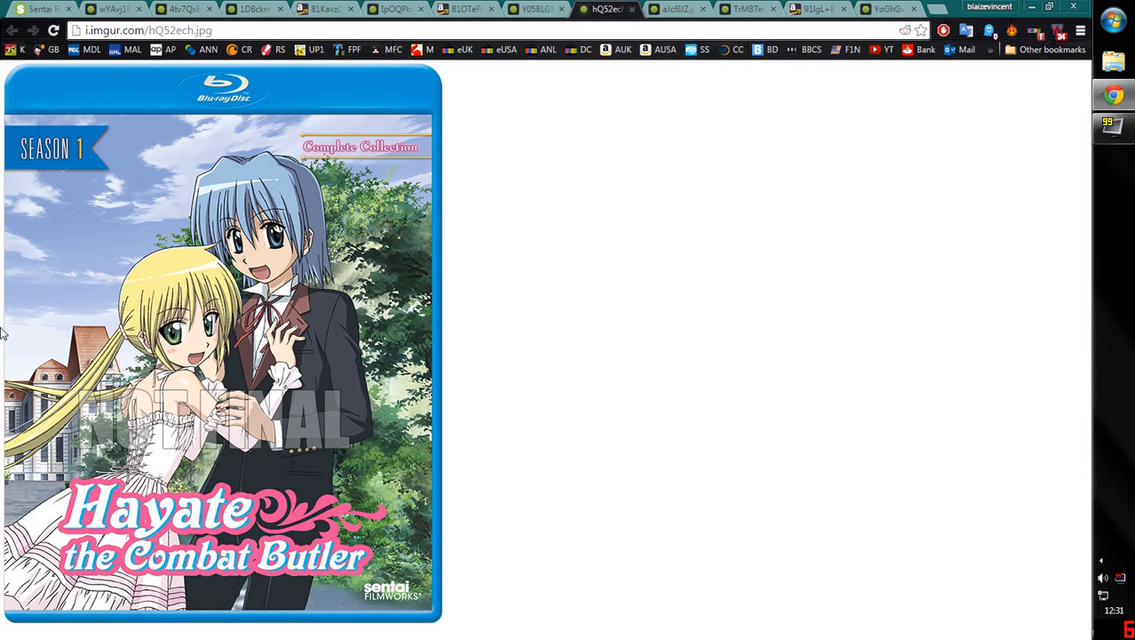
mouse_move(126, 206)
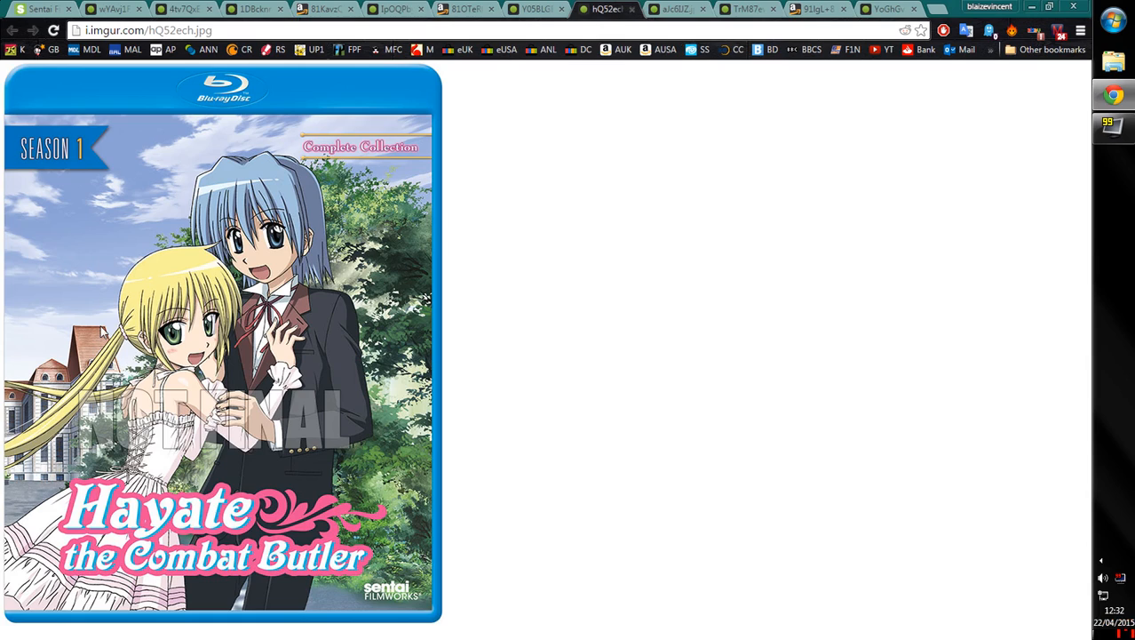
mouse_move(71, 248)
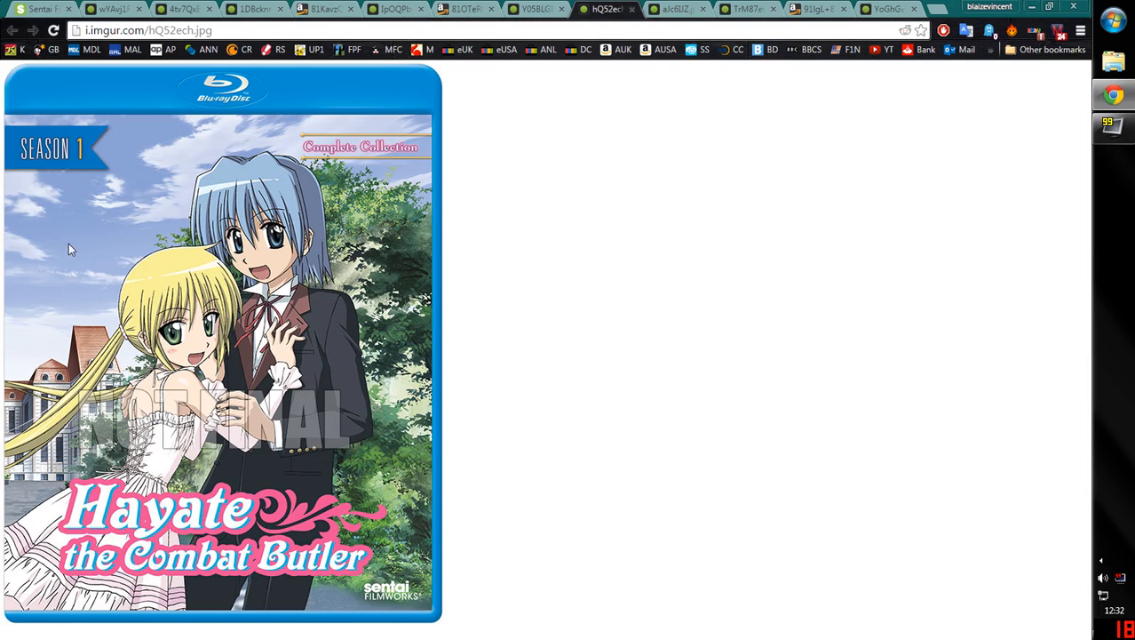
mouse_move(83, 421)
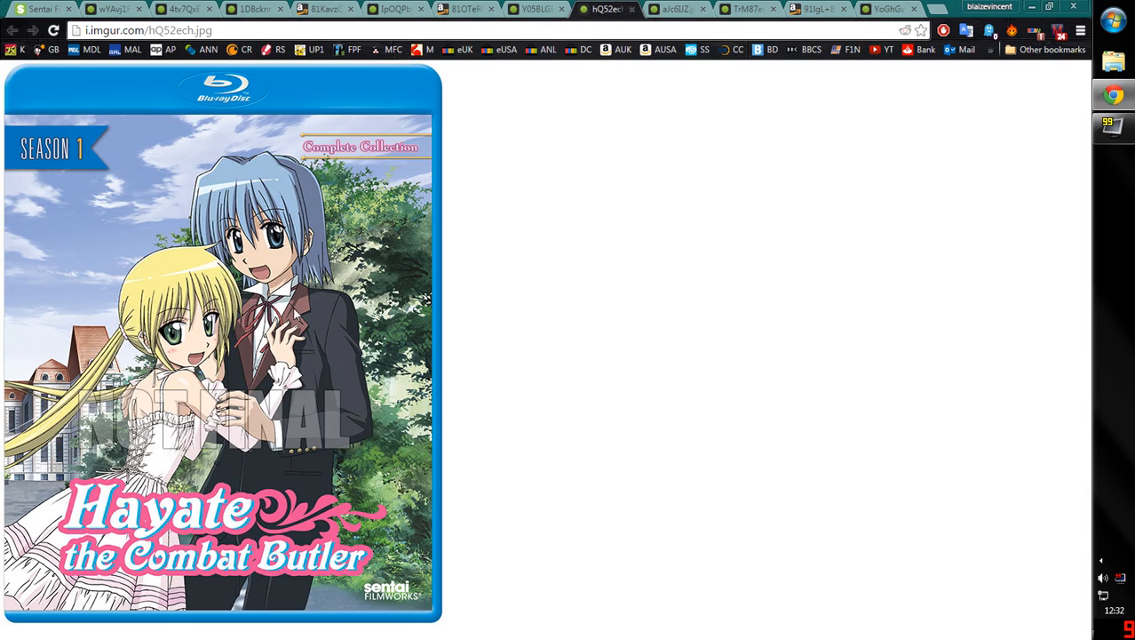
mouse_move(40, 9)
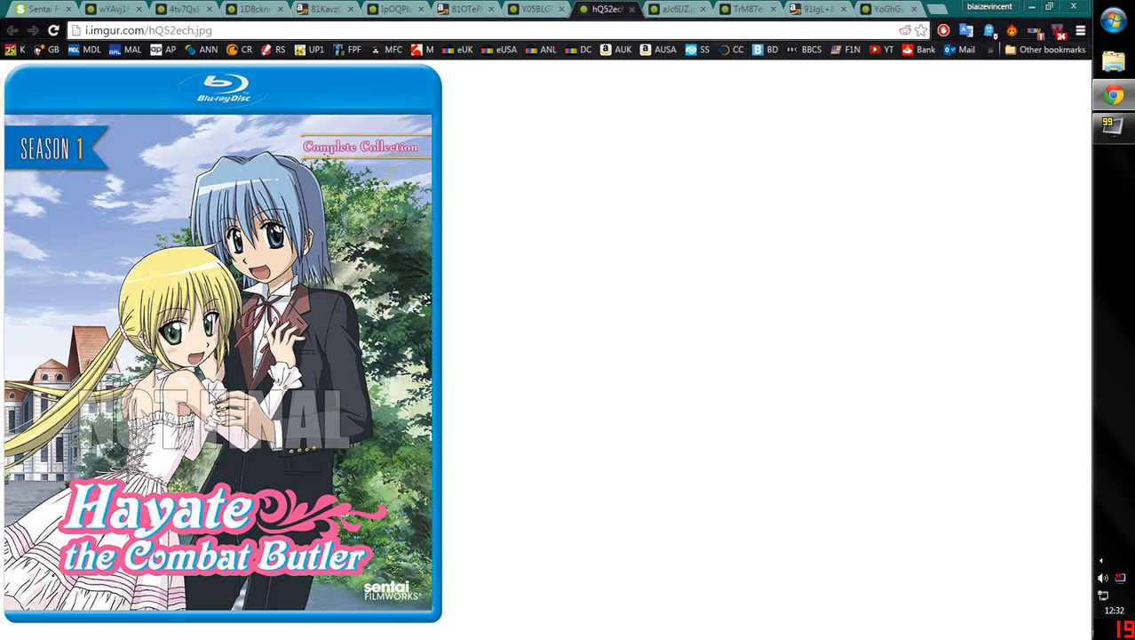
mouse_move(401, 353)
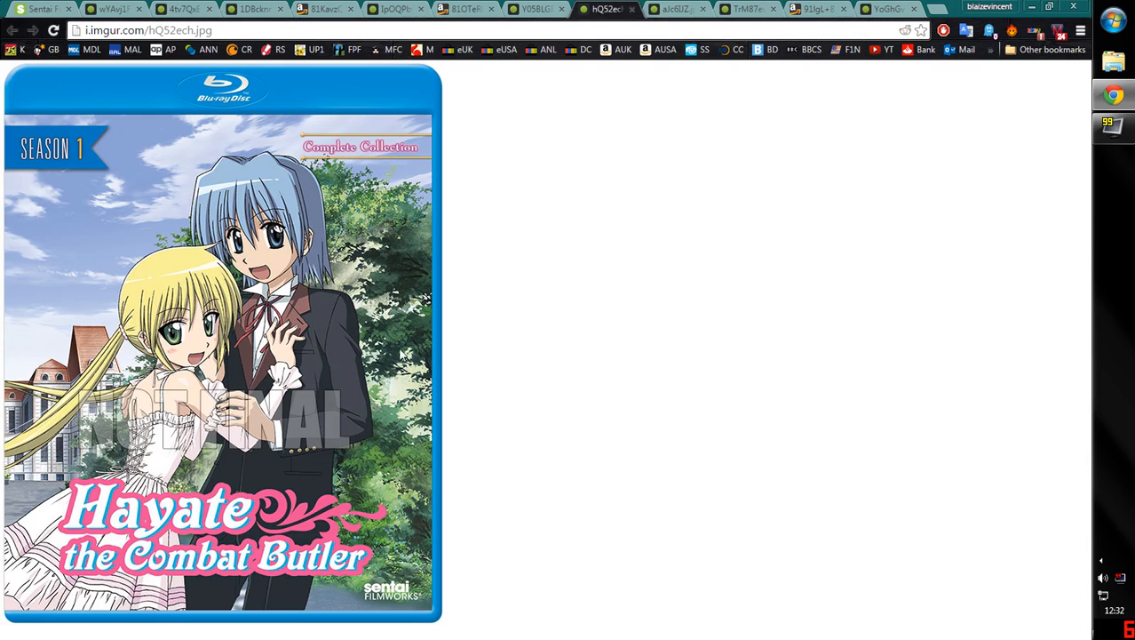
left_click(40, 9)
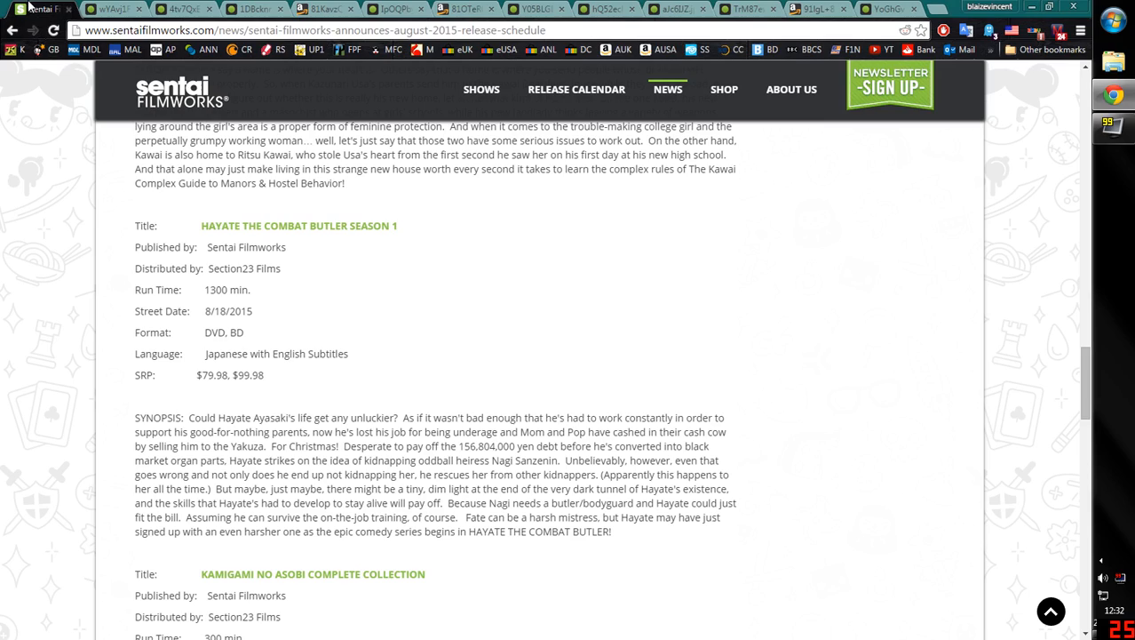
scroll("down", 3)
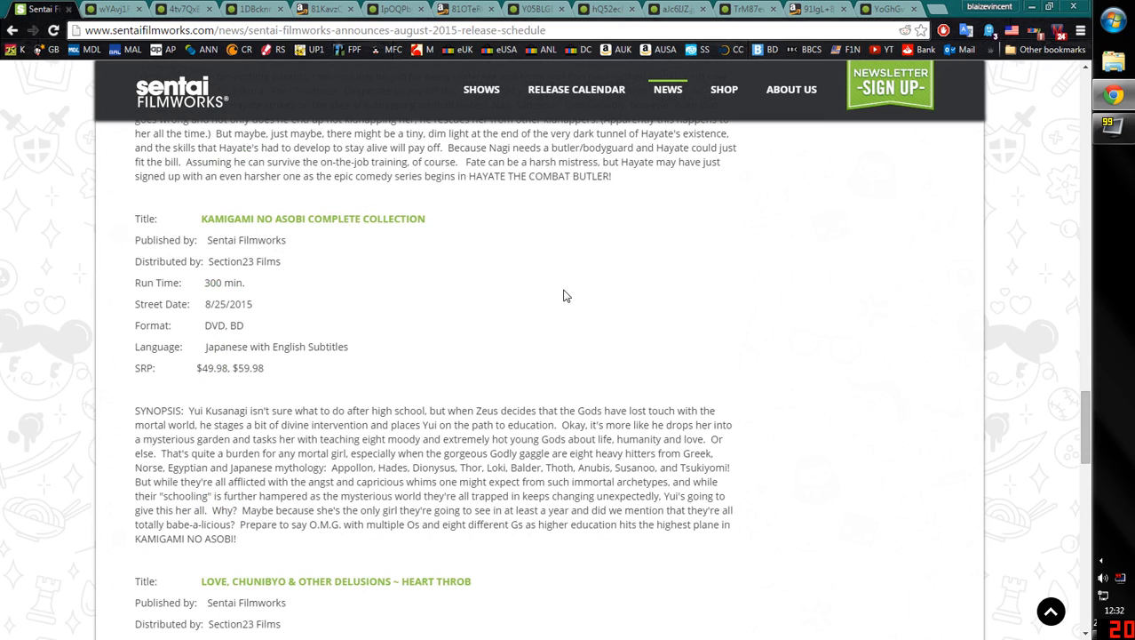
mouse_move(739, 23)
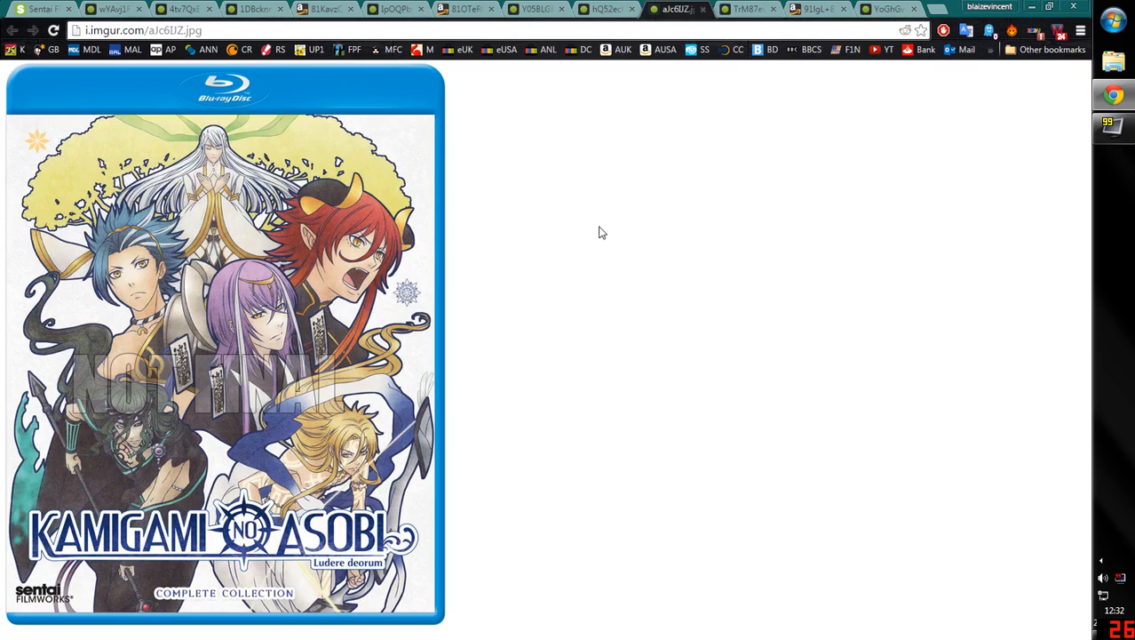
mouse_move(659, 363)
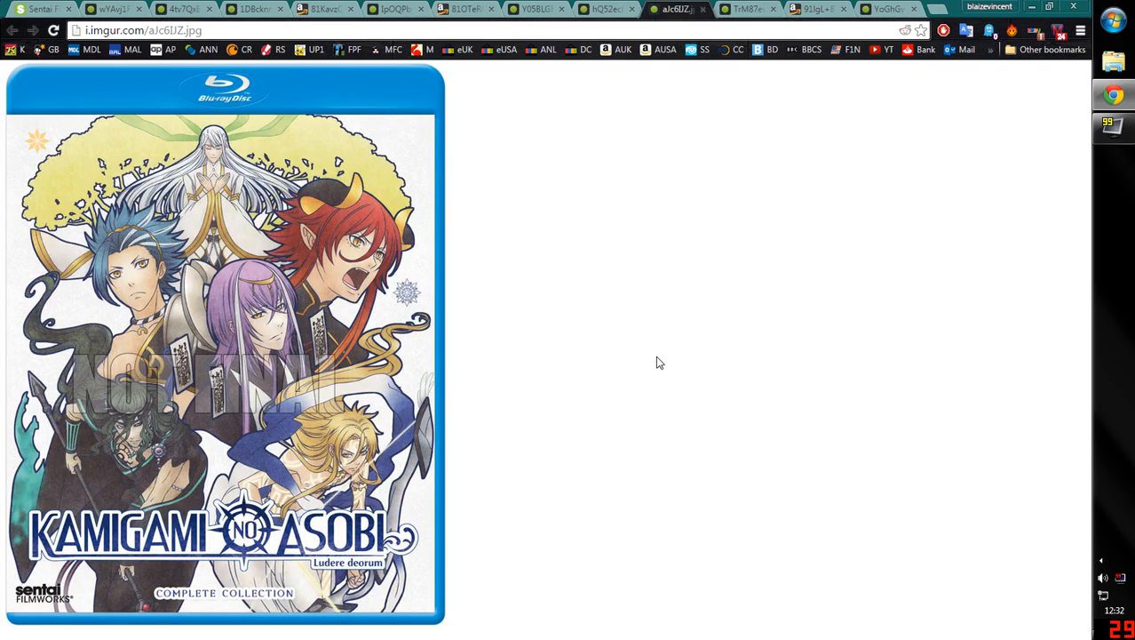
mouse_move(327, 127)
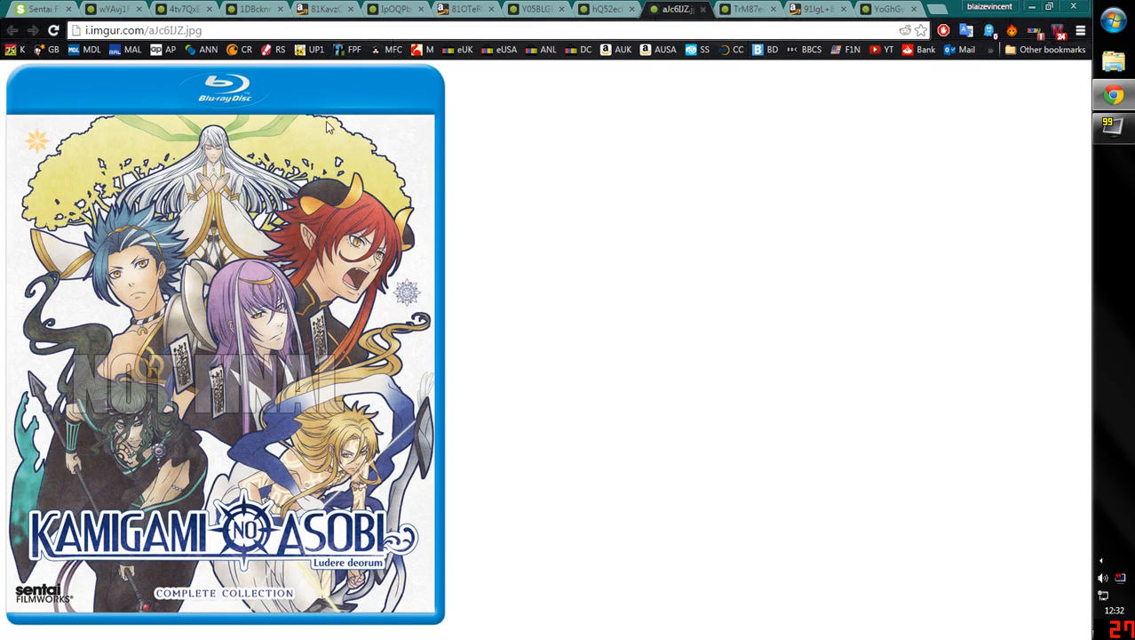
mouse_move(558, 567)
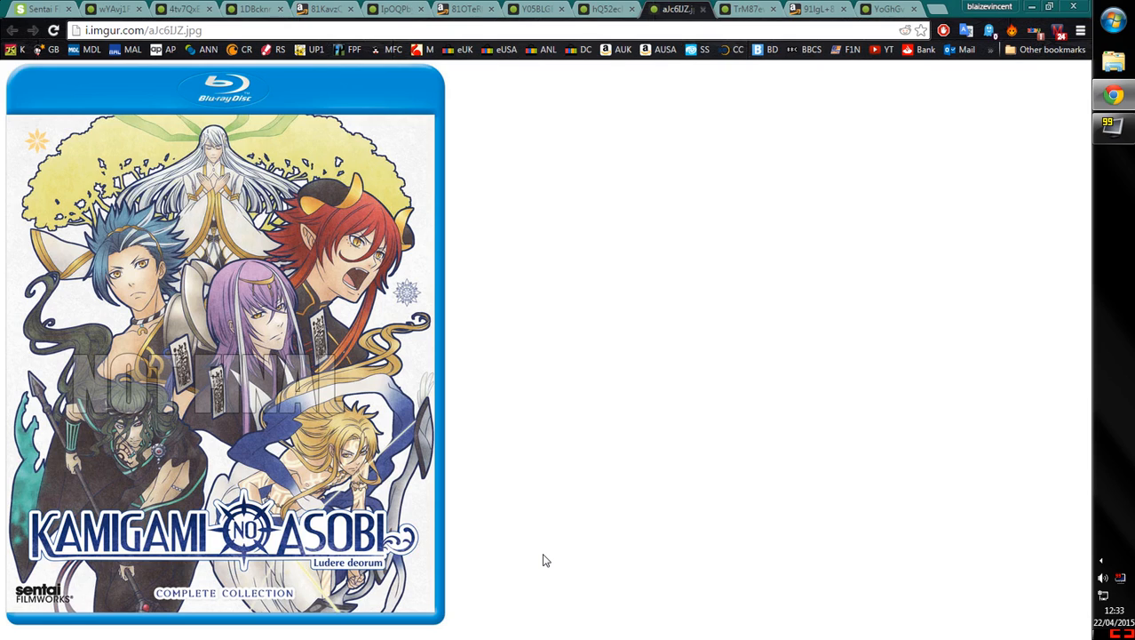
mouse_move(533, 554)
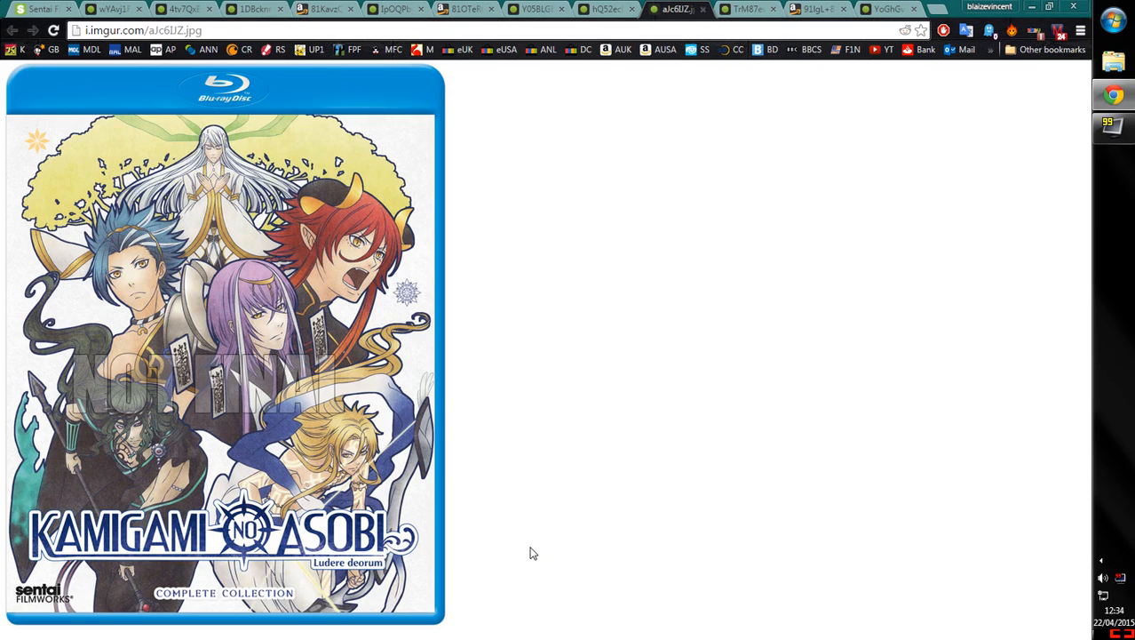
mouse_move(443, 457)
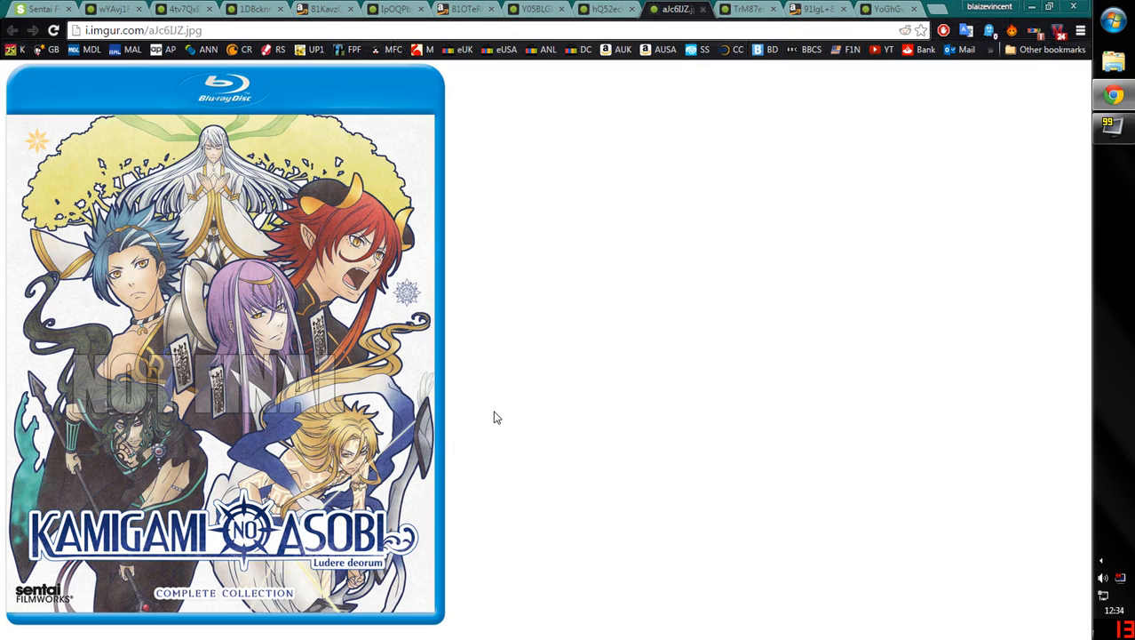
mouse_move(332, 517)
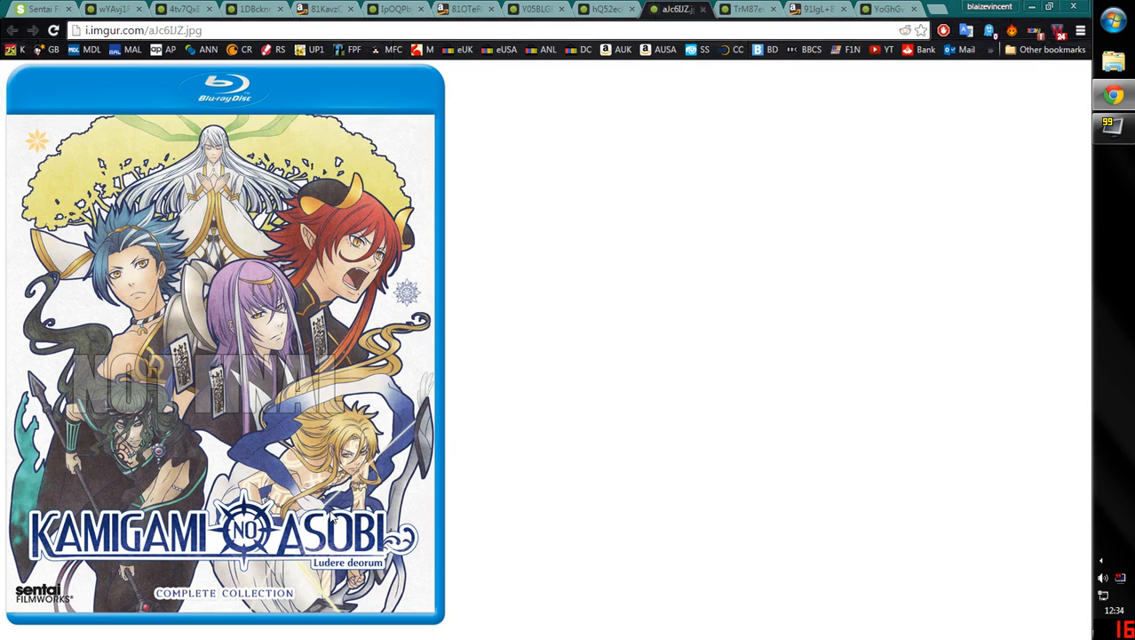
mouse_move(548, 238)
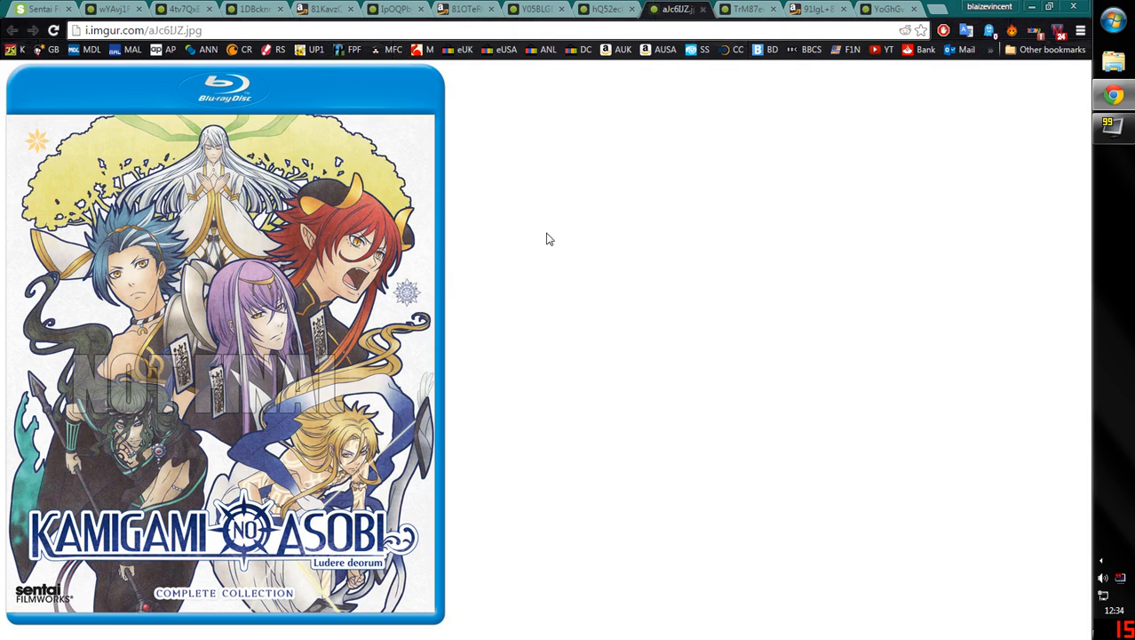
mouse_move(278, 340)
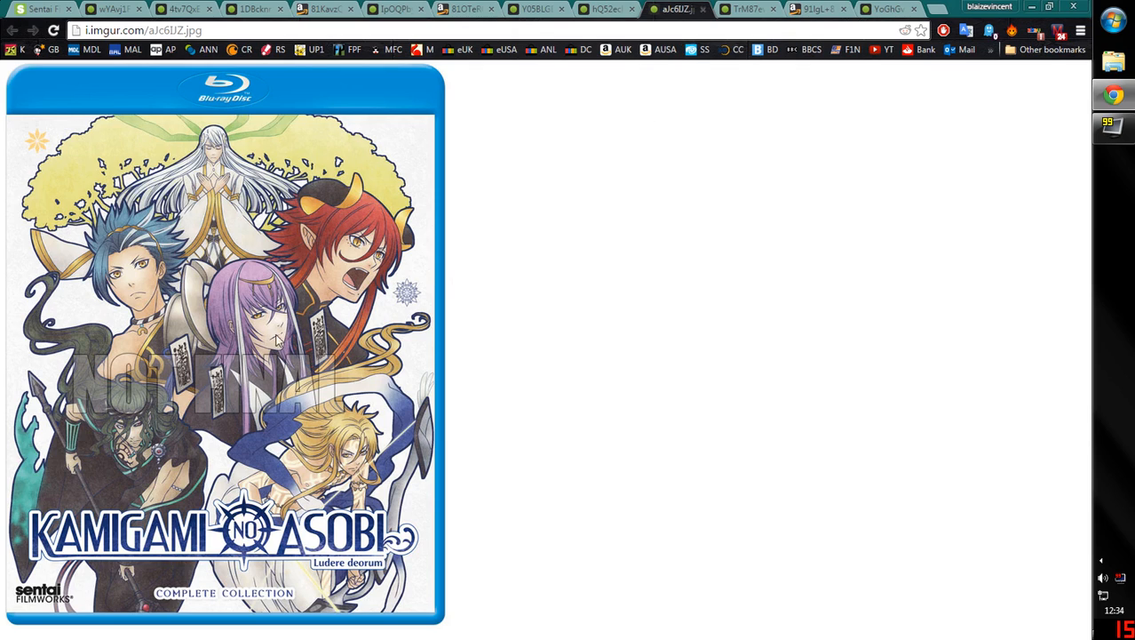
Return to the schedule and scroll to the Love, Chunibyo & Other Delusions Heart Throb entry
left_click(40, 9)
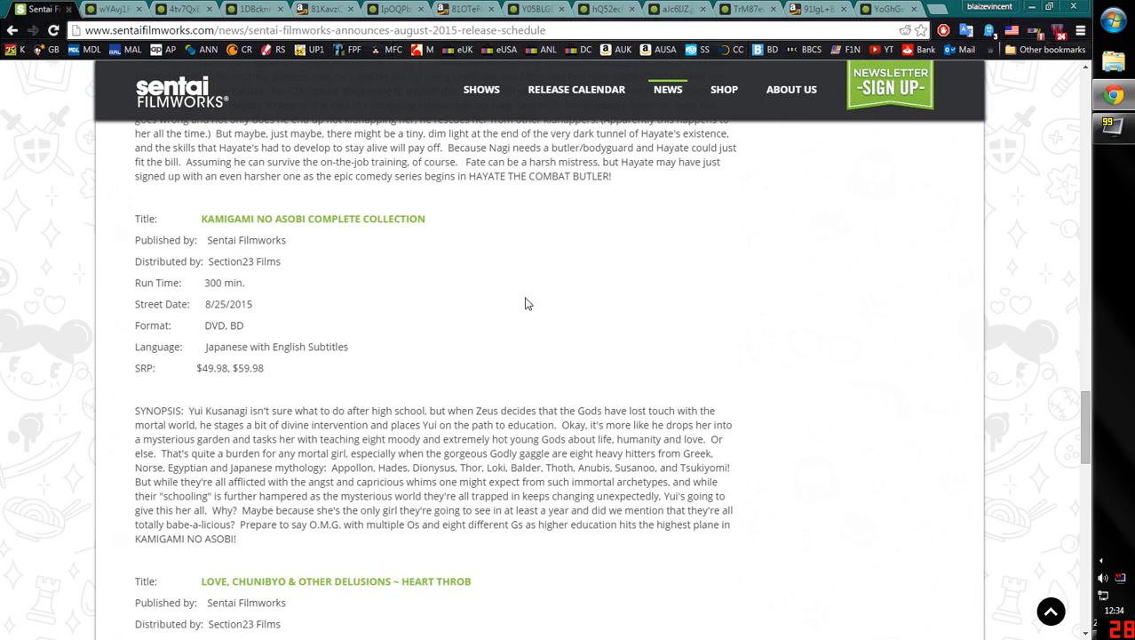
scroll("down", 3)
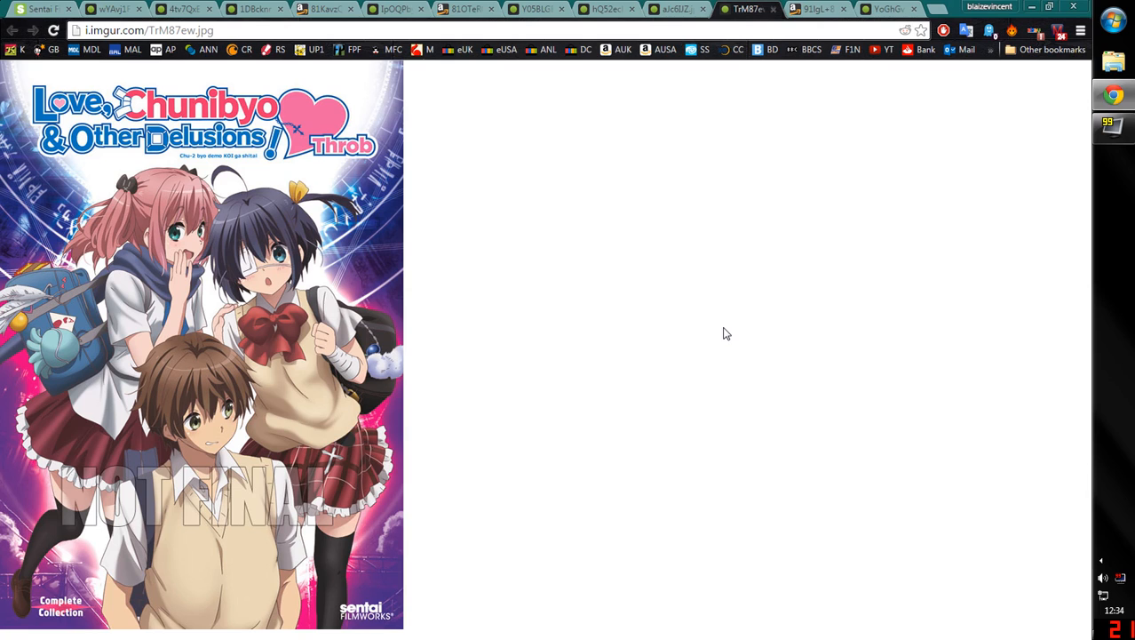
left_click(813, 9)
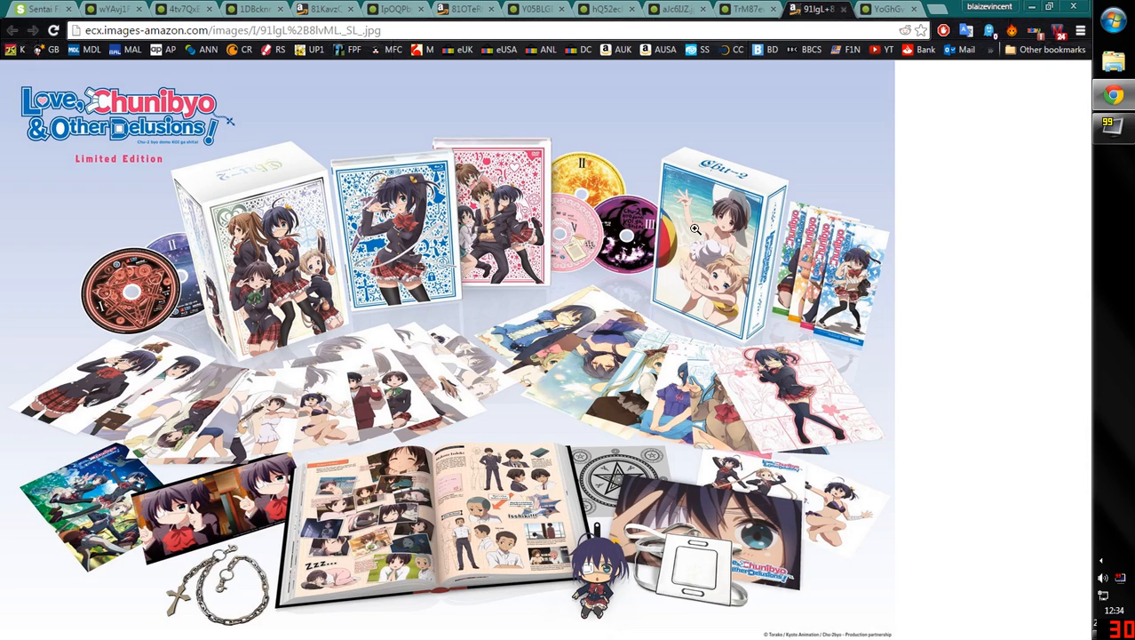
mouse_move(737, 202)
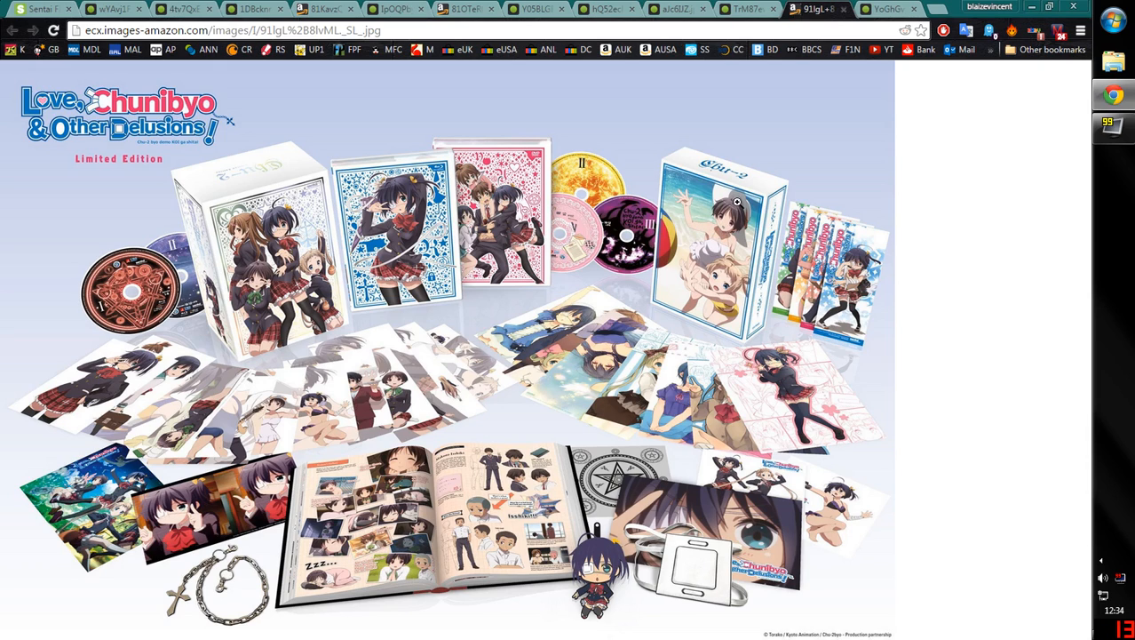
mouse_move(424, 491)
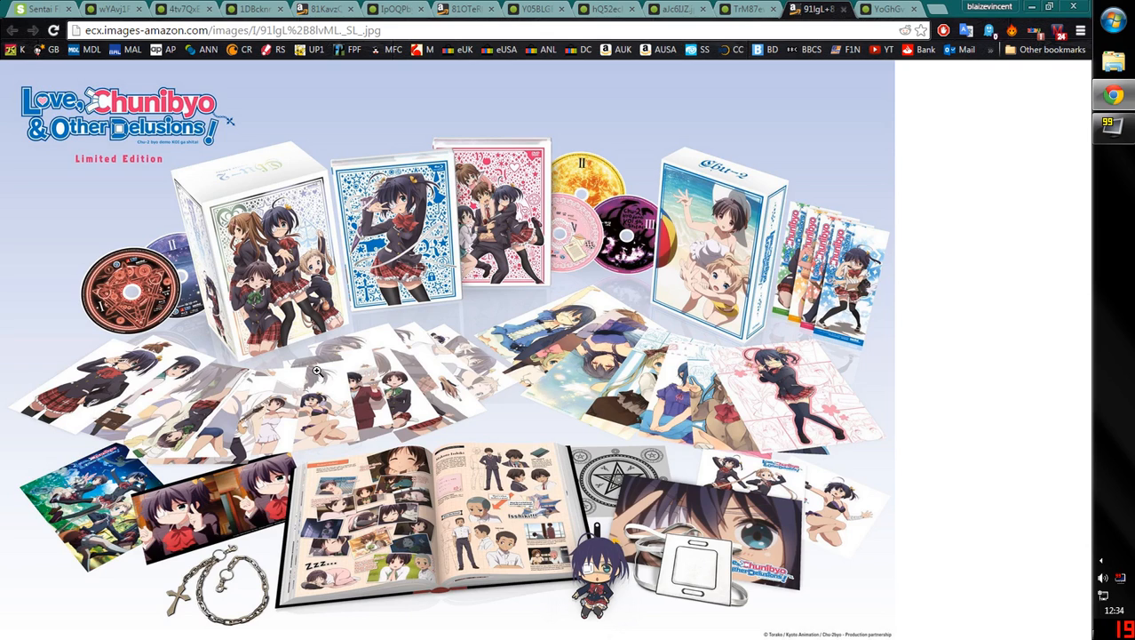
mouse_move(335, 365)
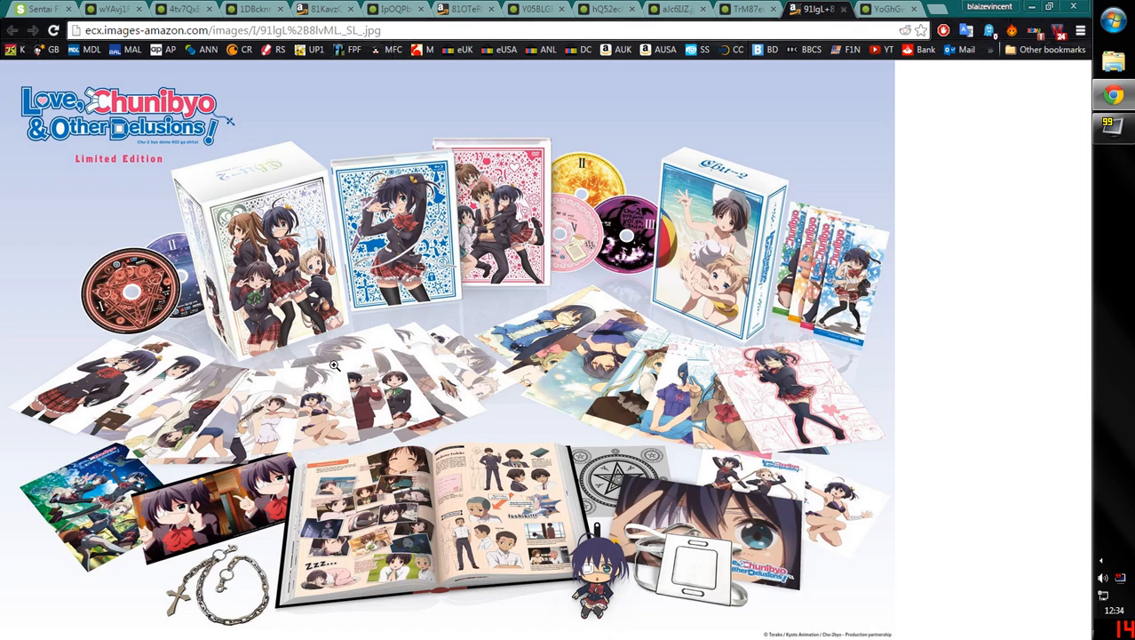
mouse_move(292, 345)
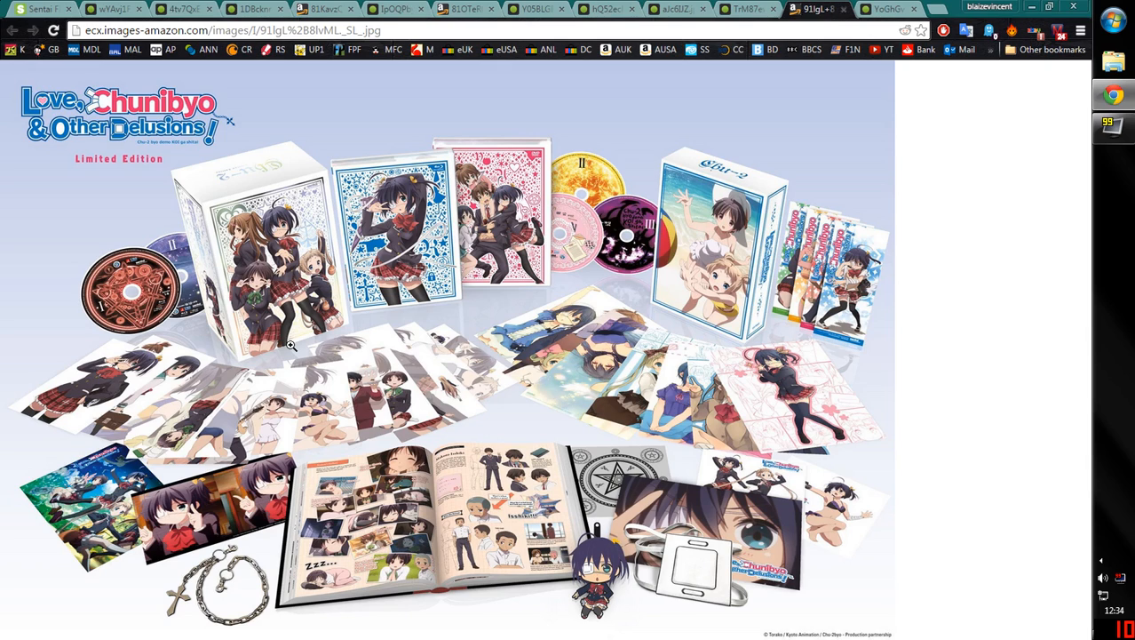
left_click(746, 9)
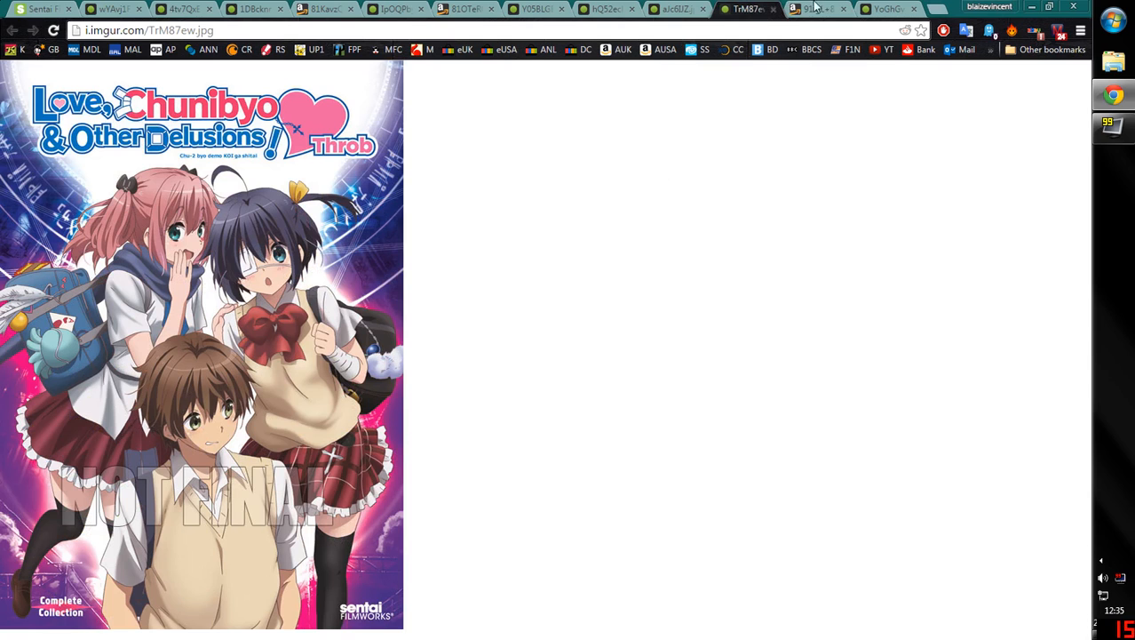
left_click(816, 9)
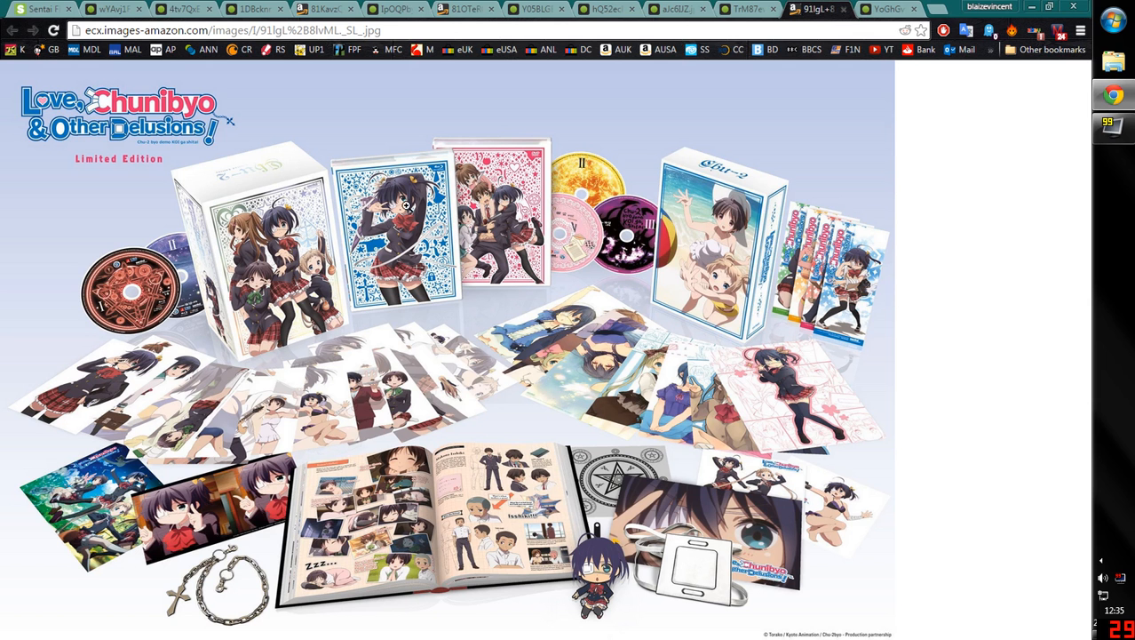
mouse_move(751, 7)
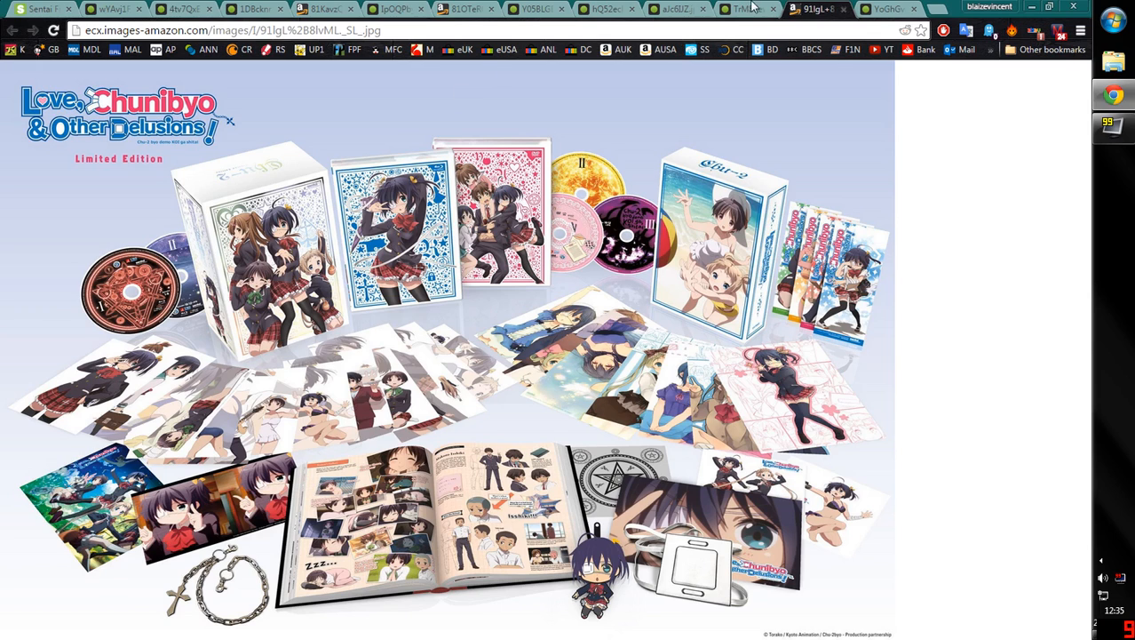
left_click(742, 8)
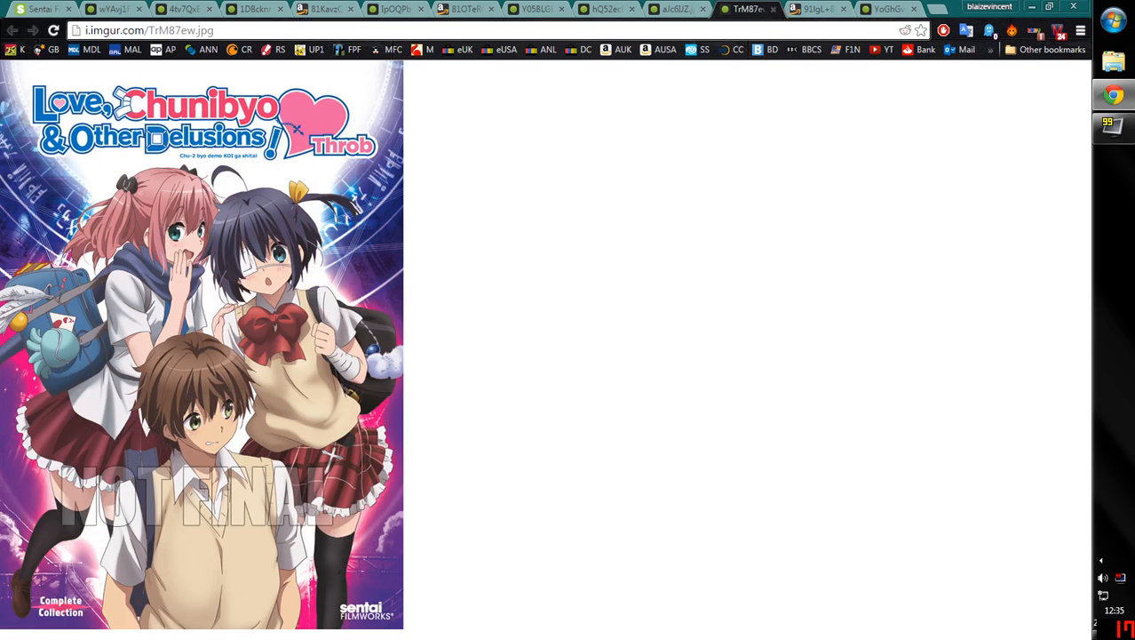
mouse_move(766, 149)
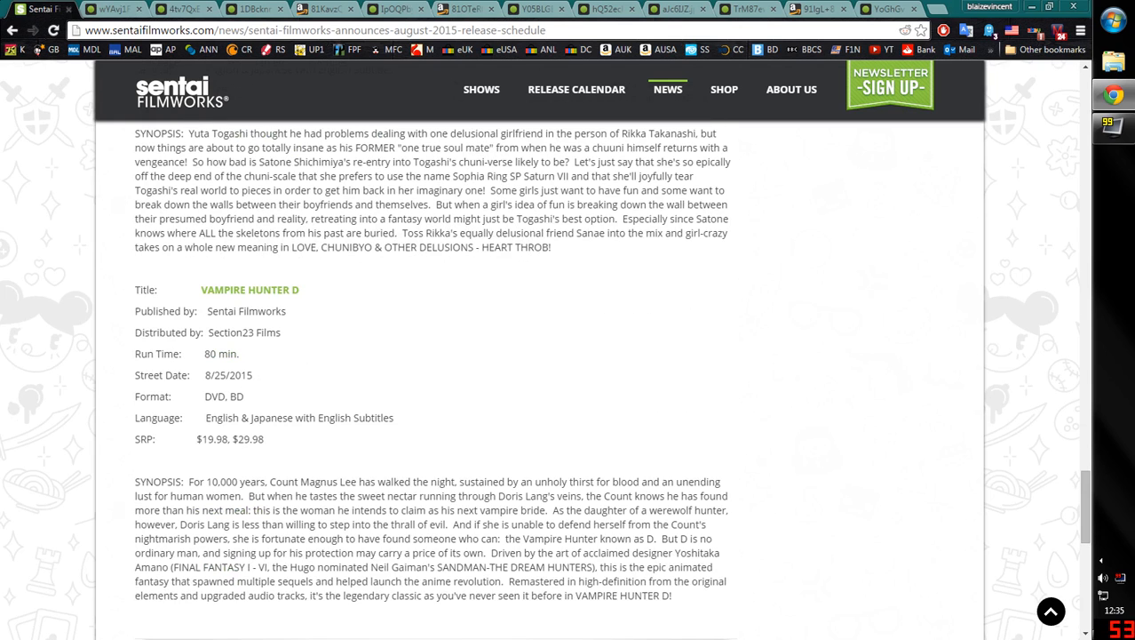
Scroll the August release schedule down to the Vampire Hunter D entry
scroll("down", 3)
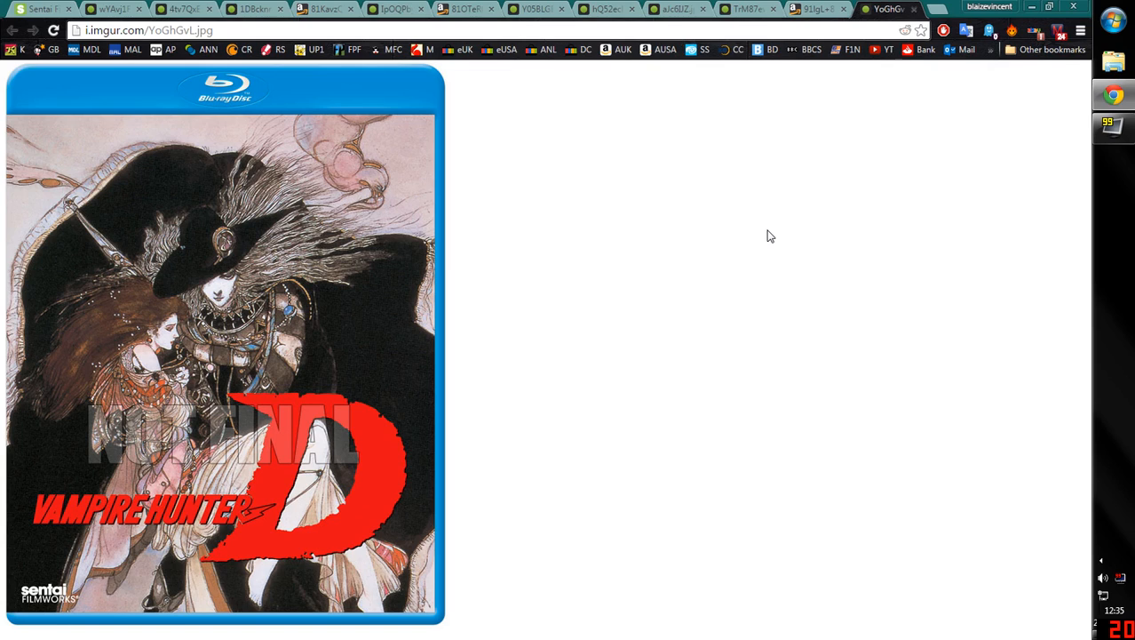
mouse_move(816, 228)
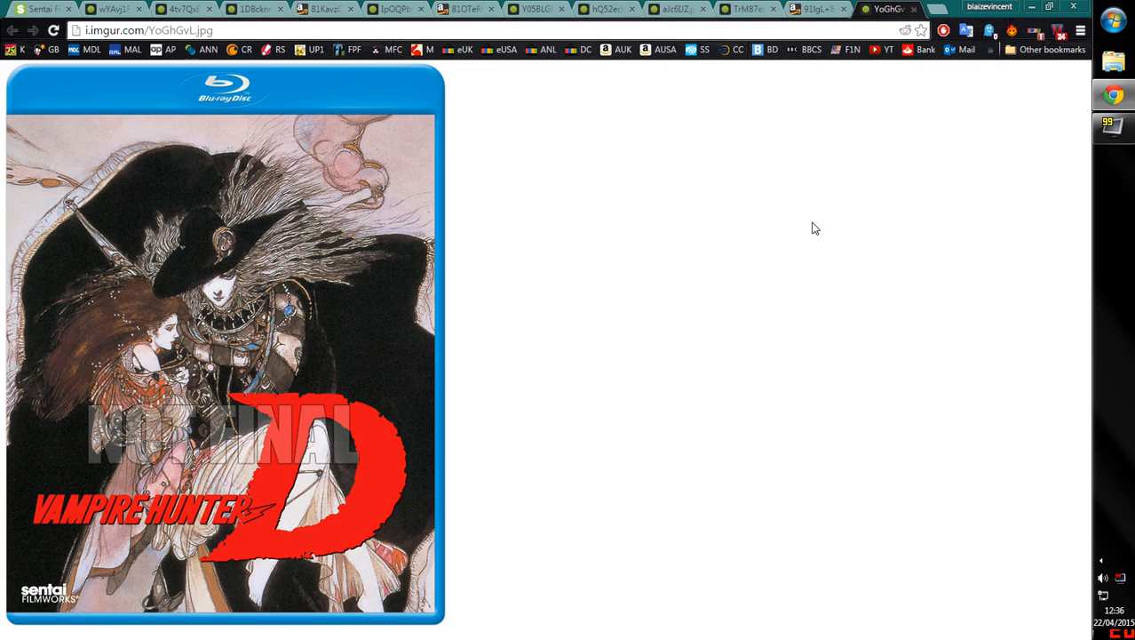
mouse_move(295, 524)
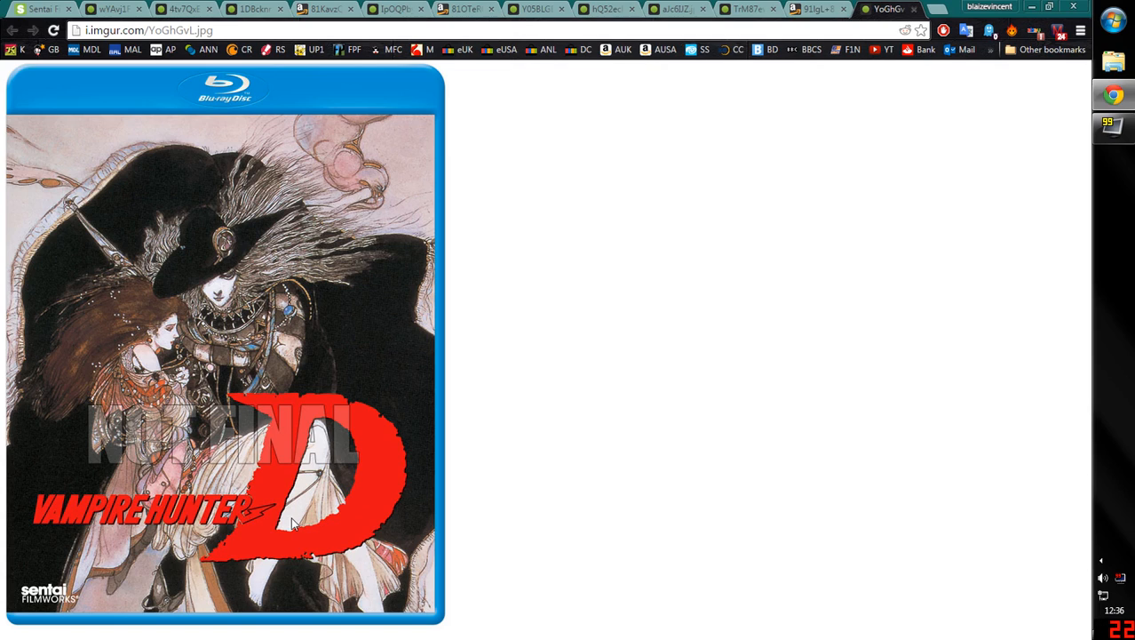
mouse_move(40, 518)
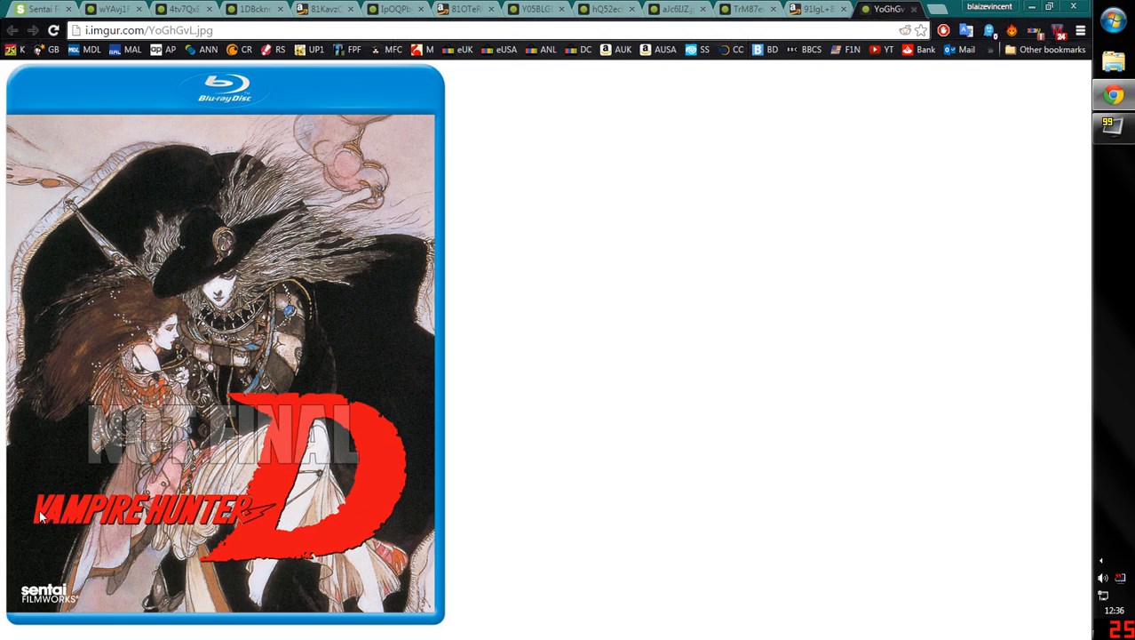
mouse_move(247, 580)
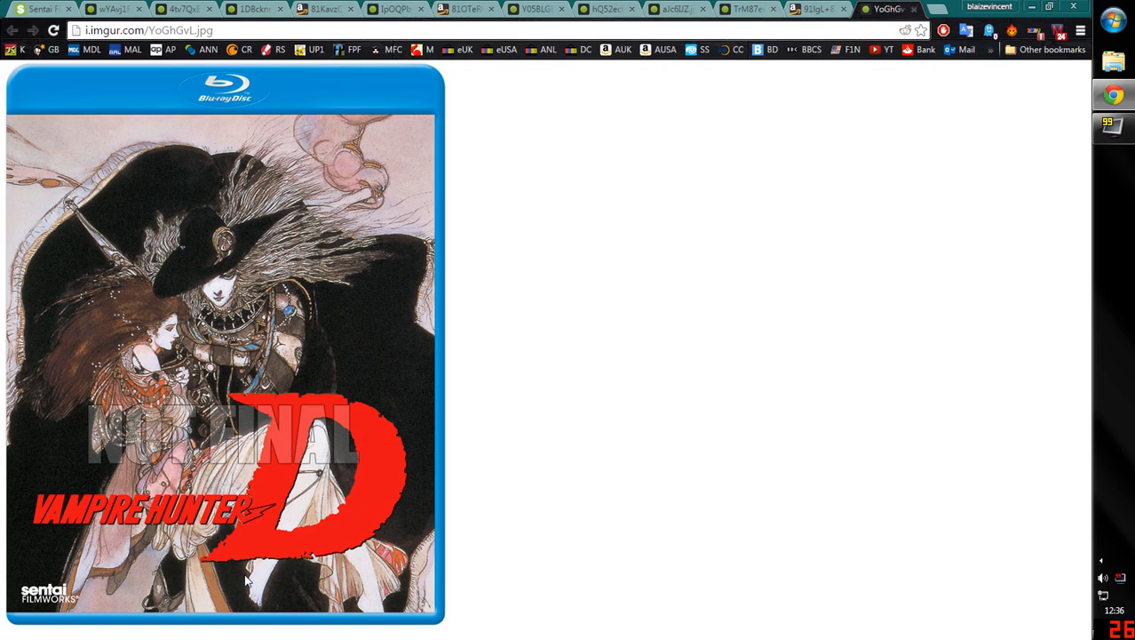
mouse_move(302, 555)
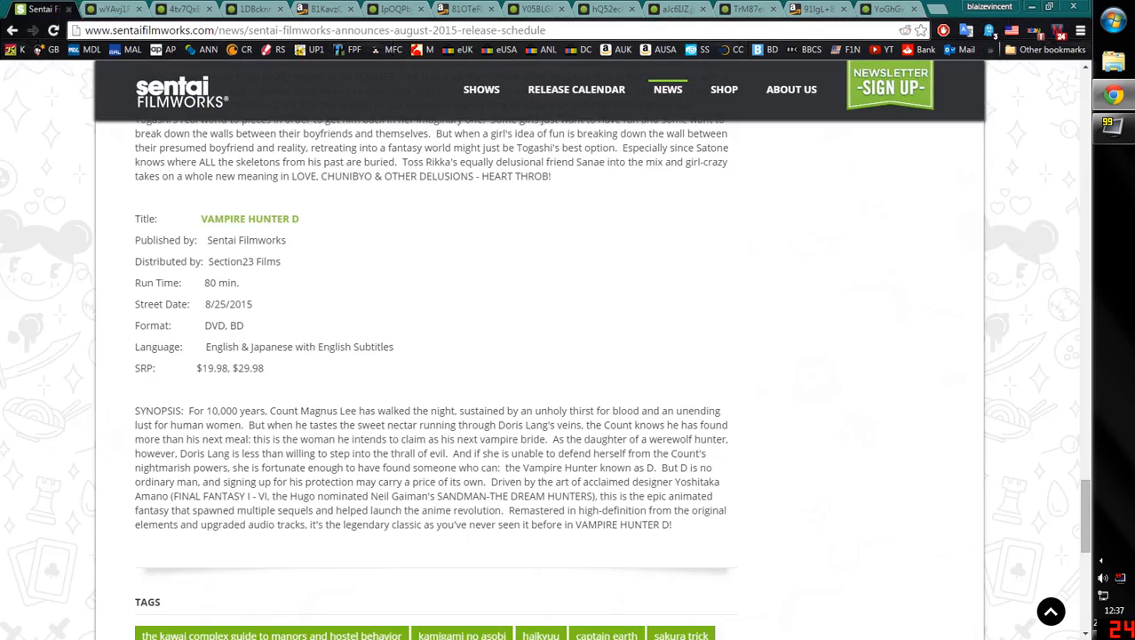
Scroll the August 2015 article back up to its headline and introductory paragraph
scroll("down", 3)
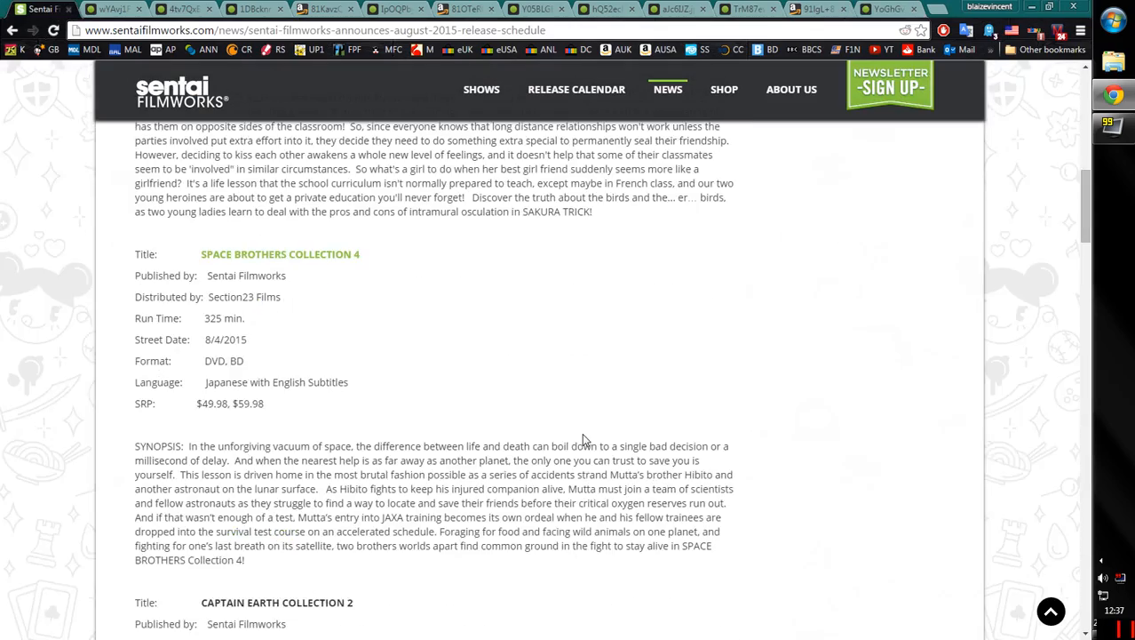
scroll("up", 3)
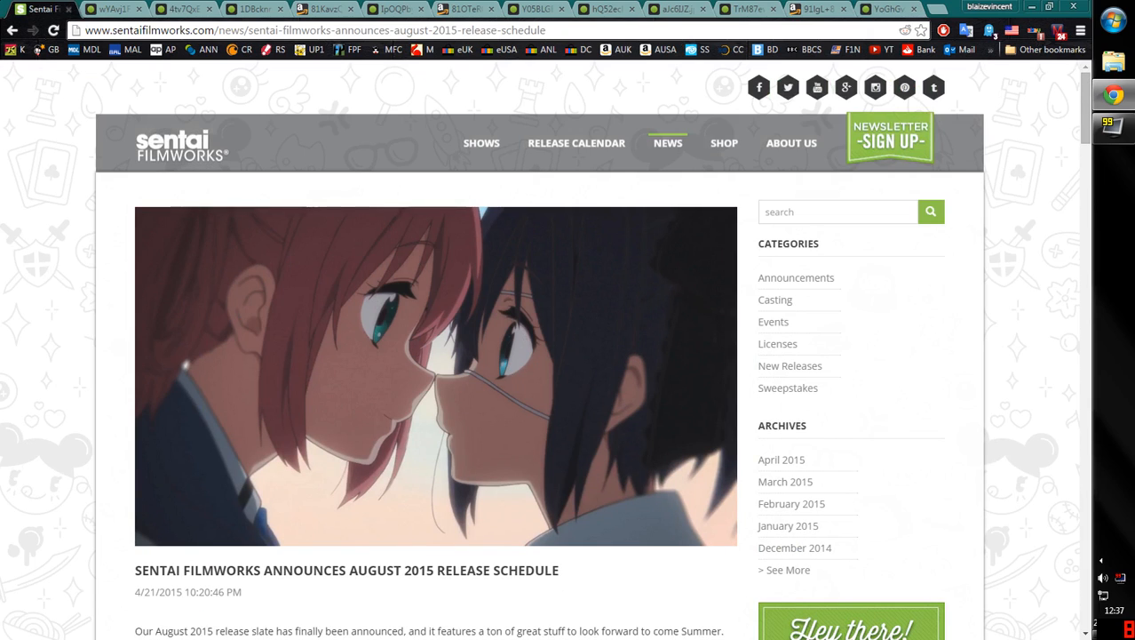
scroll("down", 3)
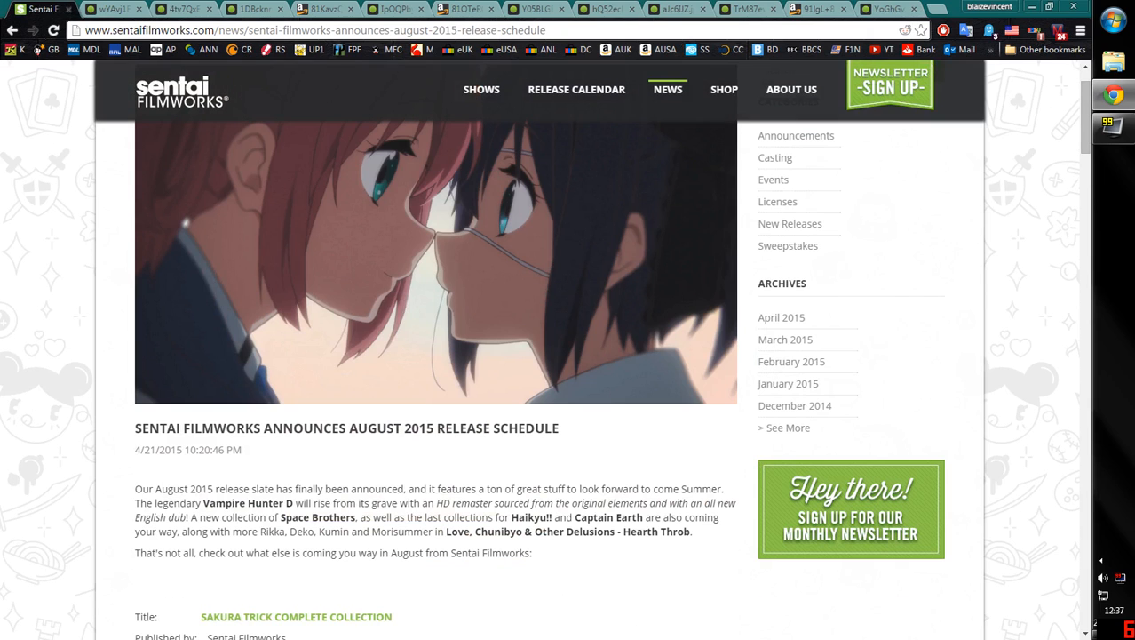